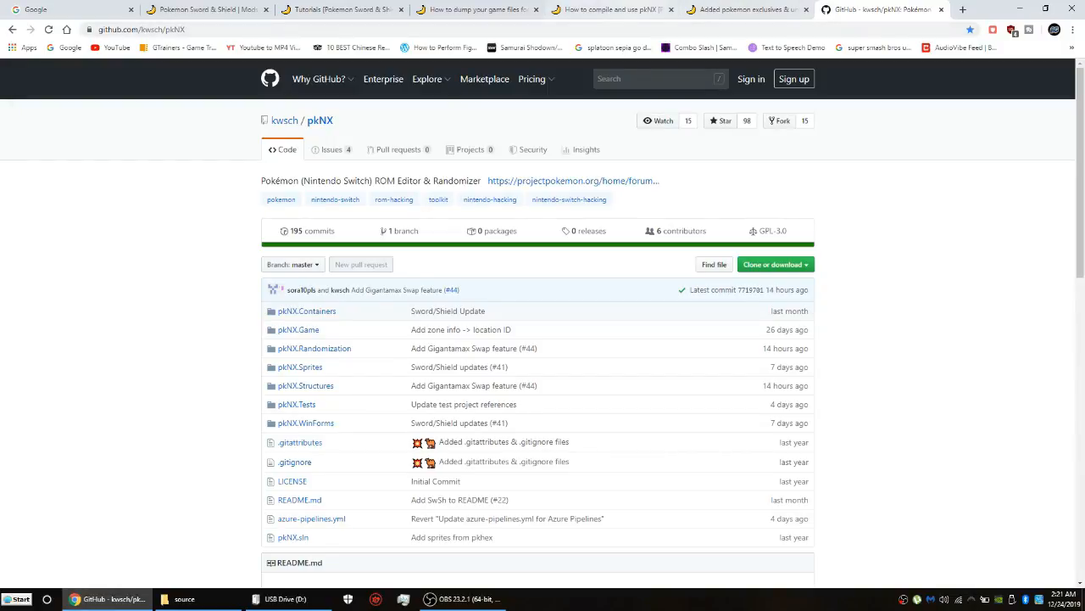
{"action": "mouse_move", "coordinate": [475, 10]}
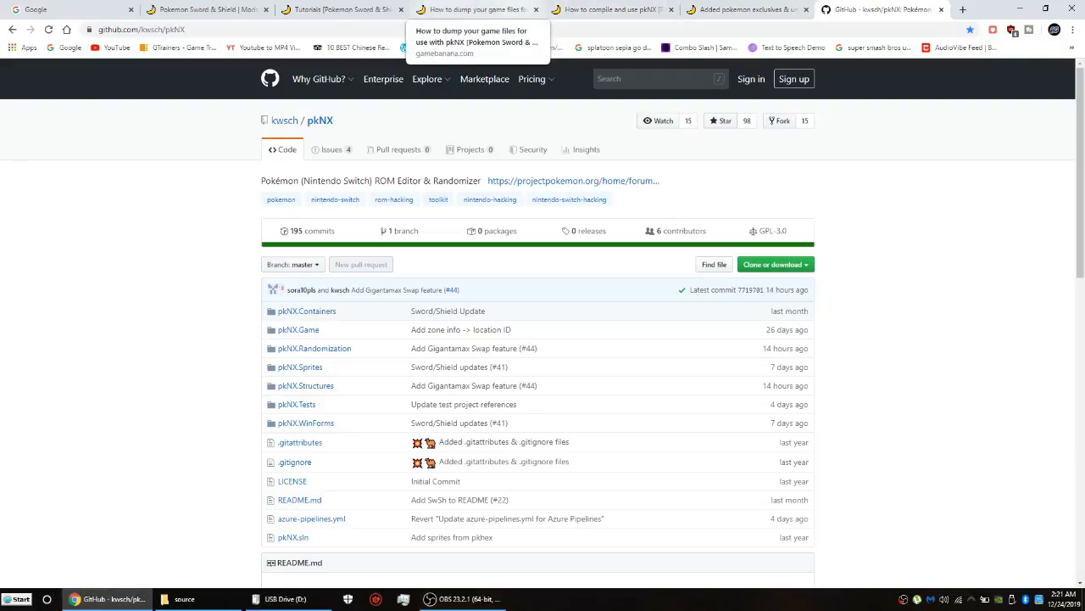
{"action": "mouse_move", "coordinate": [611, 10]}
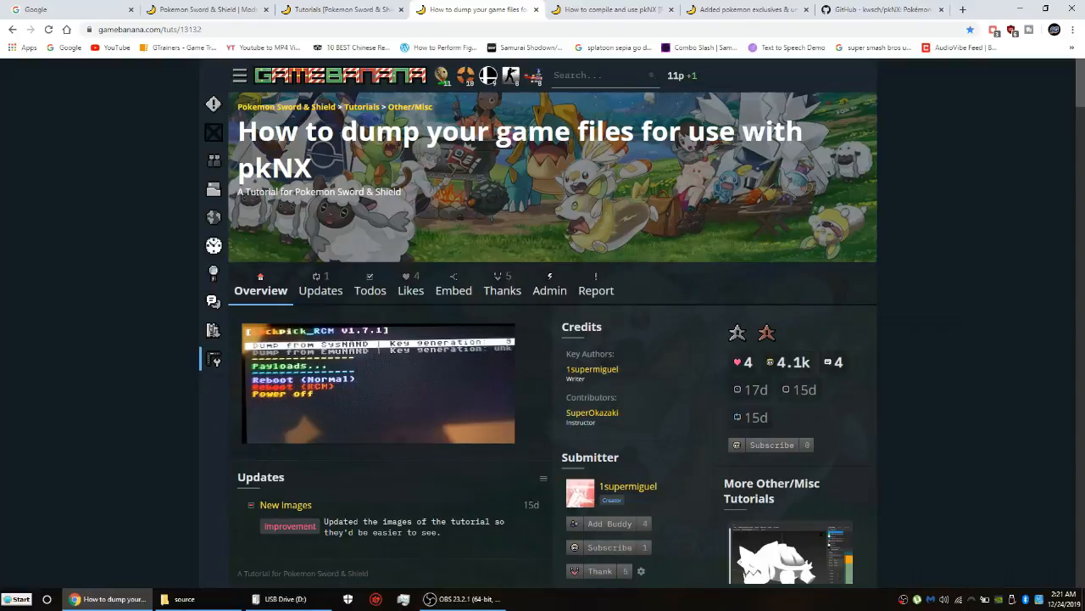
{"action": "left_click", "coordinate": [610, 10]}
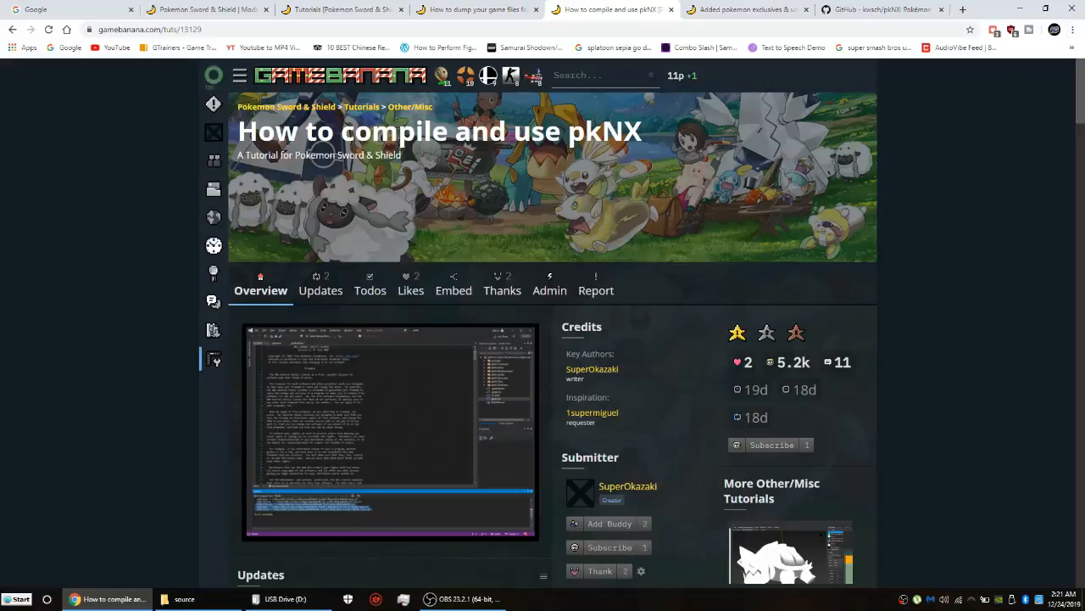
{"action": "scroll", "scroll_direction": "down", "scroll_amount": 3}
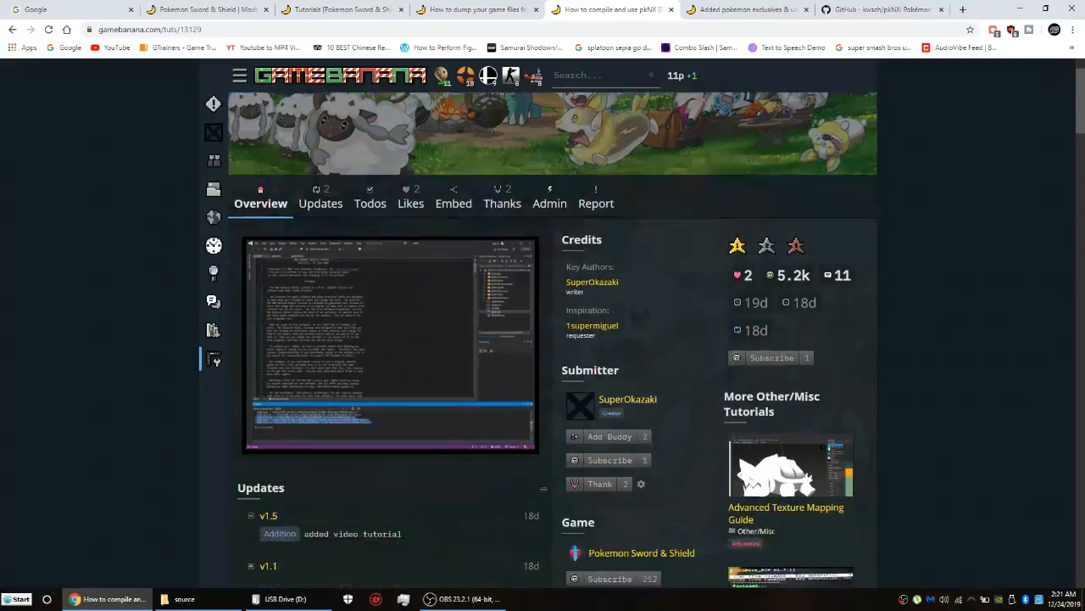
{"action": "scroll", "scroll_direction": "down", "scroll_amount": 3}
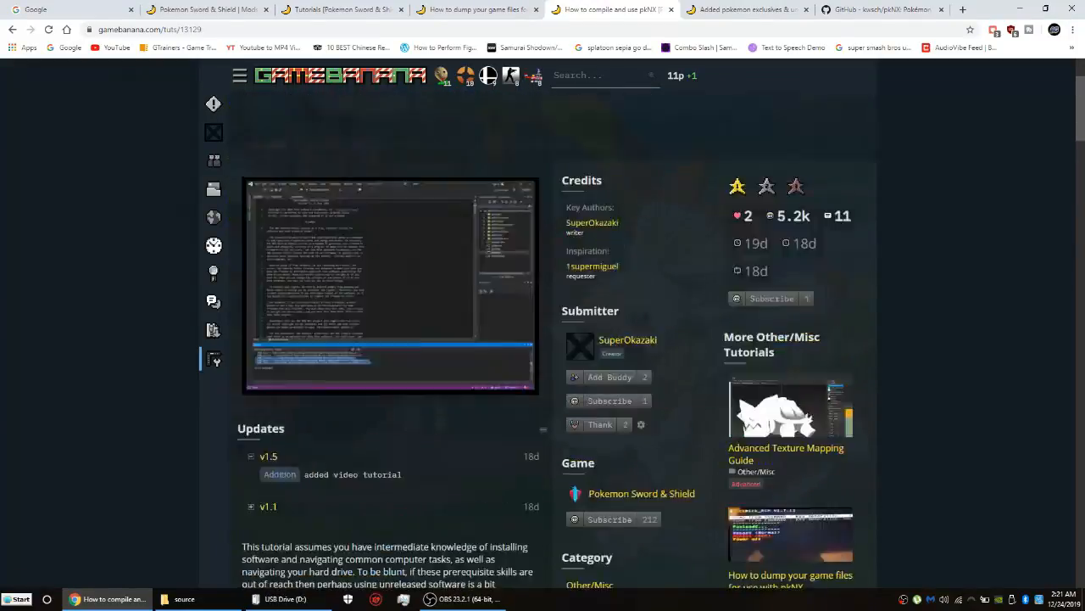
{"action": "scroll", "scroll_direction": "down", "scroll_amount": 3}
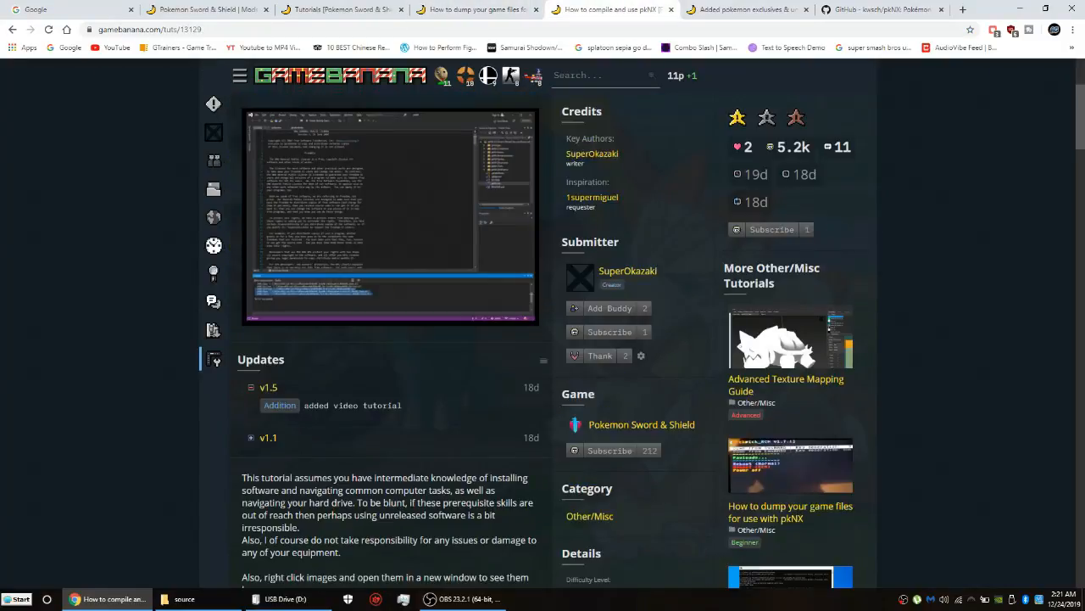
{"action": "scroll", "scroll_direction": "down", "scroll_amount": 3}
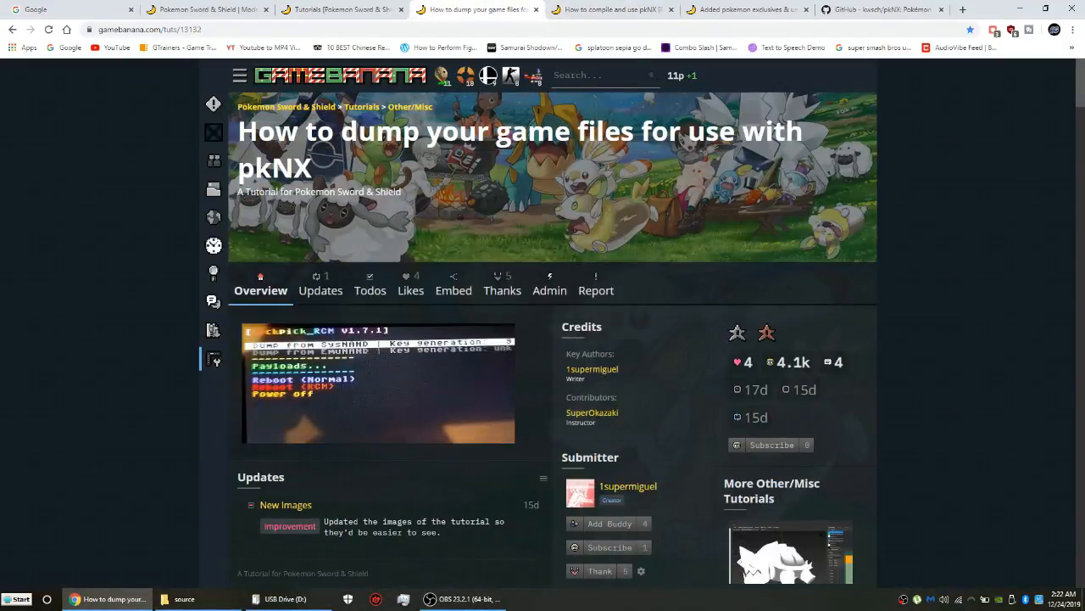
{"action": "scroll", "scroll_direction": "down", "scroll_amount": 3}
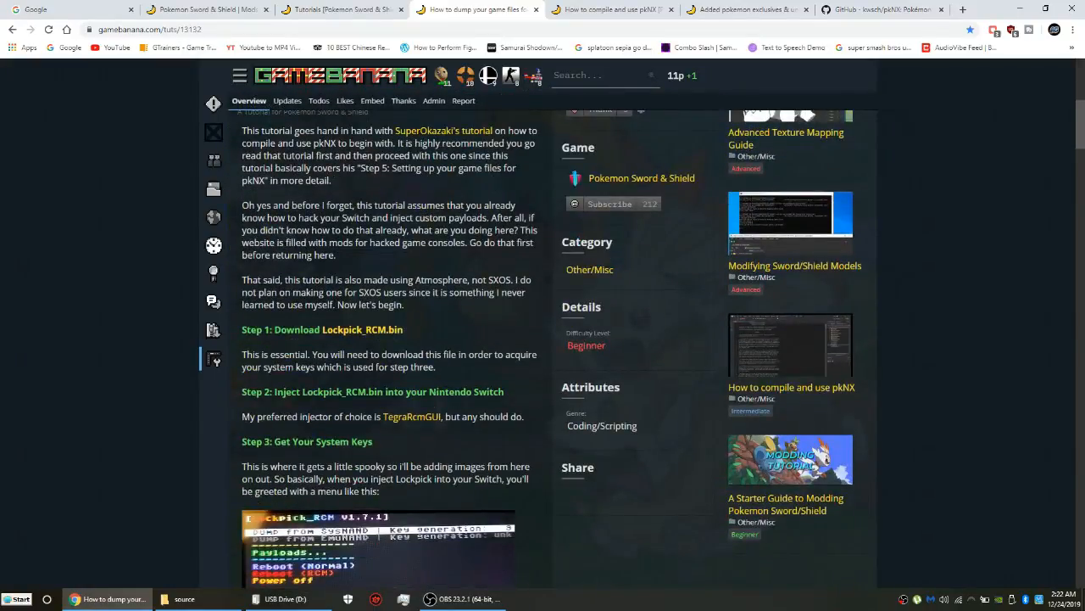
{"action": "scroll", "scroll_direction": "down", "scroll_amount": 3}
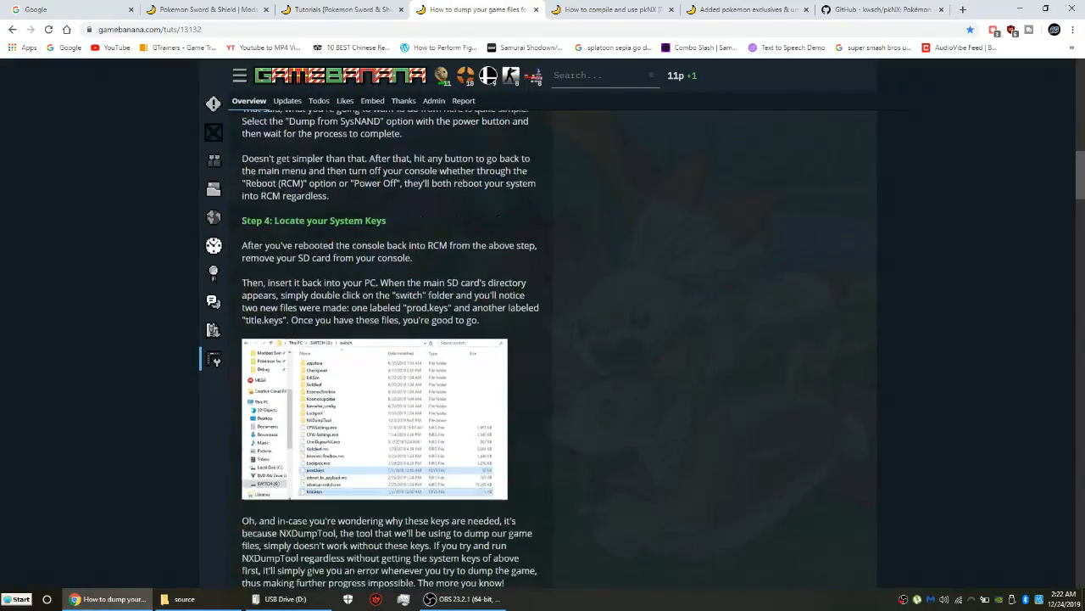
{"action": "scroll", "scroll_direction": "down", "scroll_amount": 3}
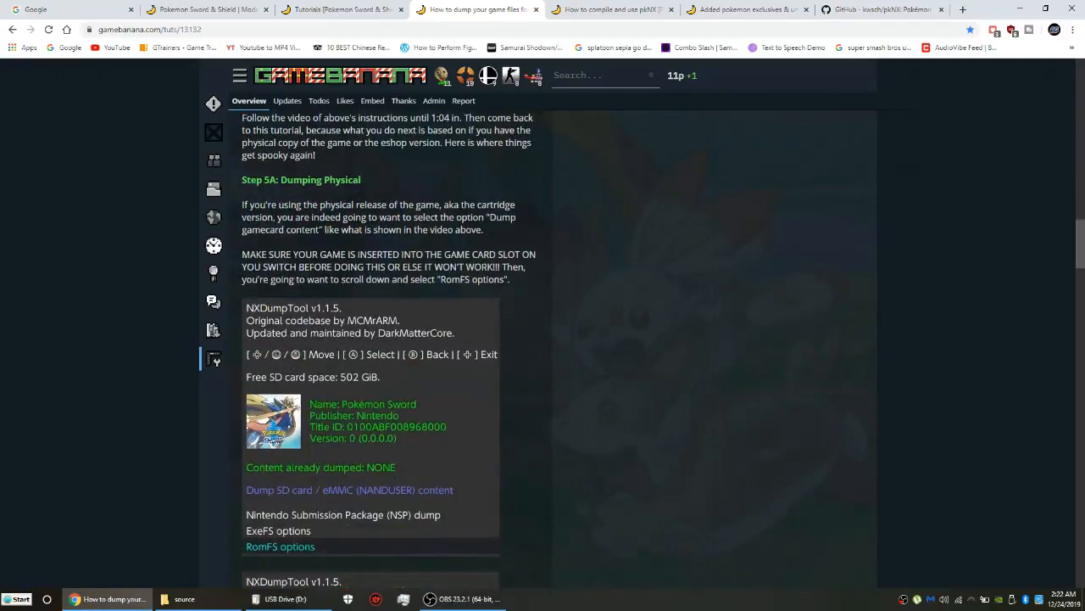
{"action": "scroll", "scroll_direction": "down", "scroll_amount": 3}
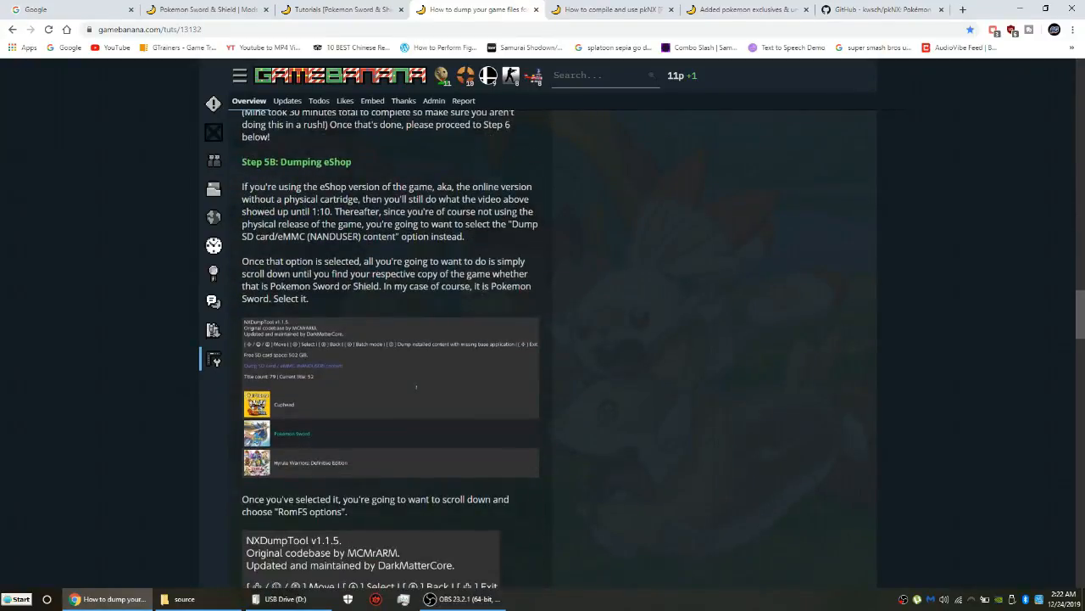
{"action": "scroll", "scroll_direction": "down", "scroll_amount": 3}
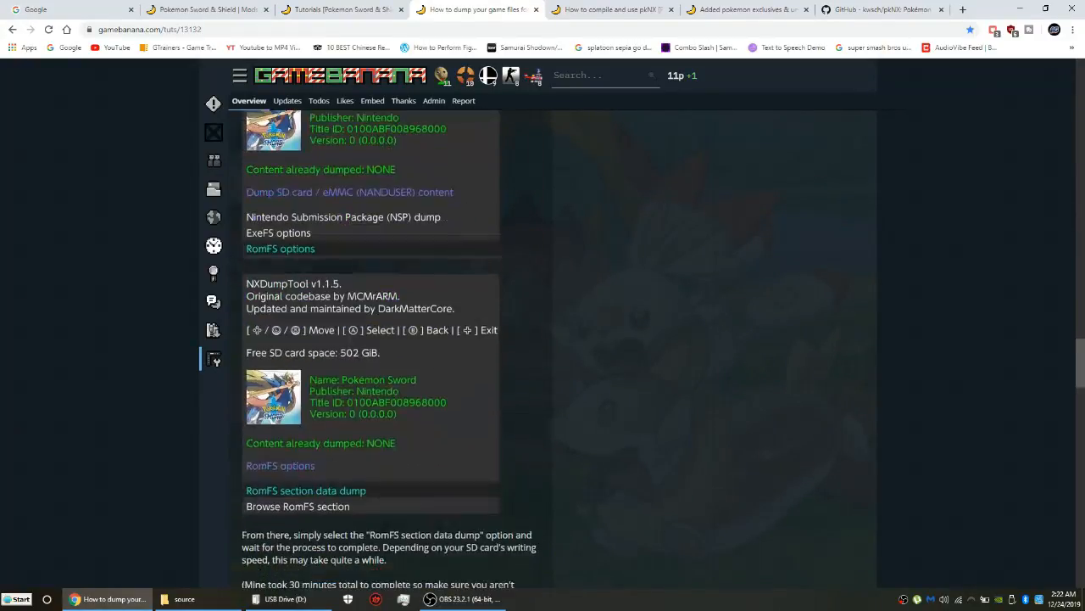
{"action": "scroll", "scroll_direction": "down", "scroll_amount": 3}
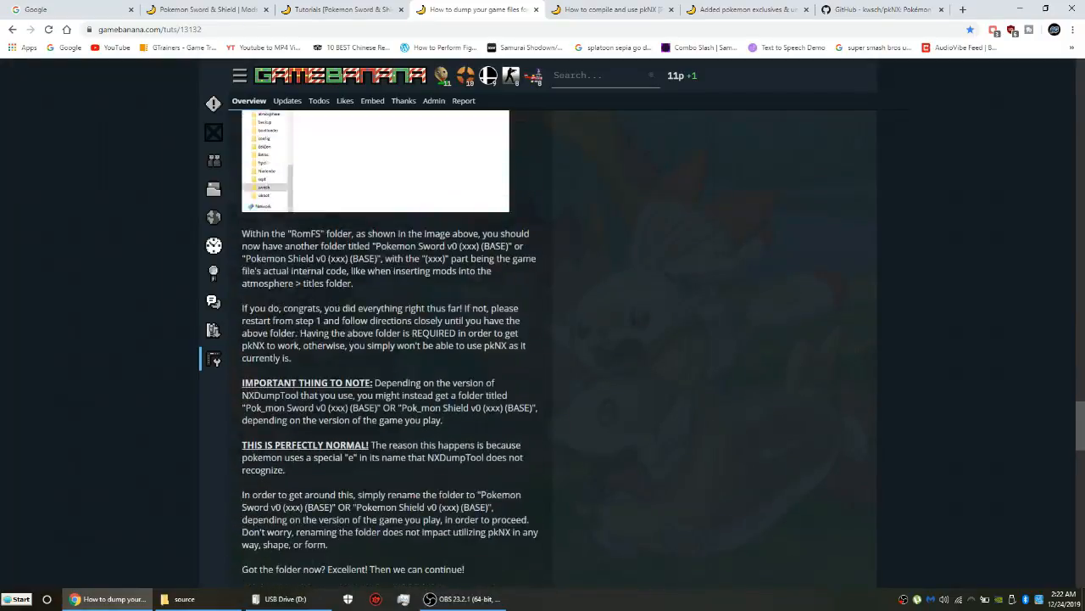
{"action": "scroll", "scroll_direction": "down", "scroll_amount": 3}
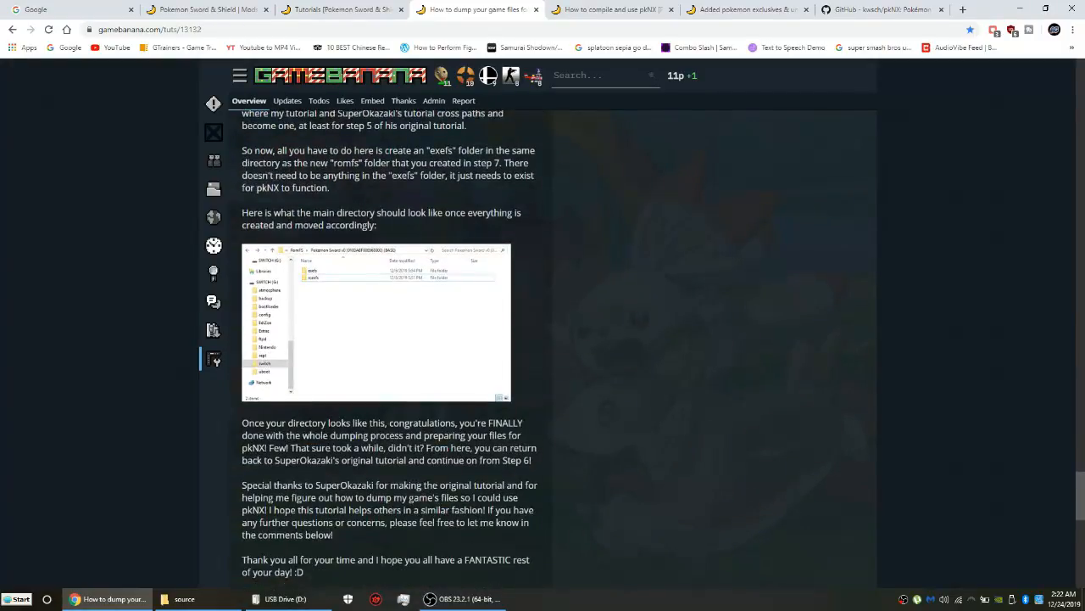
{"action": "scroll", "scroll_direction": "up", "scroll_amount": 3}
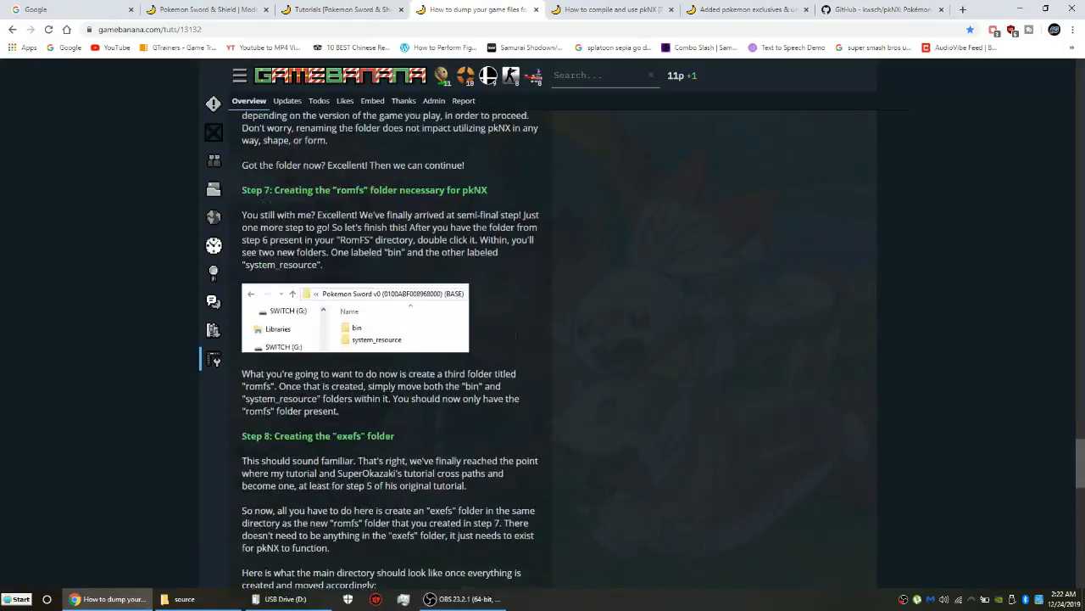
{"action": "scroll", "scroll_direction": "up", "scroll_amount": 3}
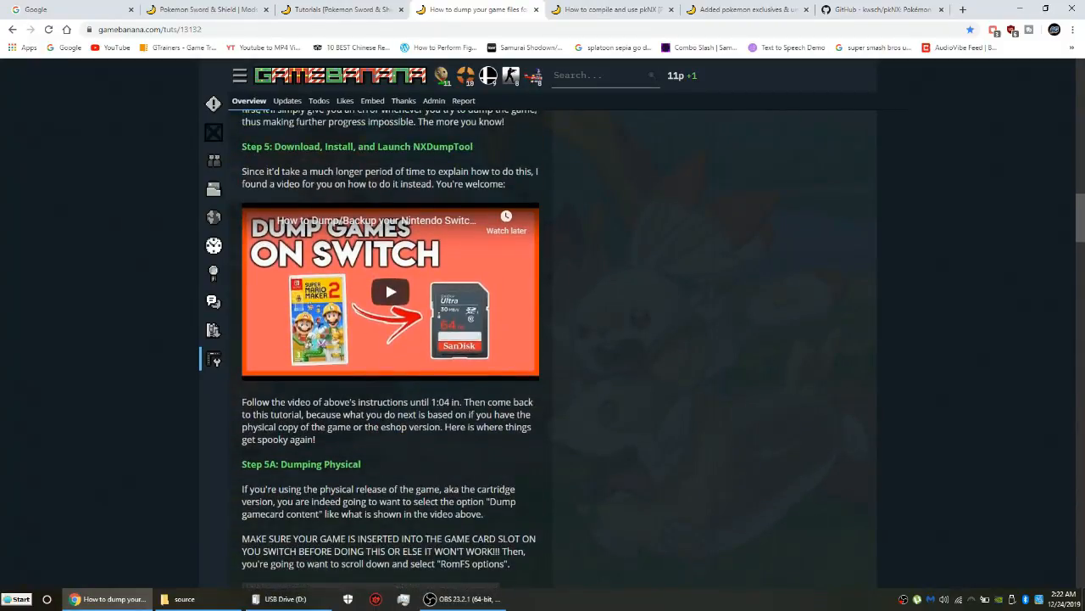
{"action": "scroll", "scroll_direction": "up", "scroll_amount": 3}
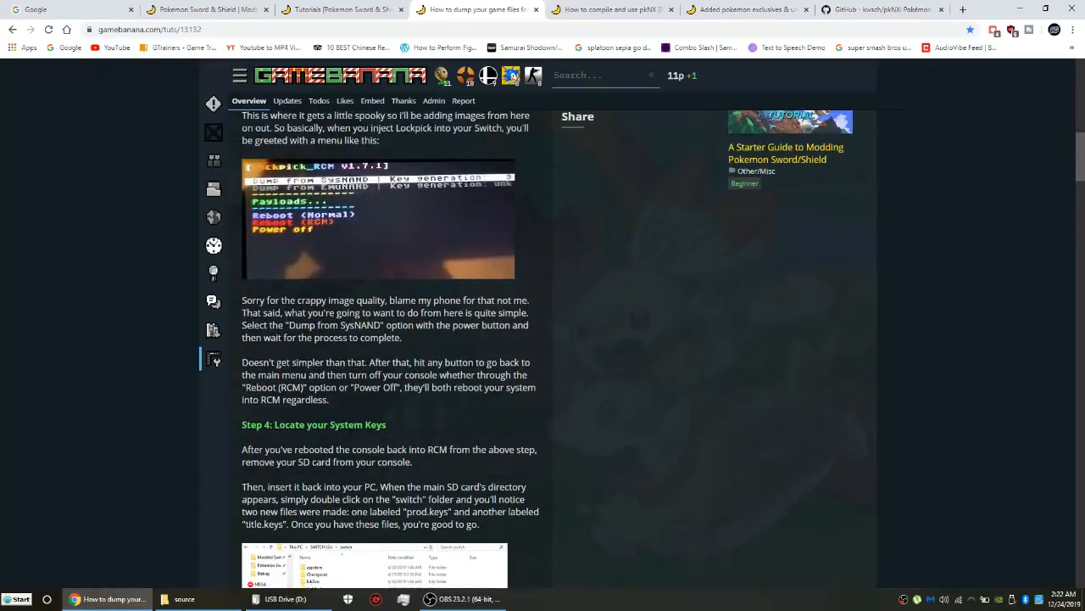
{"action": "scroll", "scroll_direction": "up", "scroll_amount": 3}
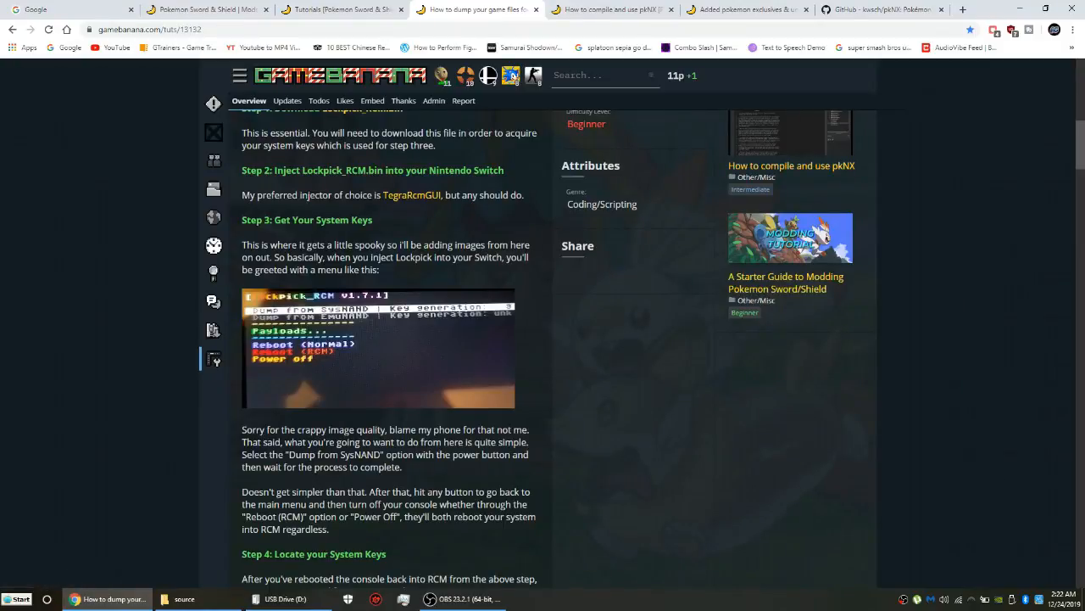
{"action": "scroll", "scroll_direction": "down", "scroll_amount": 3}
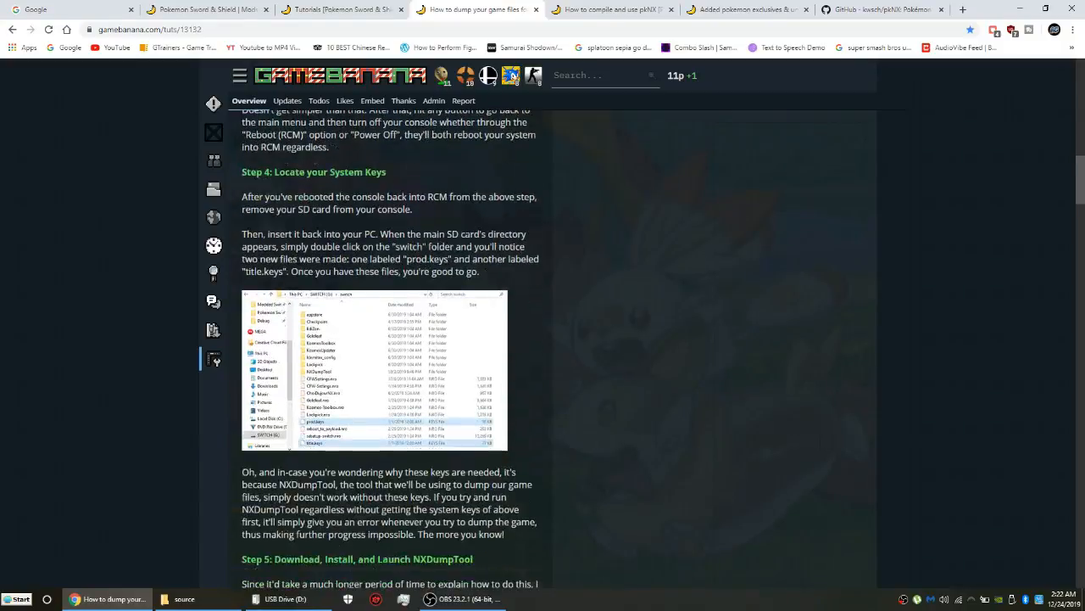
{"action": "scroll", "scroll_direction": "up", "scroll_amount": 3}
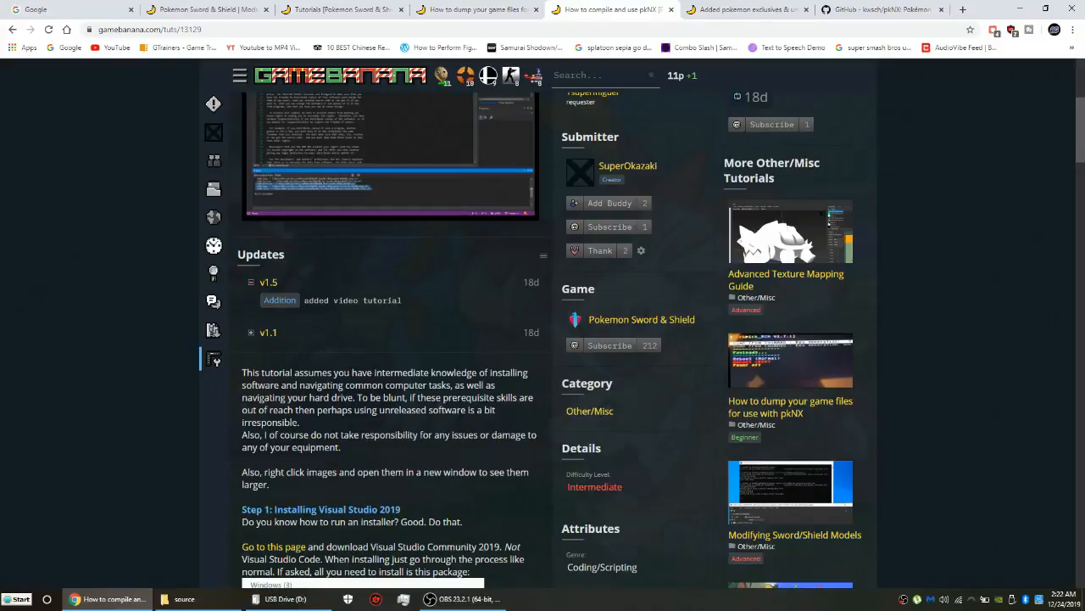
Scroll through the pkNX compiling tutorial's Visual Studio build steps and comments, then back to the first steps
{"action": "scroll", "scroll_direction": "down", "scroll_amount": 3}
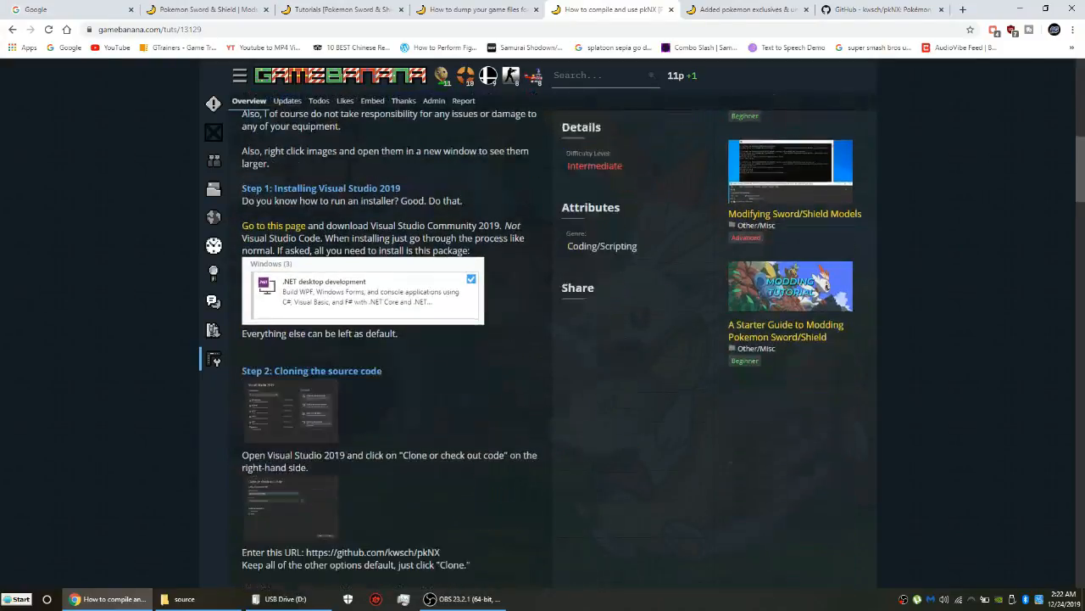
{"action": "scroll", "scroll_direction": "down", "scroll_amount": 3}
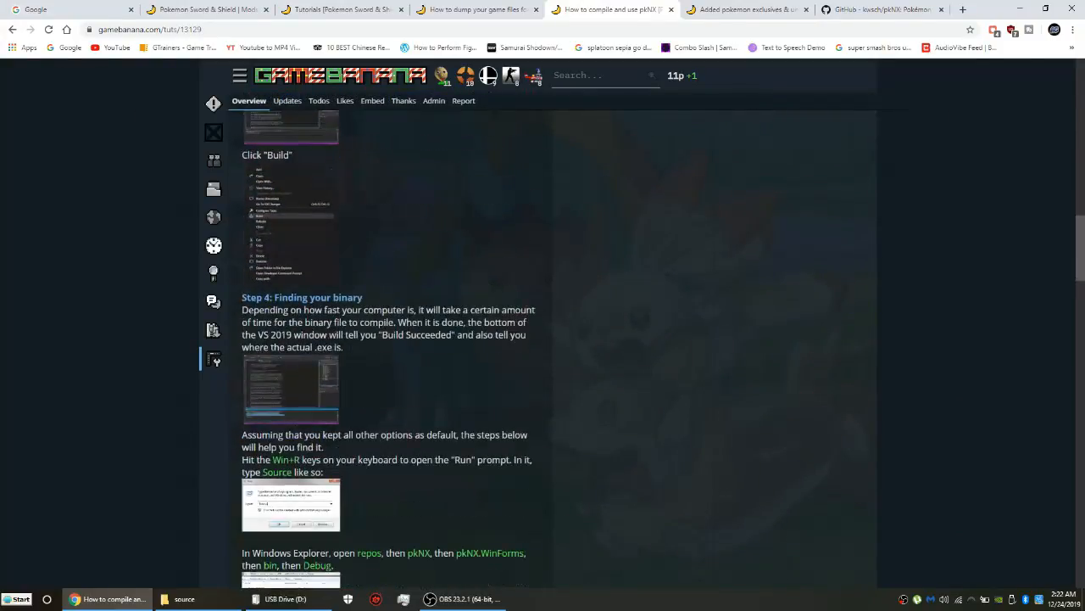
{"action": "scroll", "scroll_direction": "down", "scroll_amount": 3}
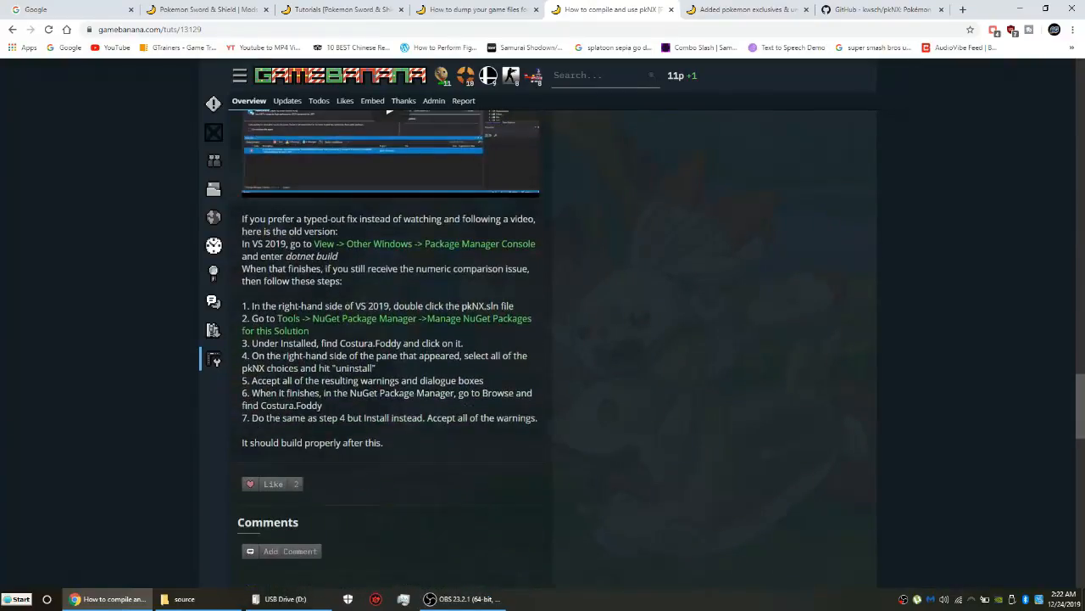
{"action": "scroll", "scroll_direction": "up", "scroll_amount": 3}
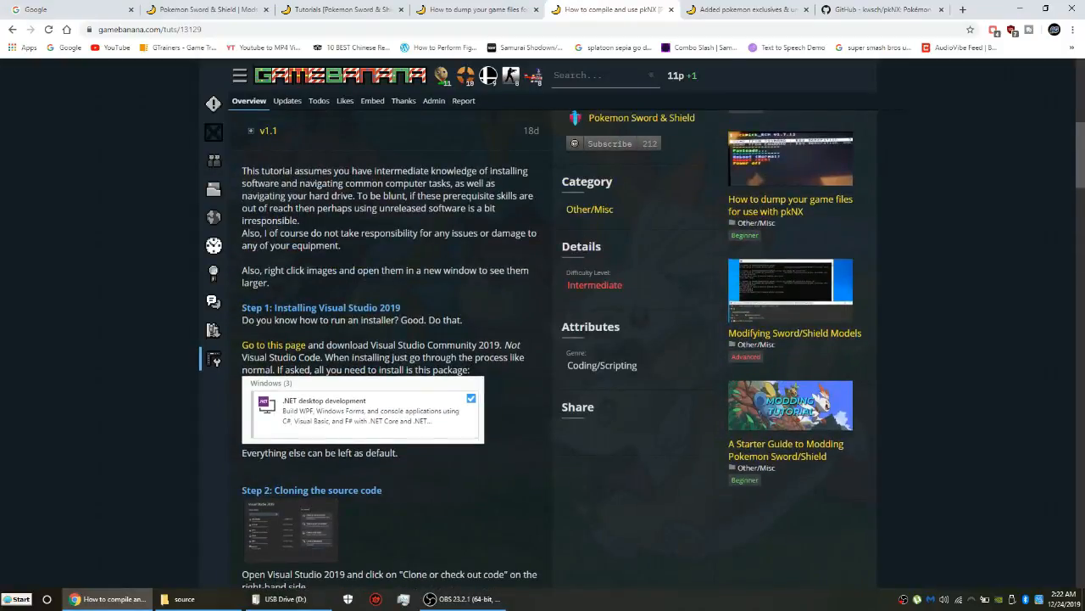
{"action": "scroll", "scroll_direction": "up", "scroll_amount": 3}
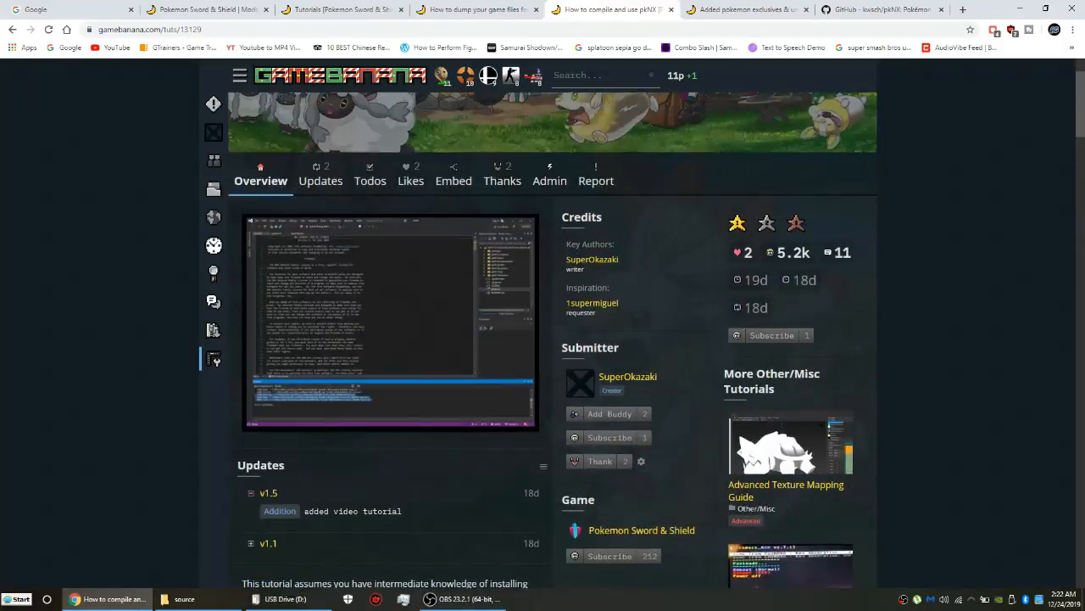
{"action": "scroll", "scroll_direction": "down", "scroll_amount": 3}
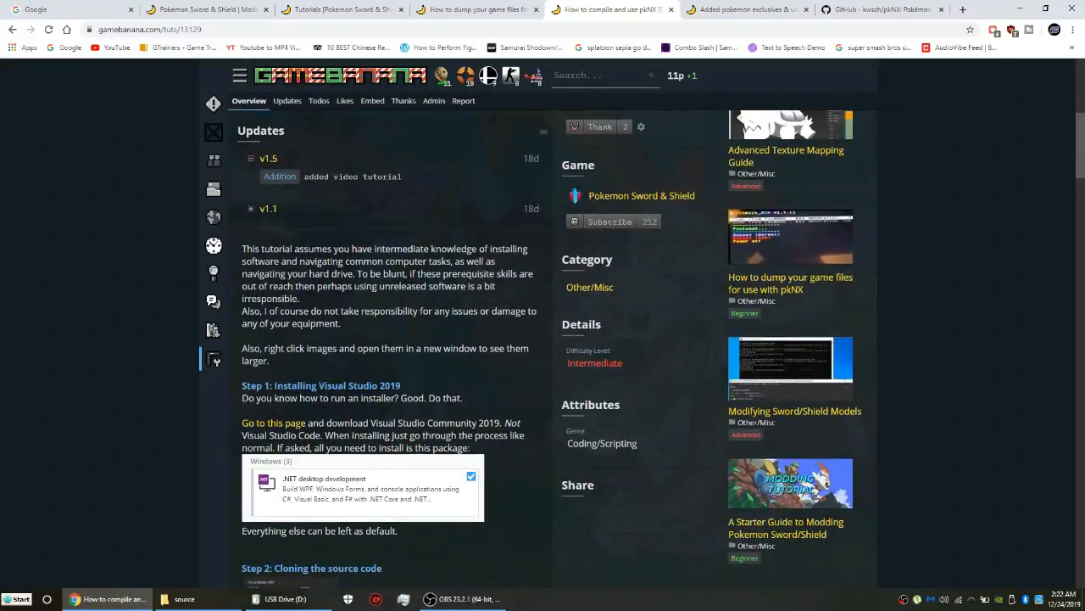
{"action": "mouse_move", "coordinate": [1021, 9]}
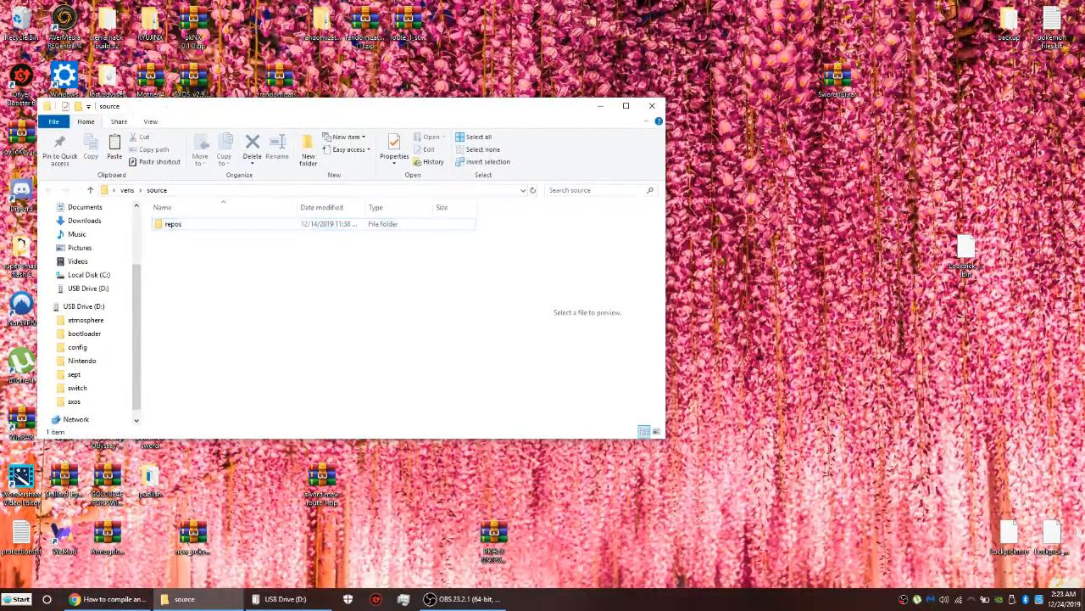
Navigate repos > pkNX > pkNX.WinForms > bin > Debug to reach the folder containing pkNX.exe
{"action": "double_click", "coordinate": [173, 223]}
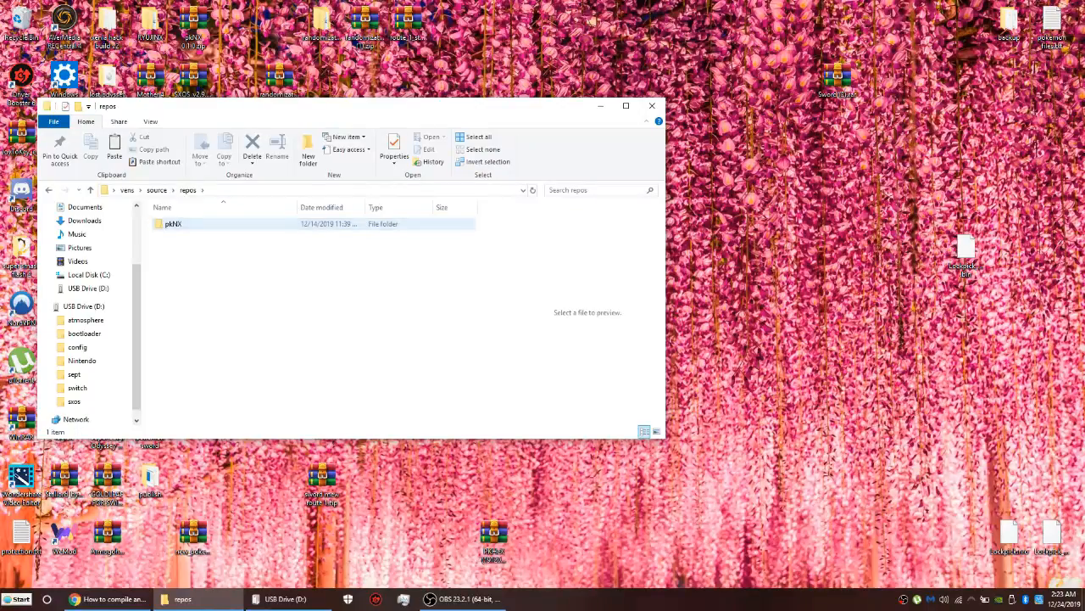
{"action": "double_click", "coordinate": [173, 224]}
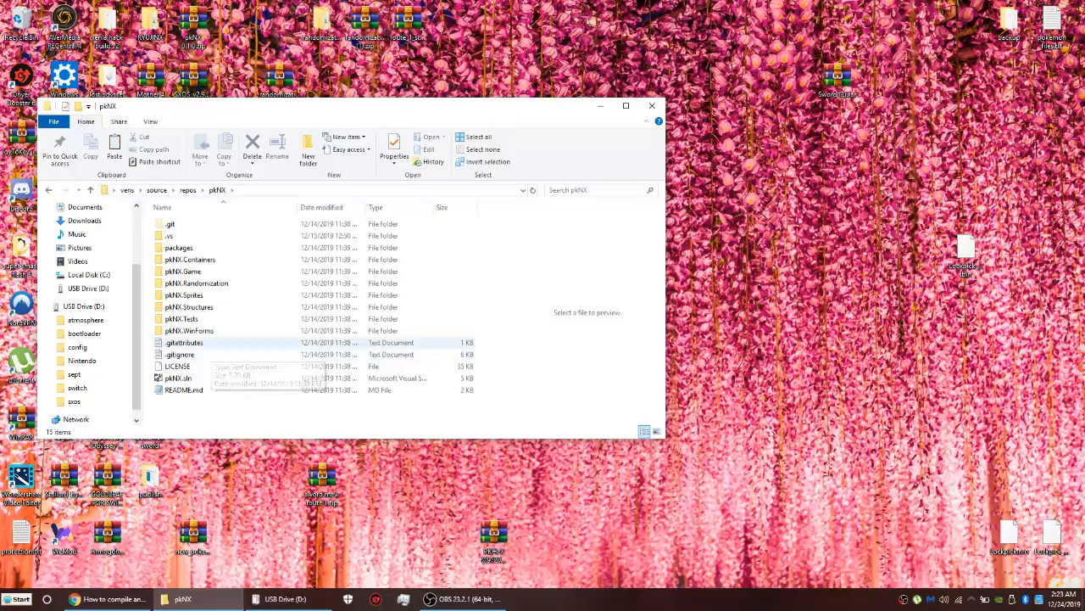
{"action": "double_click", "coordinate": [189, 329]}
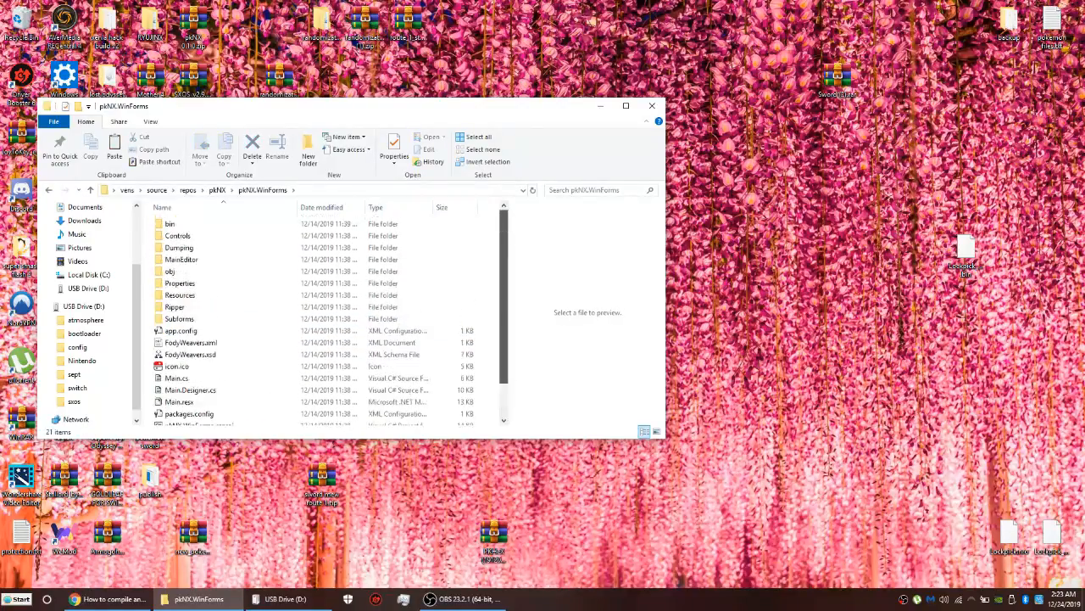
{"action": "double_click", "coordinate": [170, 223]}
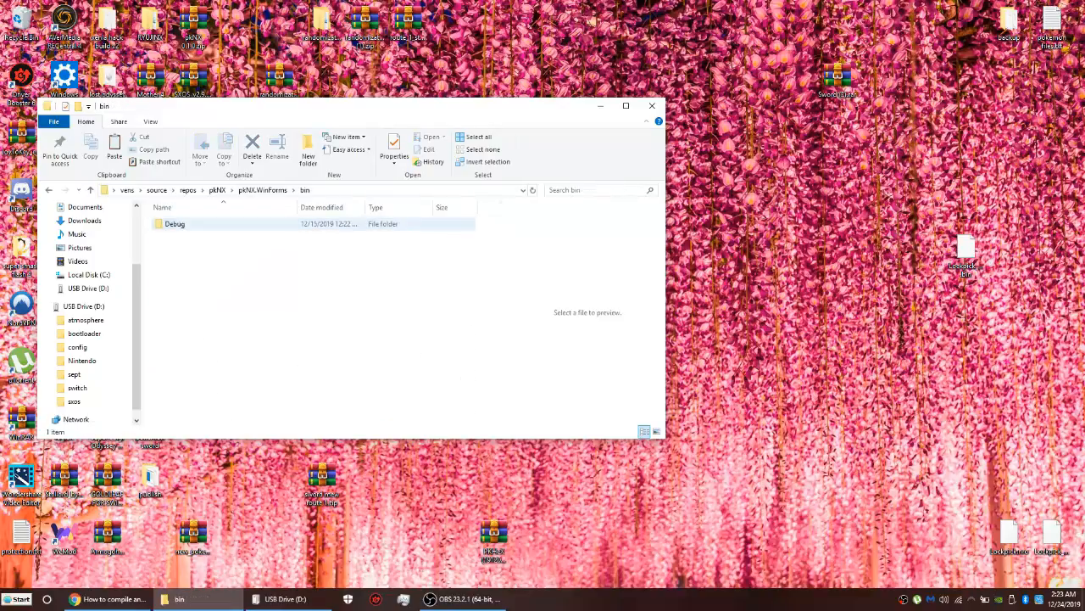
{"action": "double_click", "coordinate": [175, 224]}
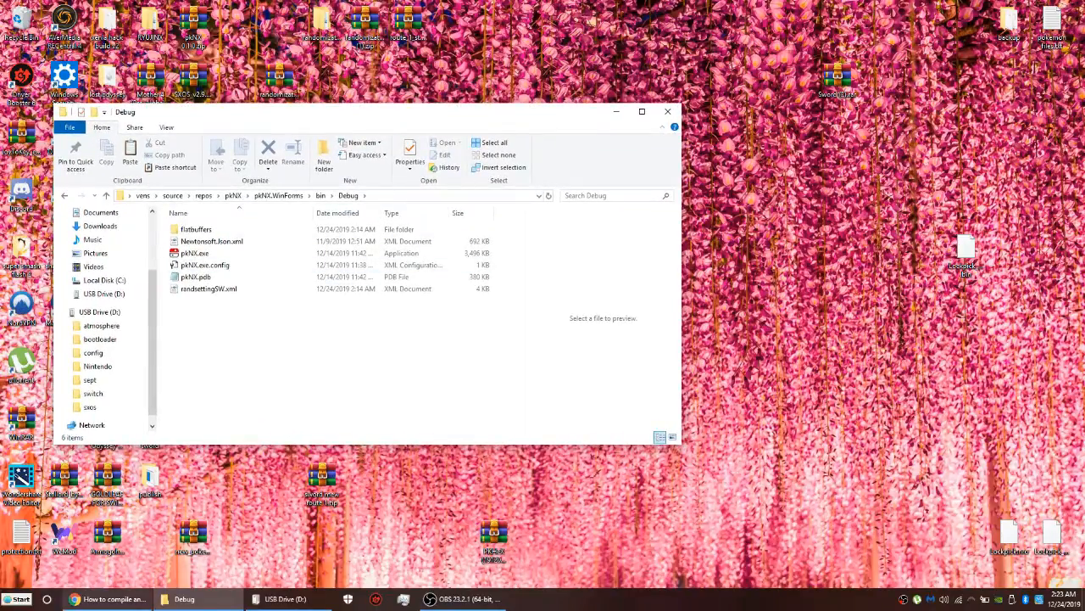
Bring up the pkNX GitHub repository page in the browser, then minimize the browser again
{"action": "left_click", "coordinate": [101, 598]}
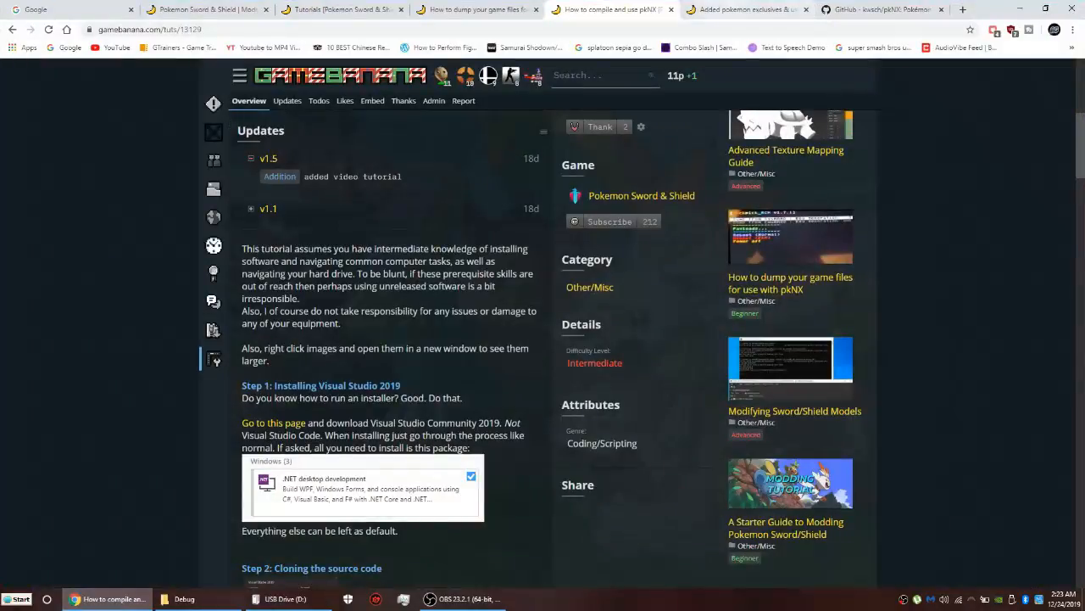
{"action": "left_click", "coordinate": [882, 10]}
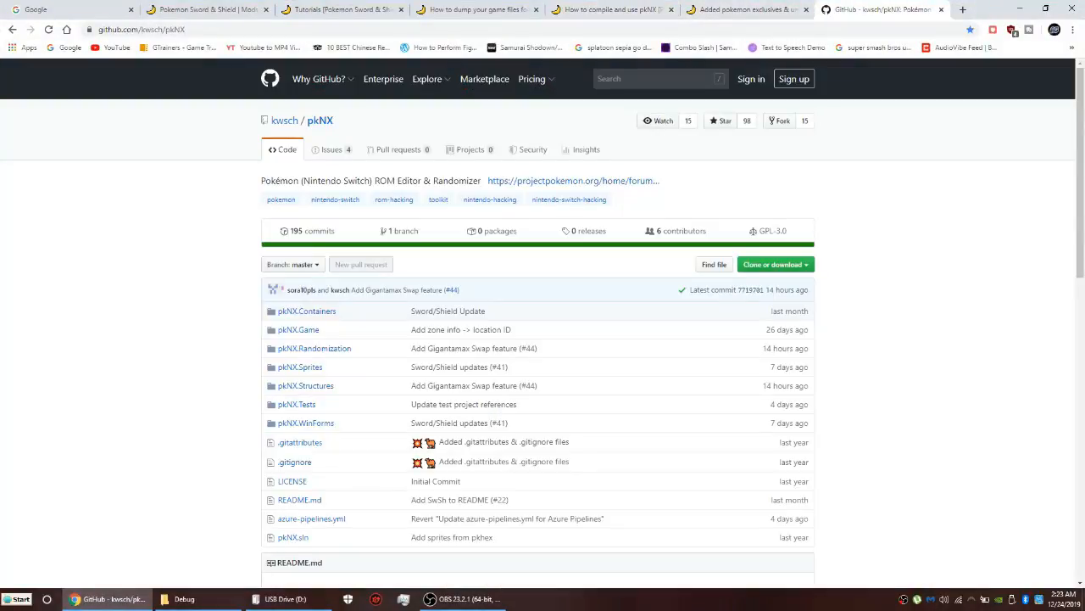
{"action": "mouse_move", "coordinate": [291, 481]}
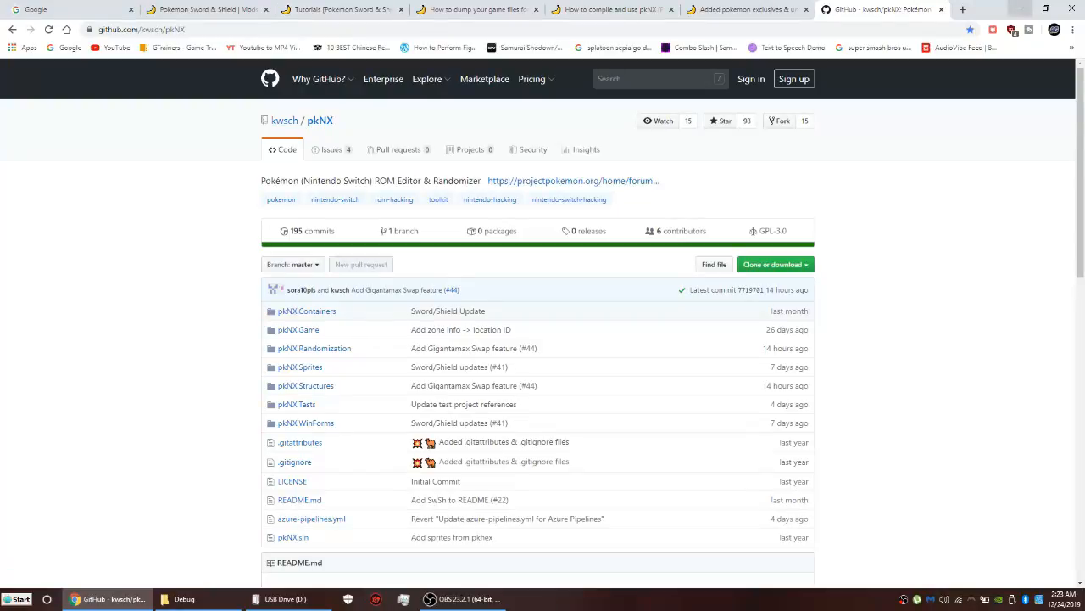
{"action": "mouse_move", "coordinate": [1021, 17]}
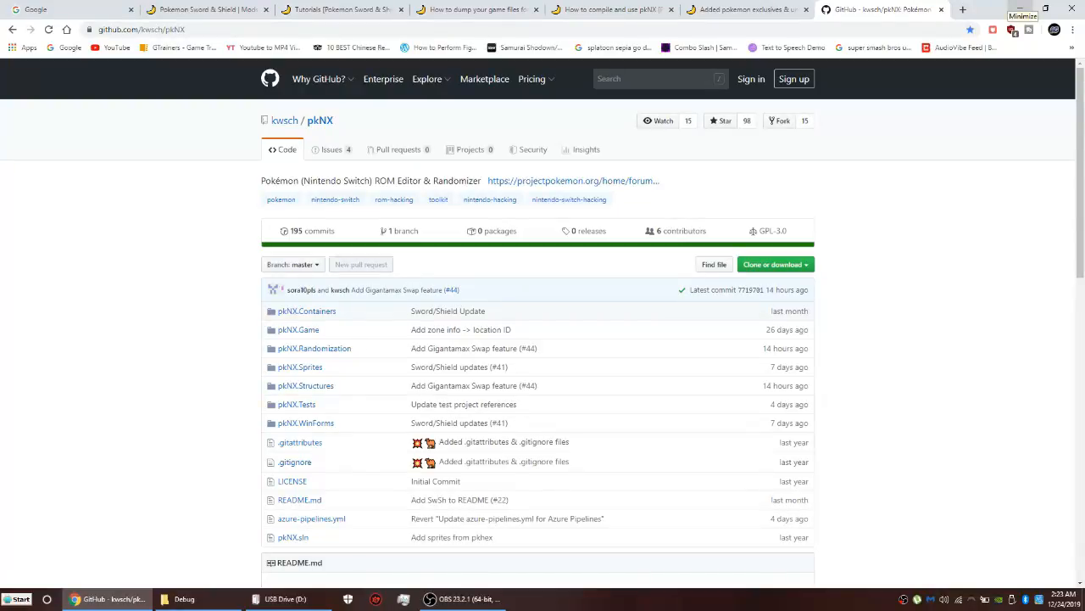
{"action": "left_click", "coordinate": [178, 599]}
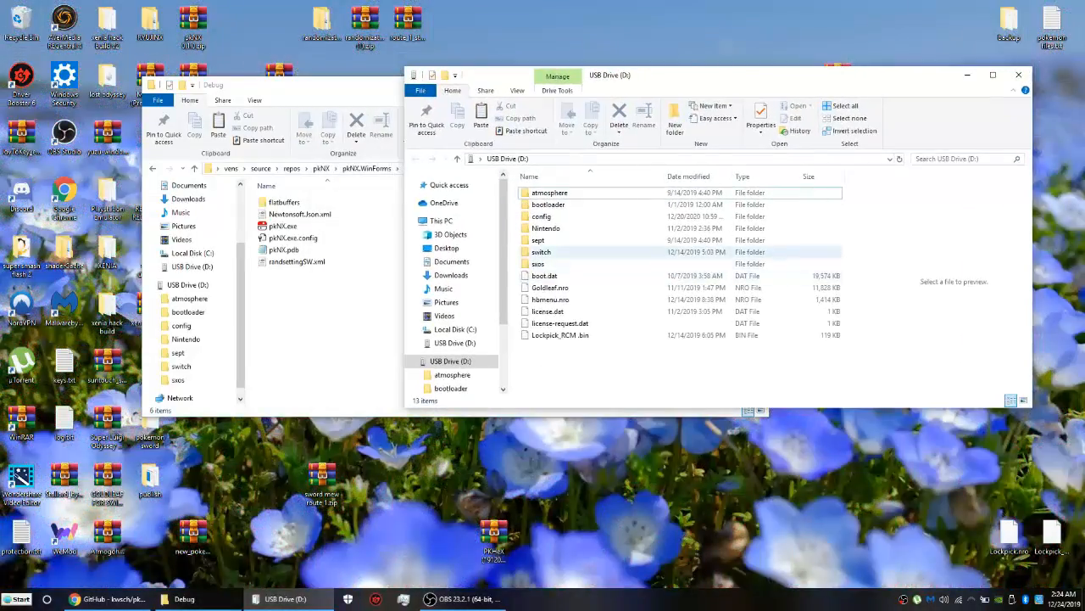
Browse the USB drive's switch folder past prod.keys and title.keys into nxdumptool's RomFS dump folder
{"action": "double_click", "coordinate": [541, 251]}
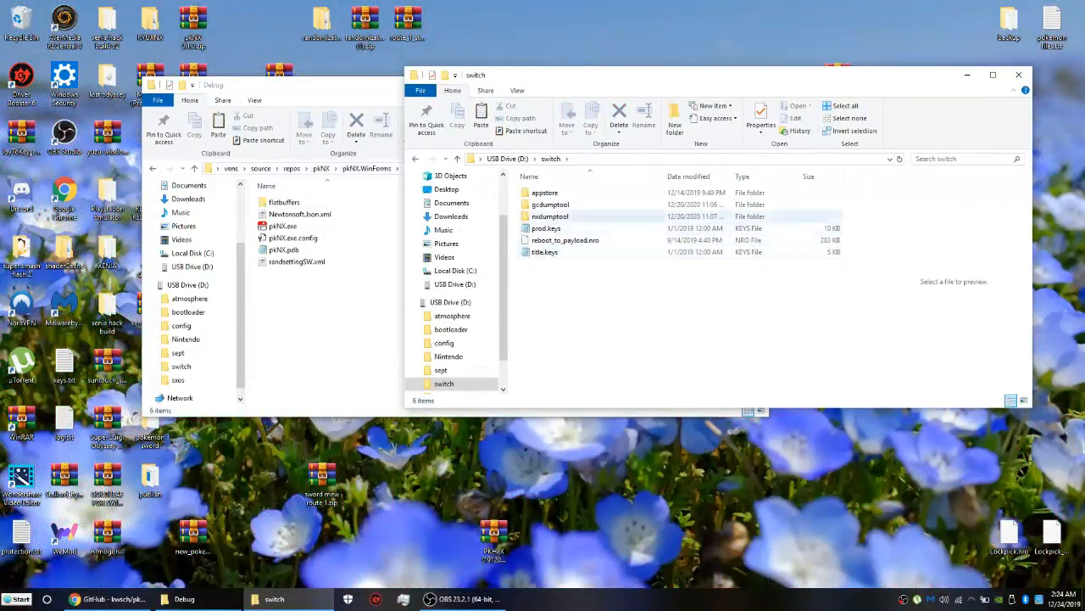
{"action": "left_click", "coordinate": [546, 227]}
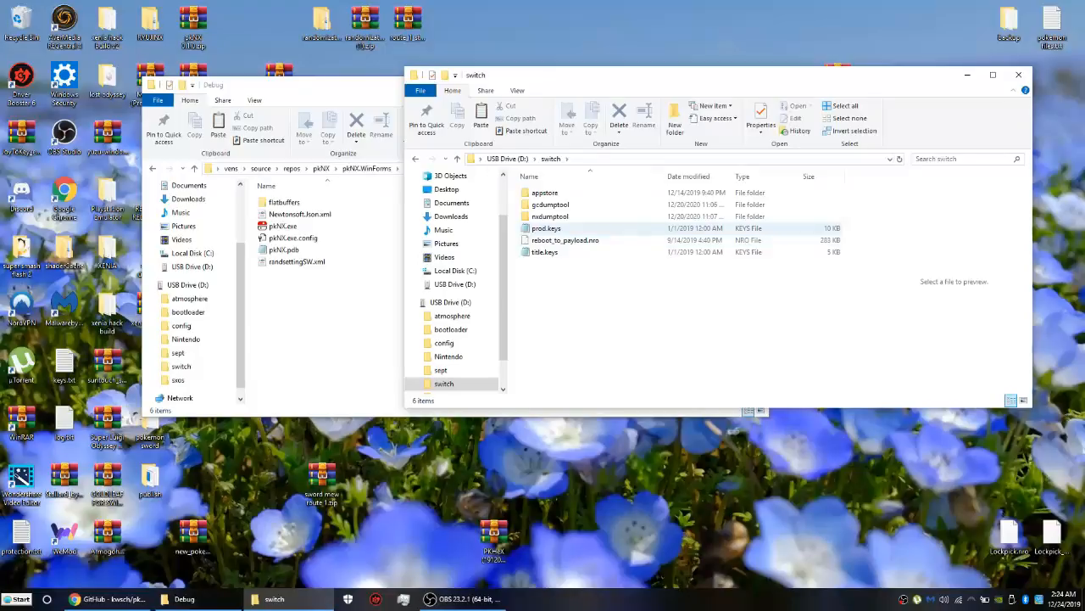
{"action": "left_click", "coordinate": [544, 251]}
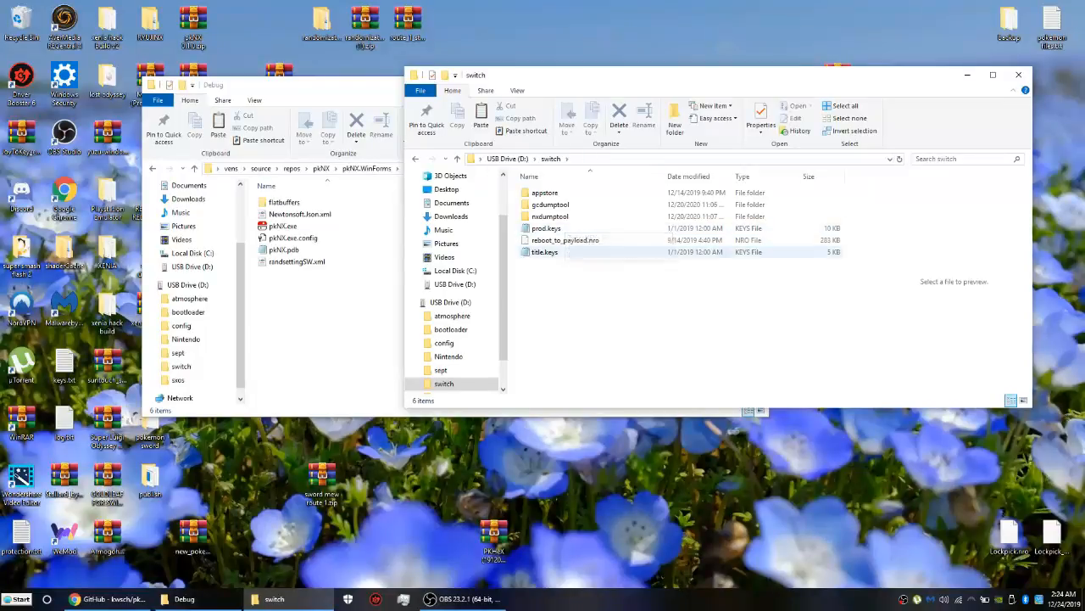
{"action": "left_click", "coordinate": [549, 215]}
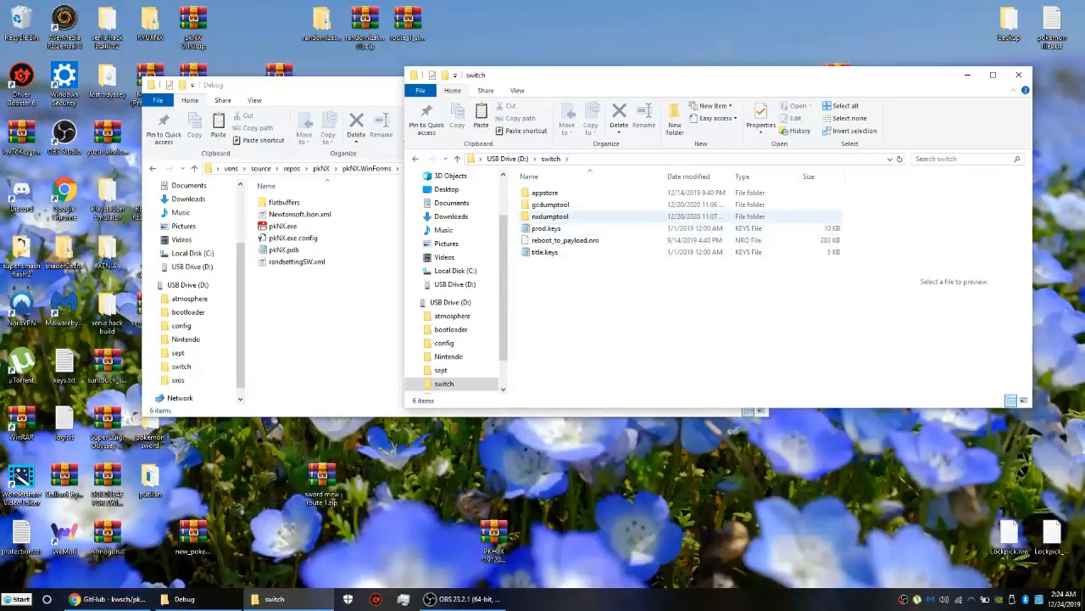
{"action": "double_click", "coordinate": [550, 216]}
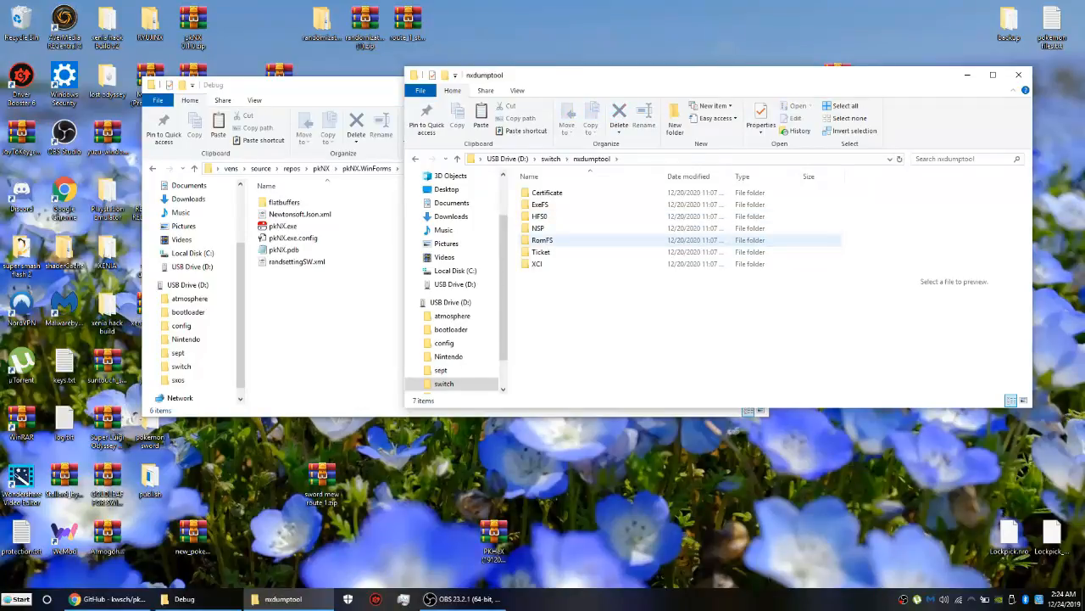
{"action": "double_click", "coordinate": [542, 241]}
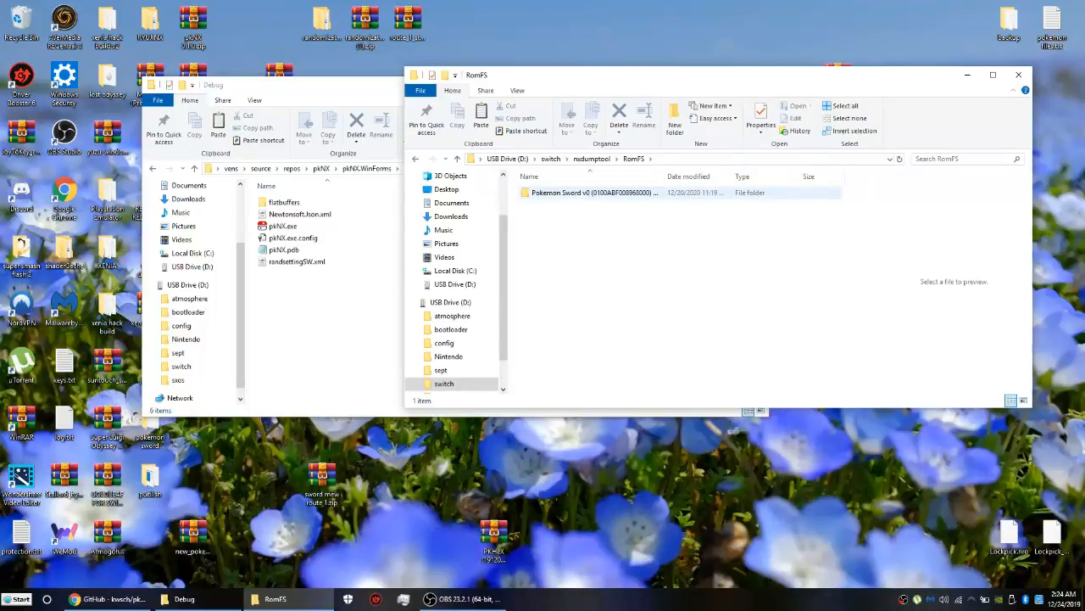
Descend the Pokémon Sword dump's title ID > romfs > bin > field > resident folders, then bring pkNX's Debug folder back in front
{"action": "double_click", "coordinate": [590, 193]}
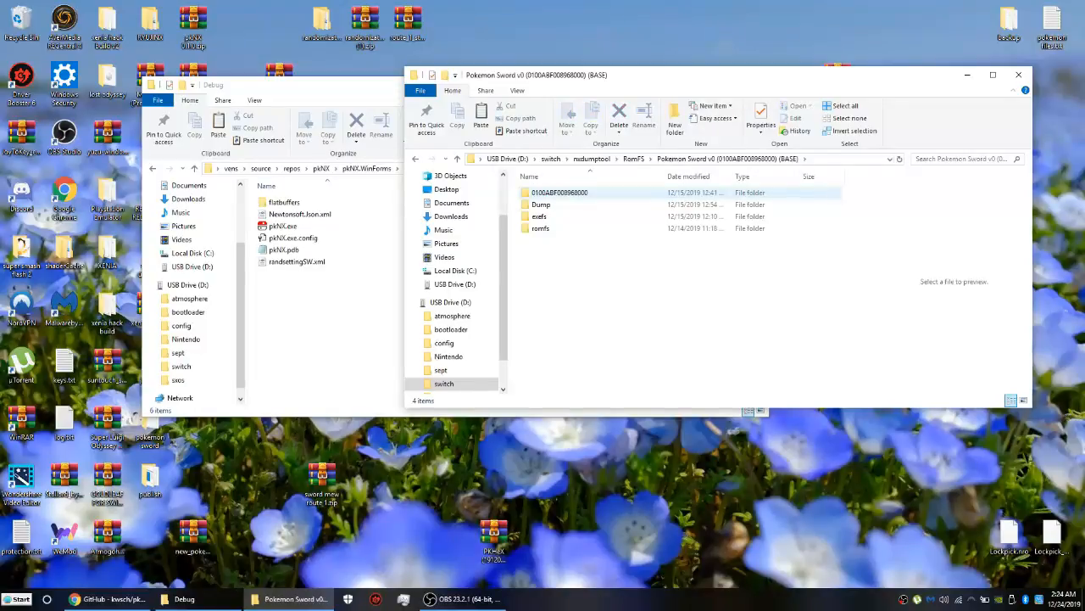
{"action": "left_click", "coordinate": [540, 203]}
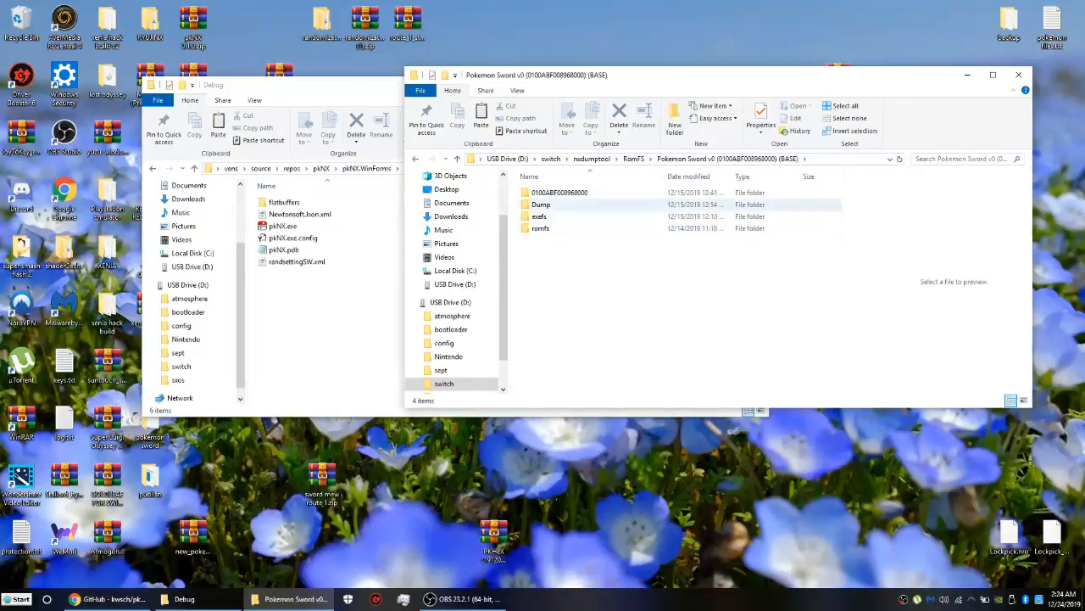
{"action": "double_click", "coordinate": [559, 191]}
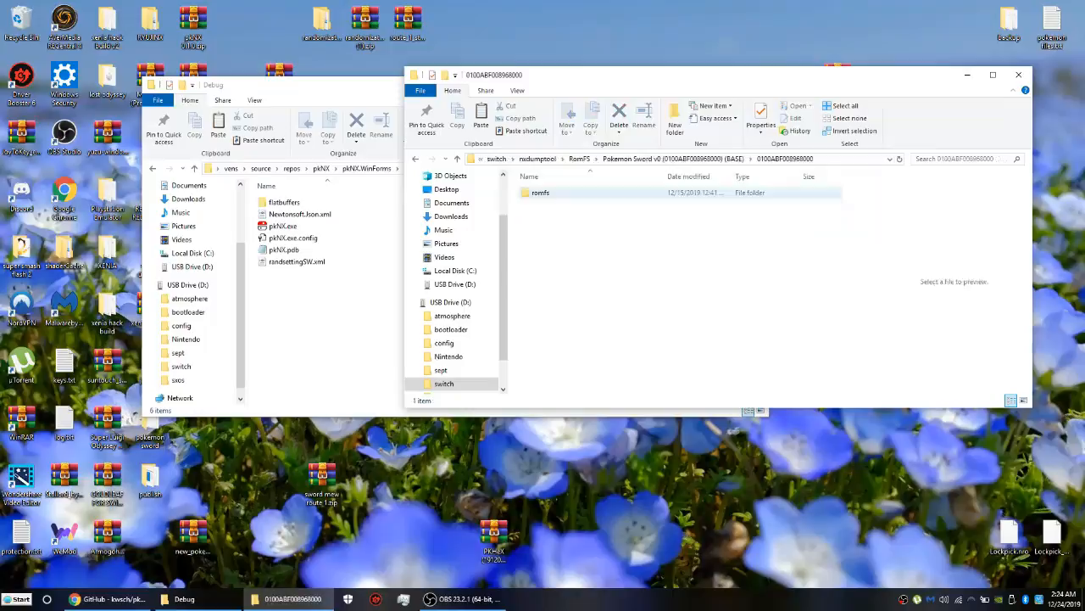
{"action": "double_click", "coordinate": [539, 193]}
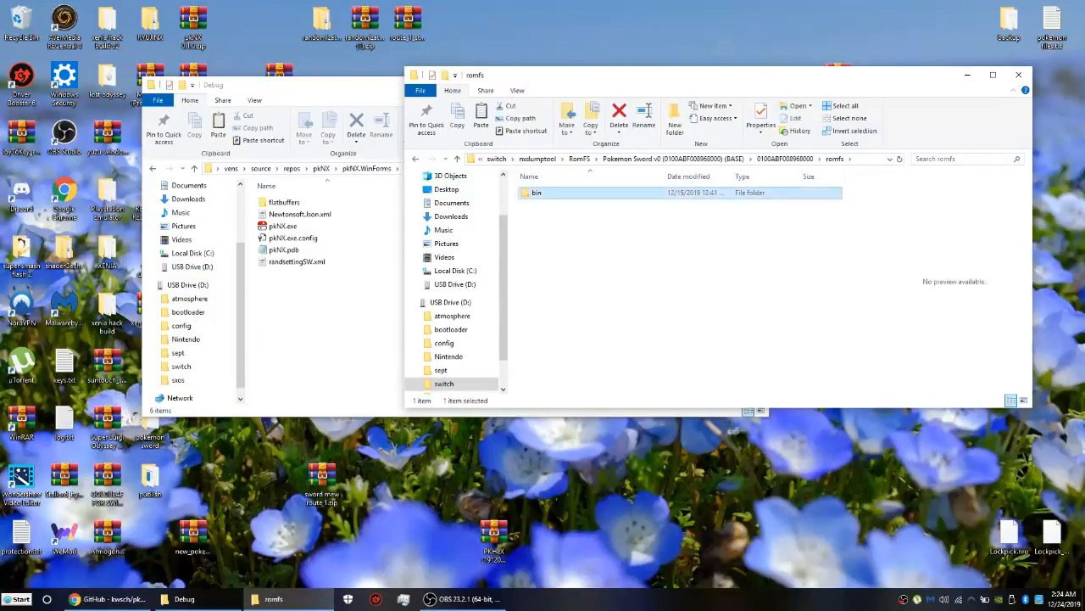
{"action": "double_click", "coordinate": [536, 193]}
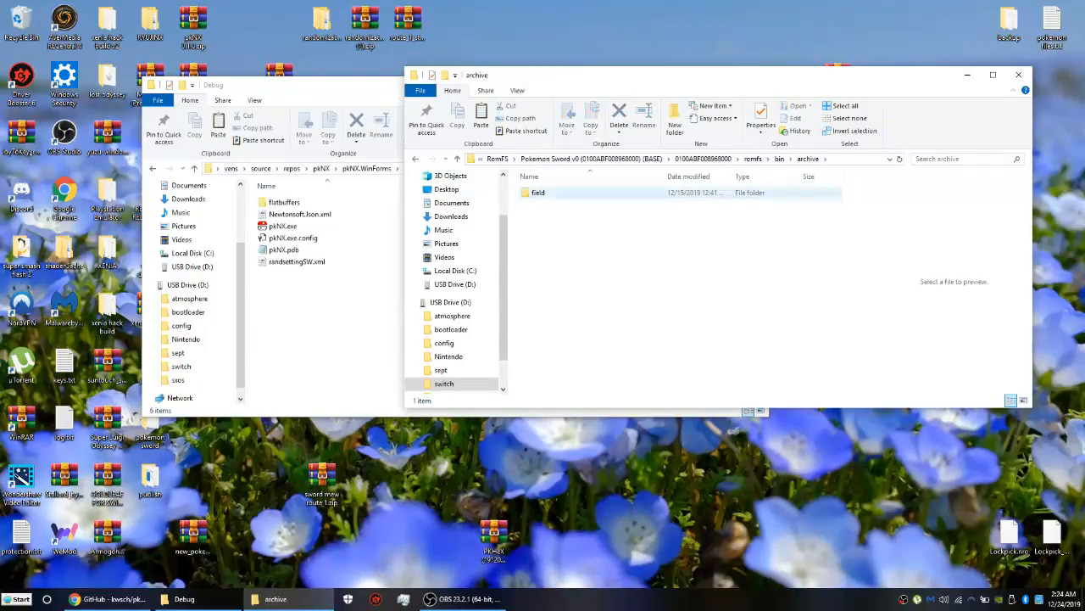
{"action": "double_click", "coordinate": [538, 194]}
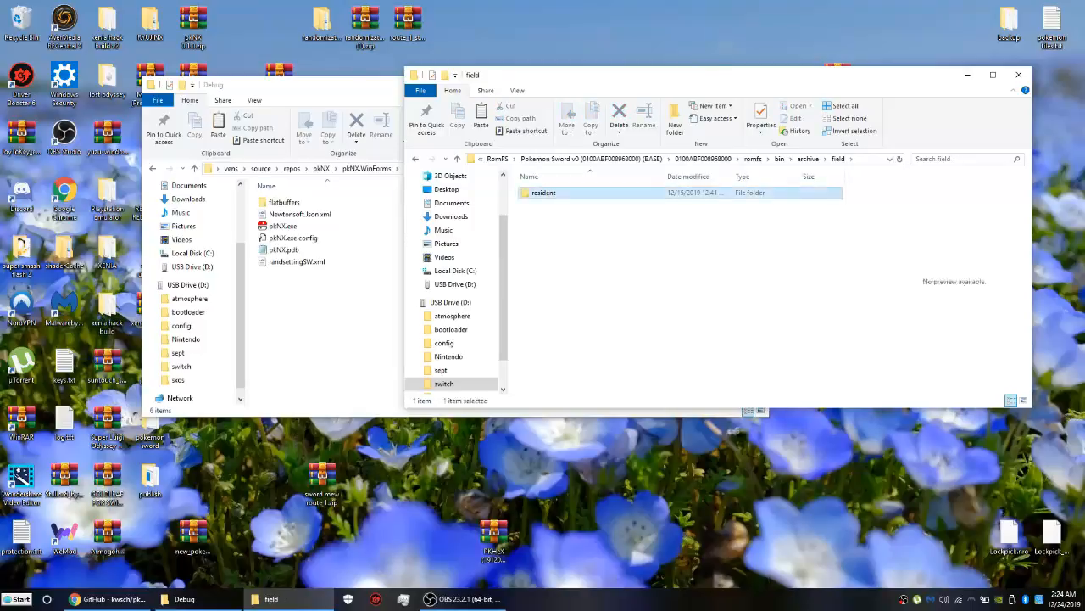
{"action": "double_click", "coordinate": [542, 193]}
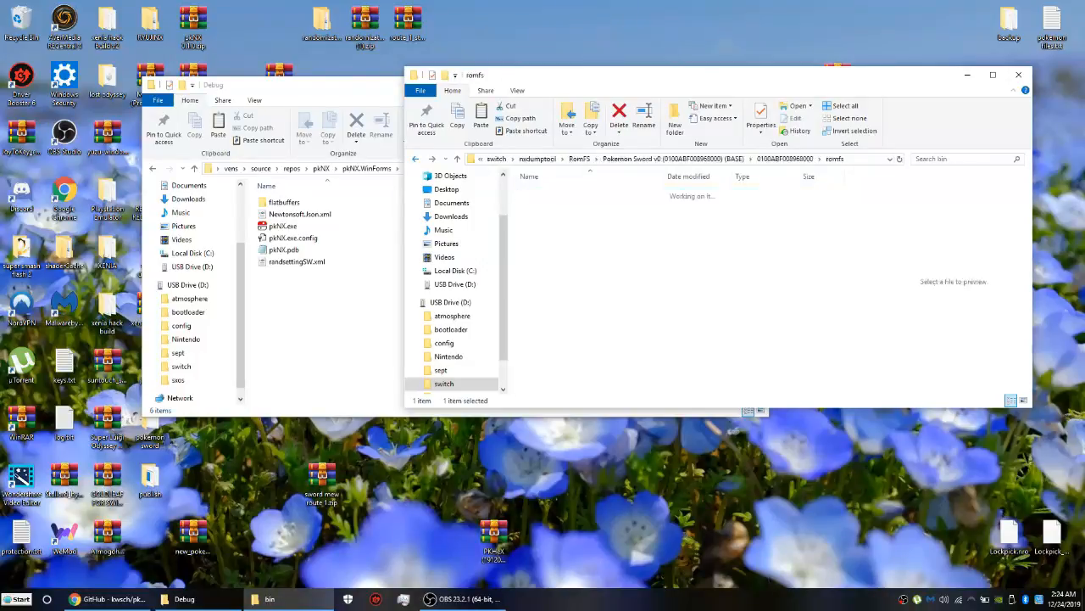
{"action": "left_click", "coordinate": [414, 160]}
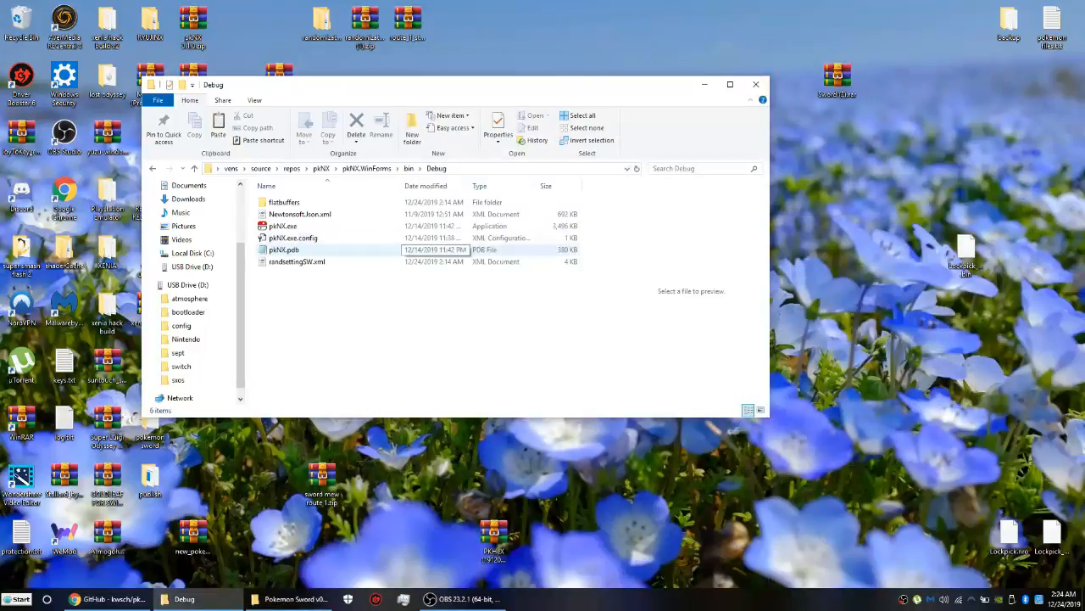
Launch pkNX.exe from the Debug folder and load the Pokémon Sword romfs so the editor menu appears
{"action": "left_click", "coordinate": [281, 226]}
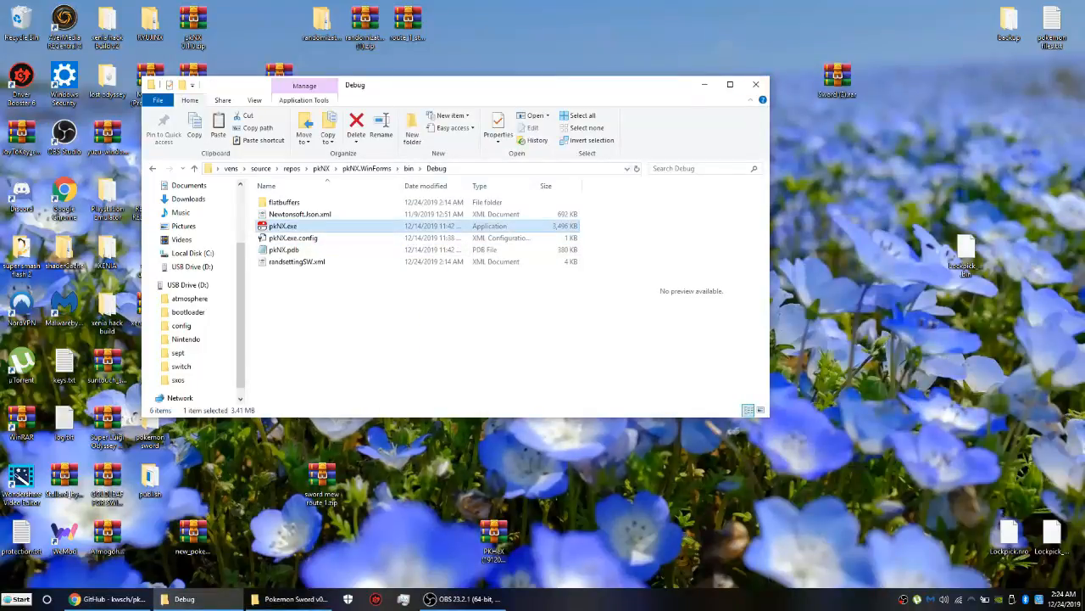
{"action": "double_click", "coordinate": [281, 225]}
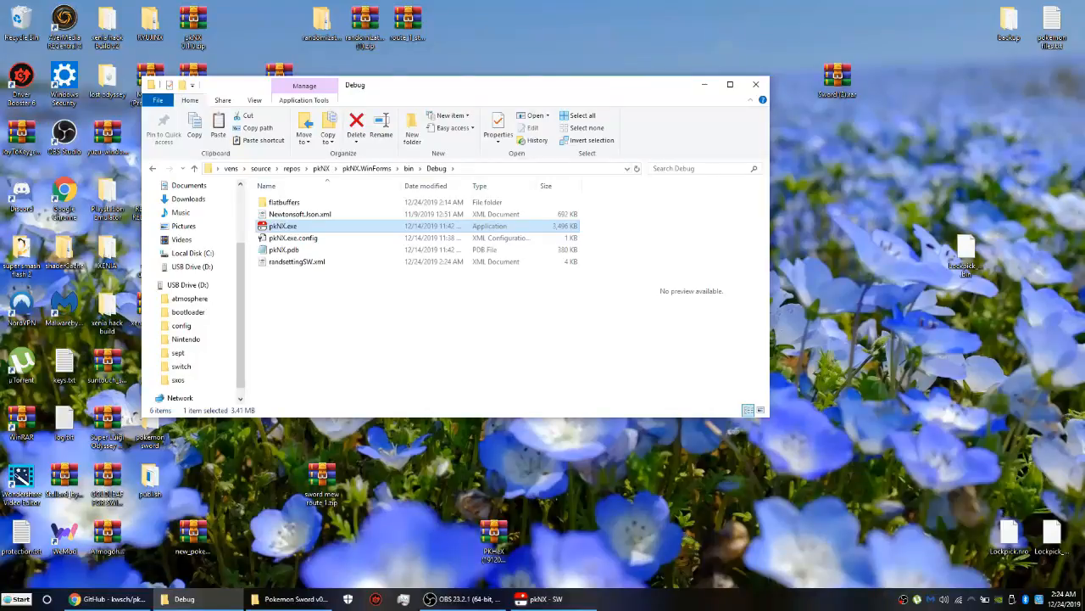
{"action": "double_click", "coordinate": [283, 225]}
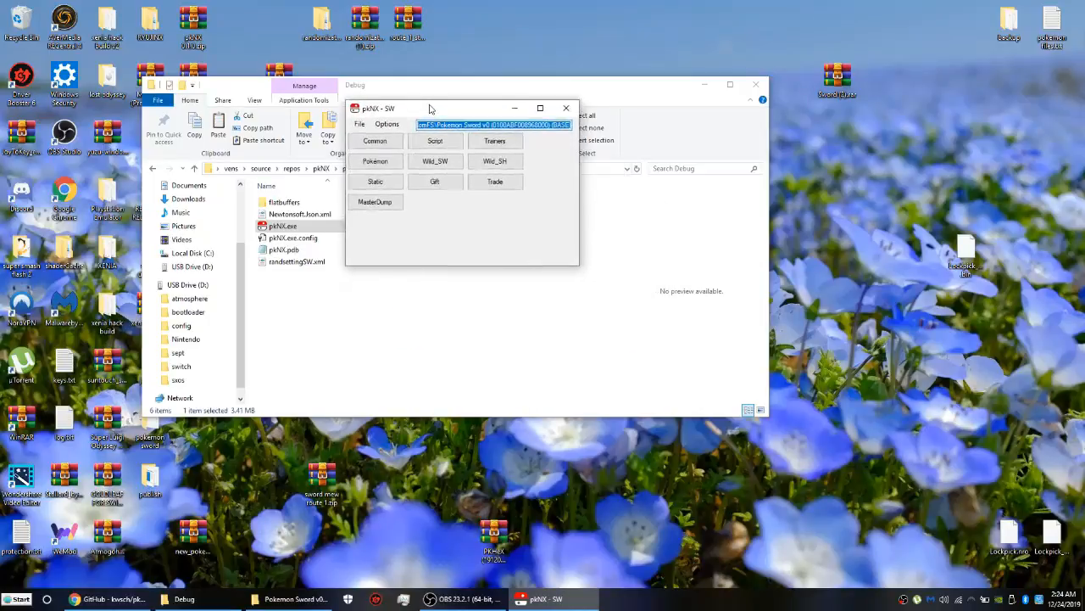
{"action": "left_click_drag", "start_coordinate": [433, 109], "coordinate": [408, 122]}
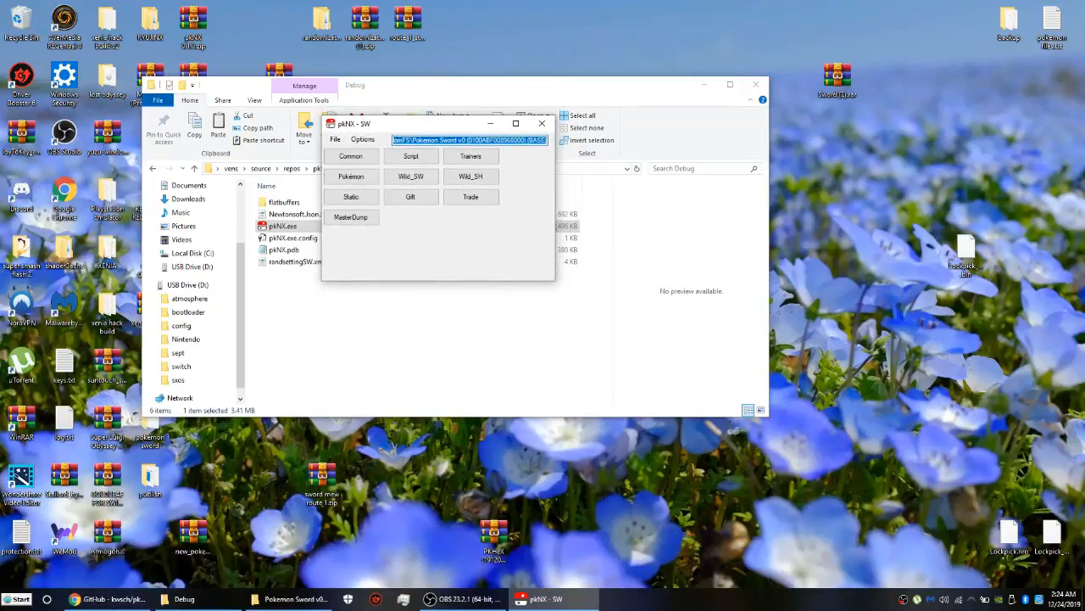
{"action": "left_click", "coordinate": [411, 174]}
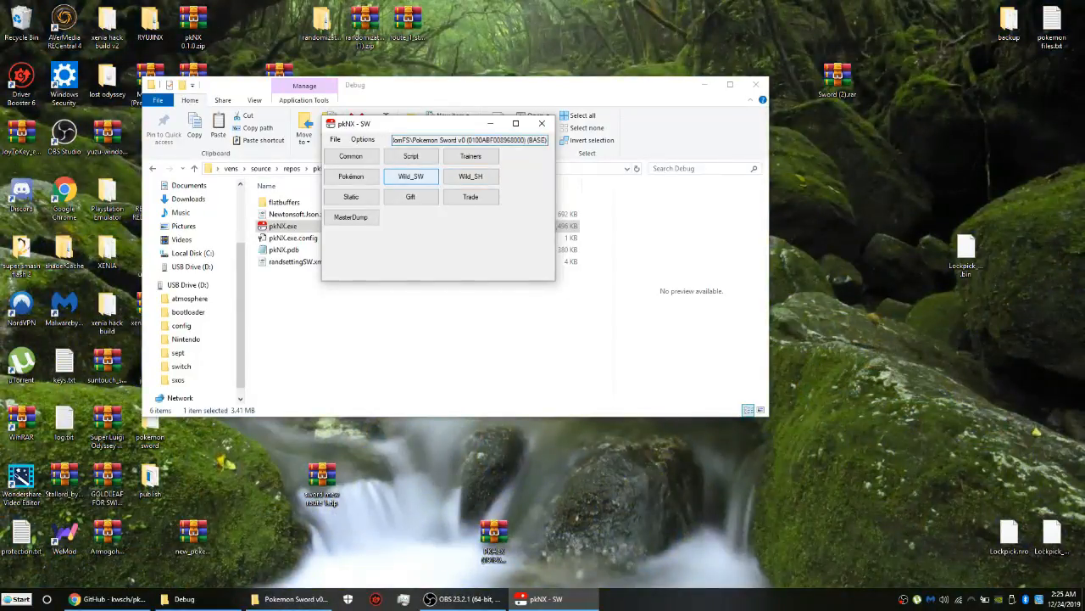
Open the Wild_SW encounter editor, view the Overcast encounters and browse the area dropdown
{"action": "left_click", "coordinate": [410, 175]}
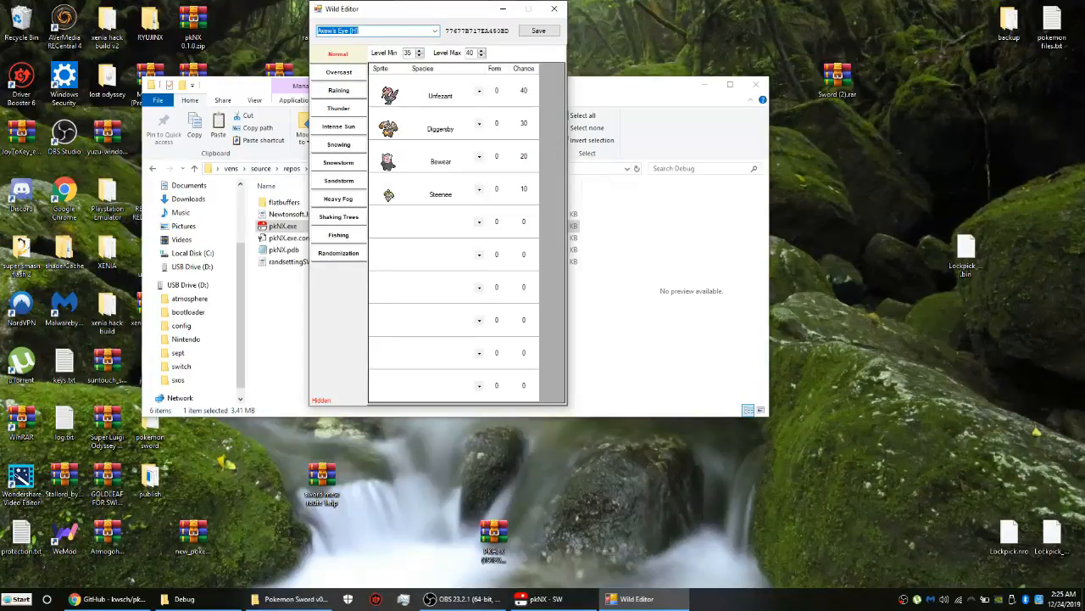
{"action": "left_click", "coordinate": [339, 71]}
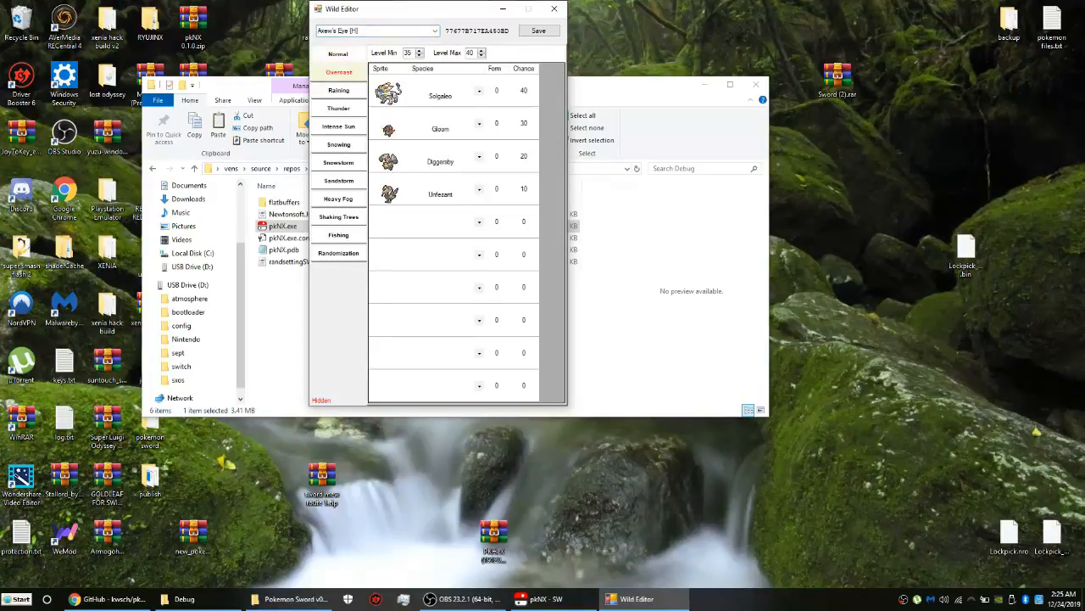
{"action": "left_click", "coordinate": [339, 125]}
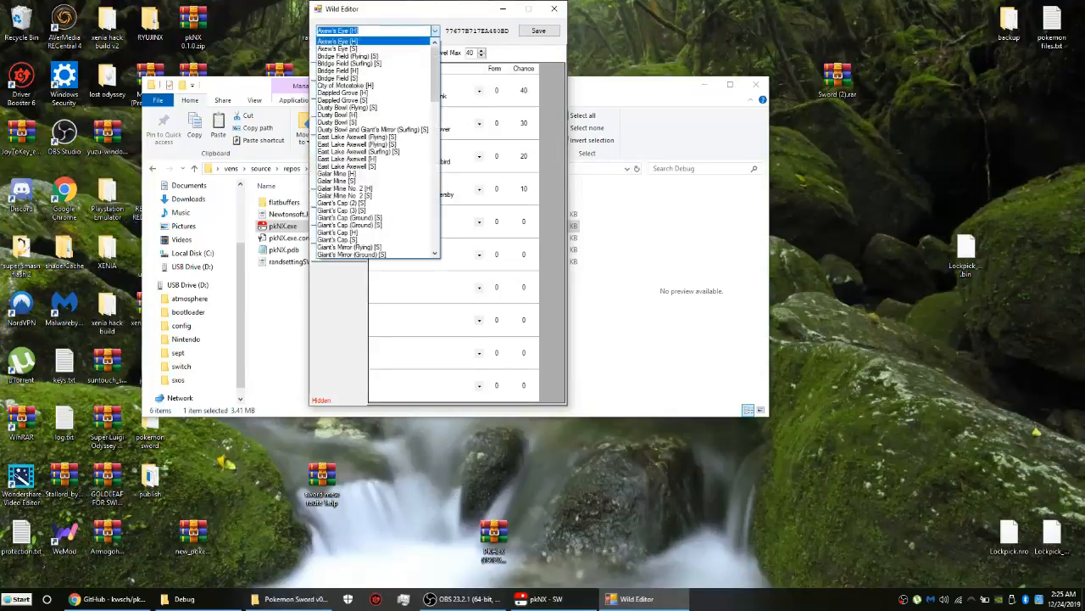
{"action": "scroll", "scroll_direction": "down", "scroll_amount": 3}
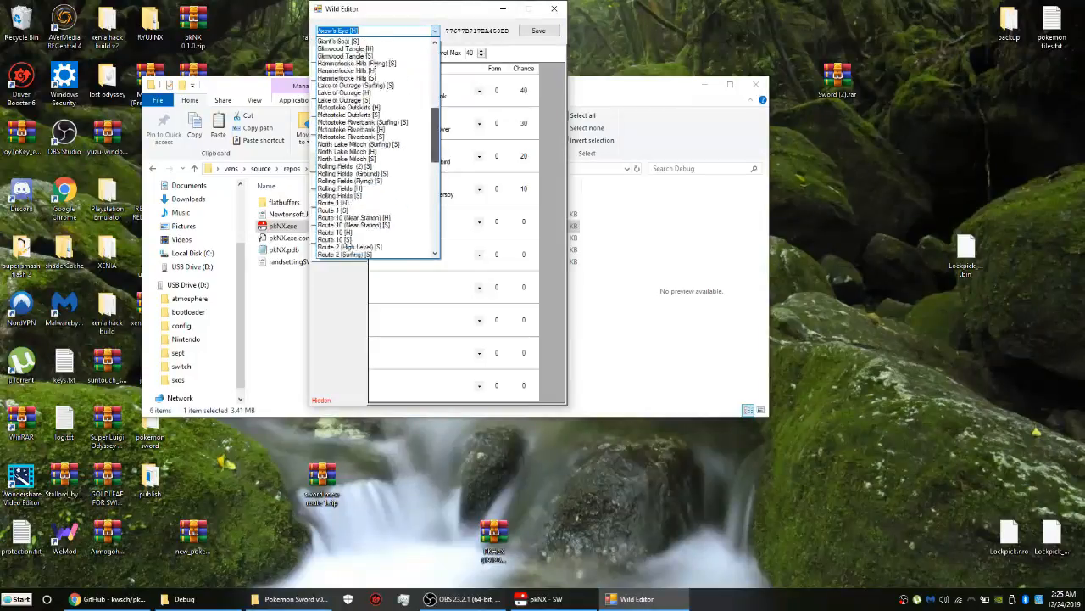
{"action": "scroll", "scroll_direction": "down", "scroll_amount": 3}
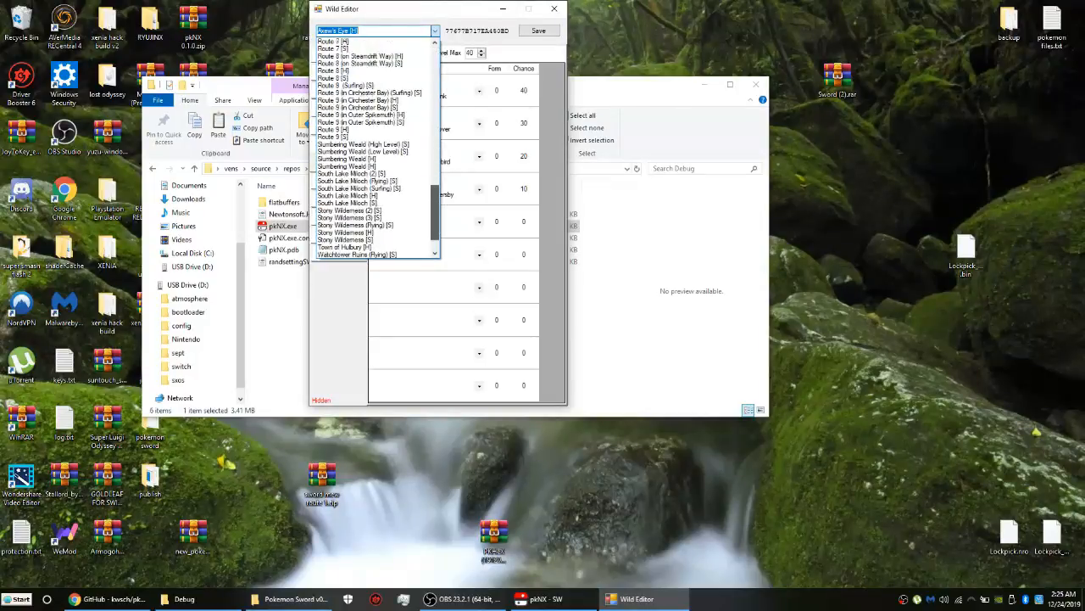
{"action": "scroll", "scroll_direction": "up", "scroll_amount": 3}
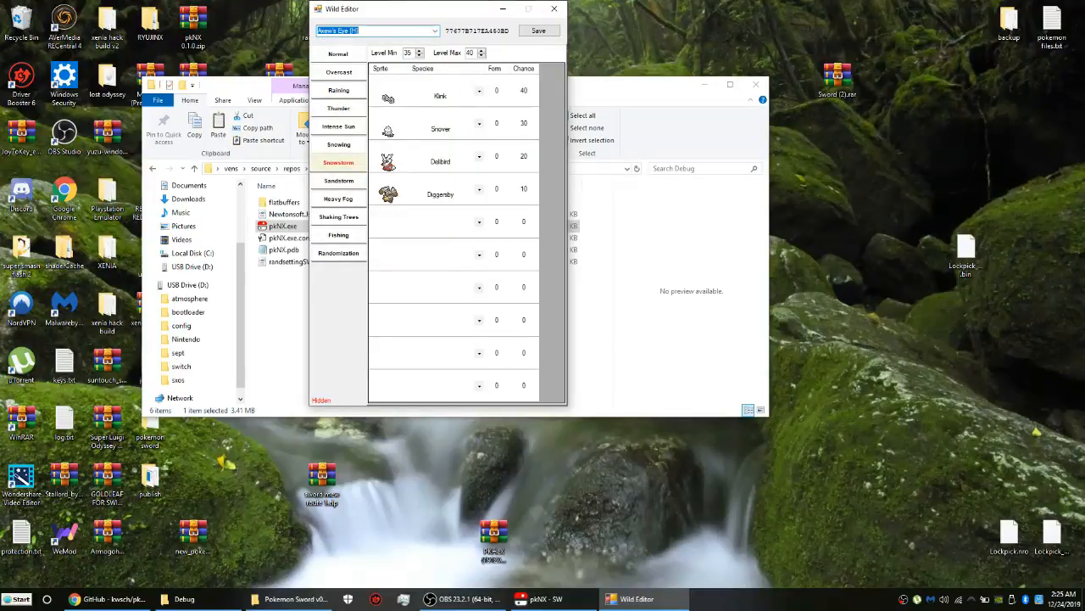
Move the Wild Editor window aside and browse the area list again, keeping Axew's Eye selected
{"action": "left_click_drag", "start_coordinate": [438, 9], "coordinate": [464, 52]}
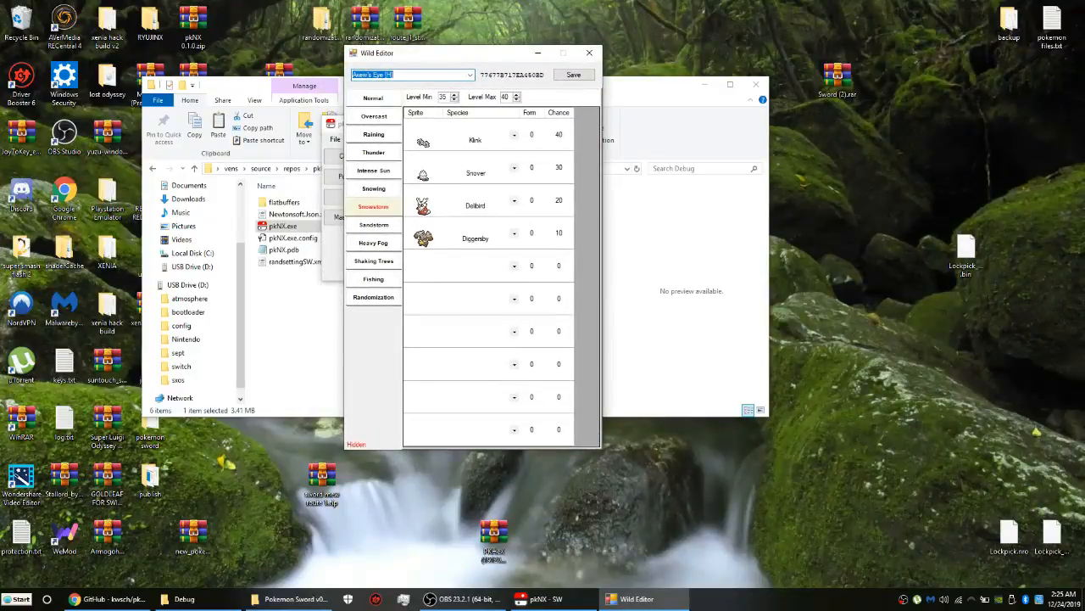
{"action": "left_click", "coordinate": [468, 75]}
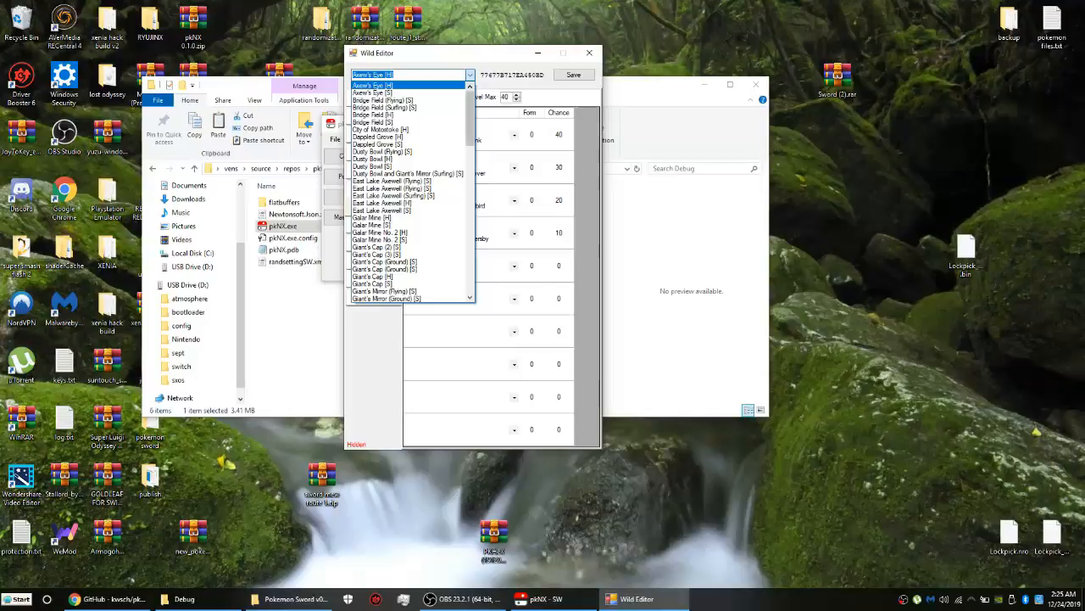
{"action": "scroll", "scroll_direction": "down", "scroll_amount": 3}
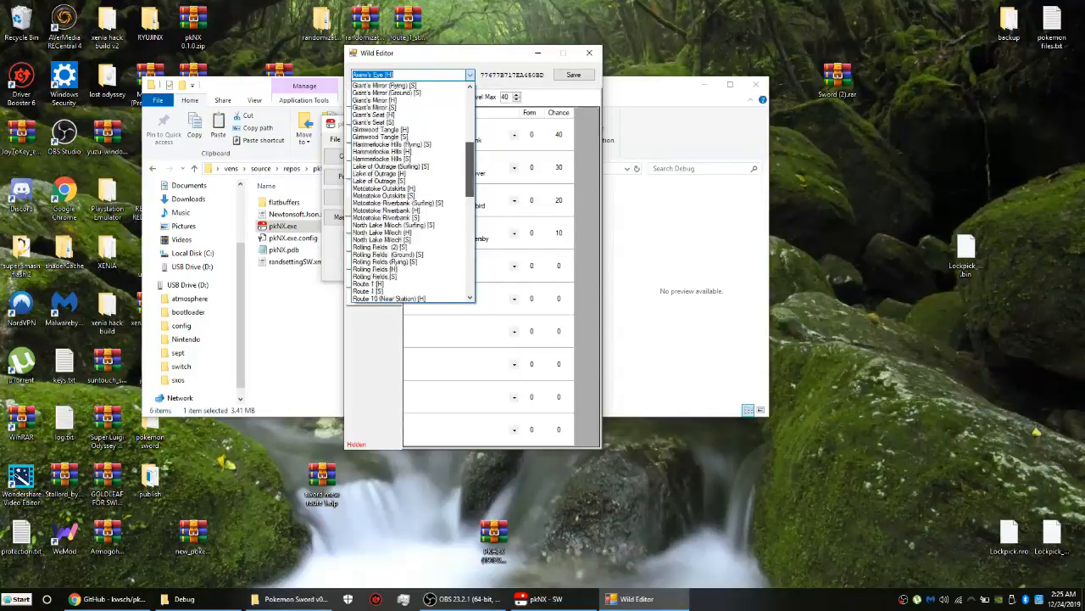
{"action": "scroll", "scroll_direction": "up", "scroll_amount": 3}
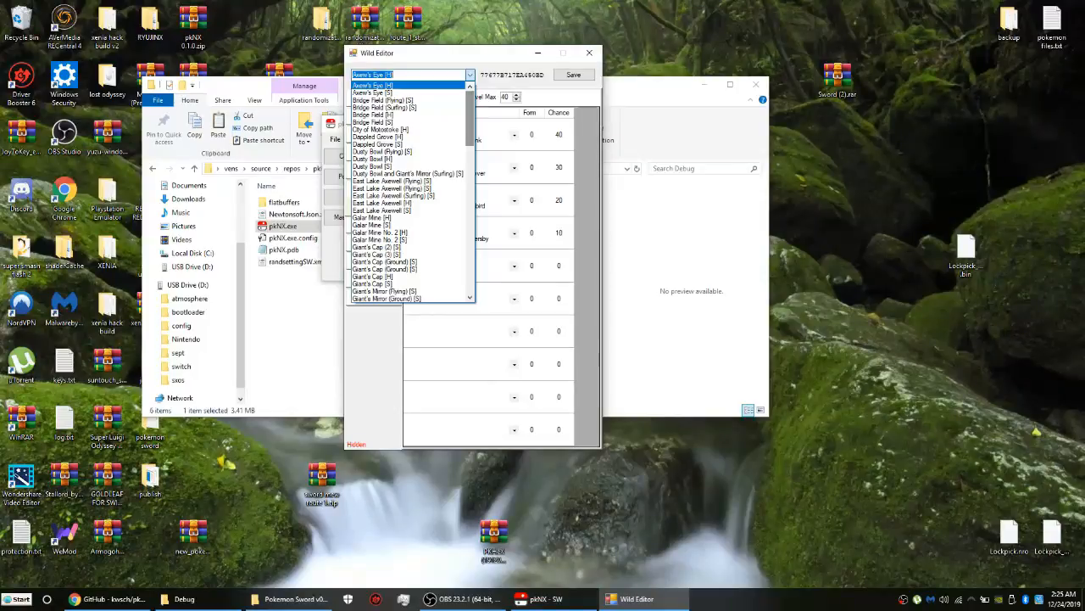
{"action": "left_click", "coordinate": [407, 75]}
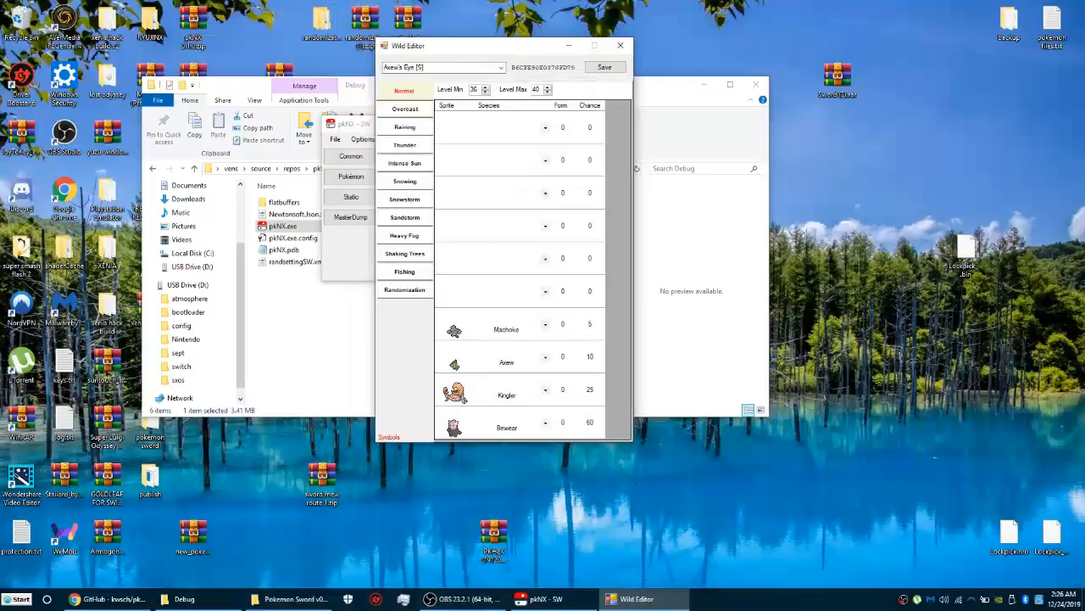
Set Axew's Eye overcast Level Max to 100, then show the empty fishing encounter table
{"action": "left_click", "coordinate": [404, 108]}
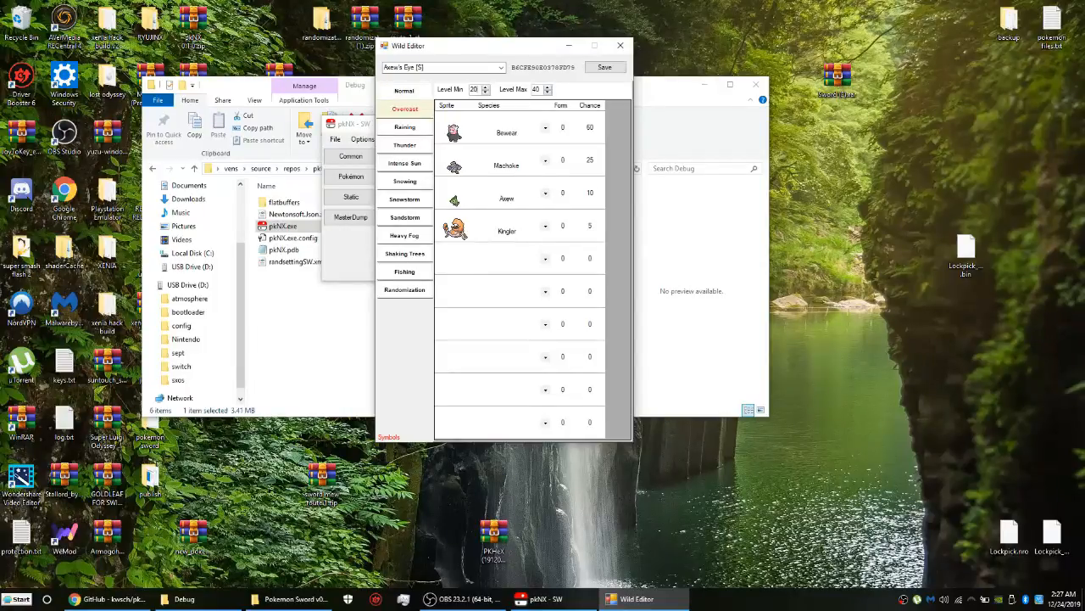
{"action": "left_click", "coordinate": [536, 88]}
{"action": "type", "text": "100"}
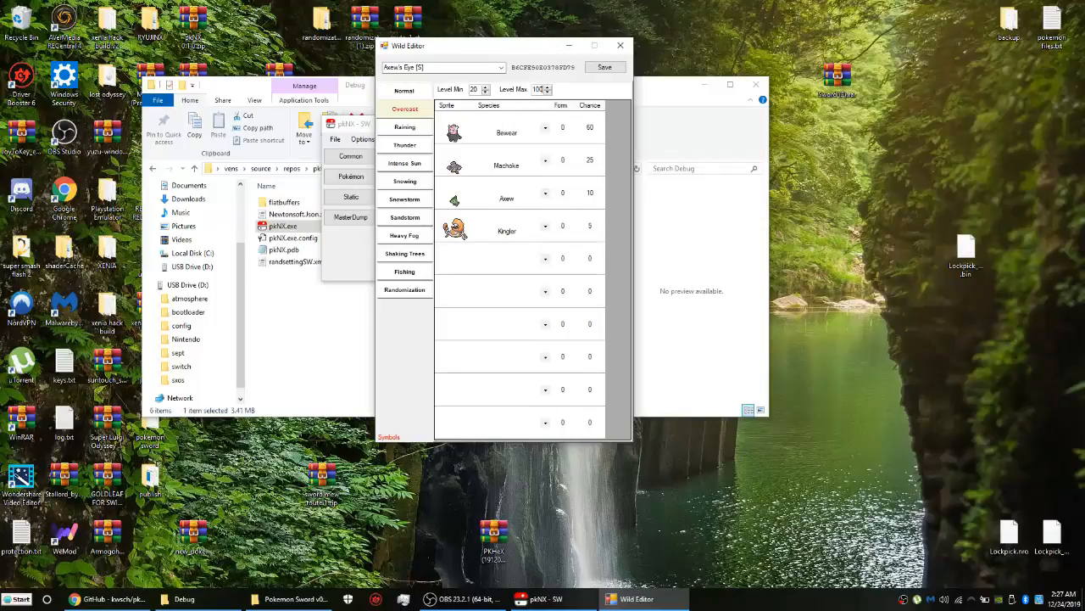
{"action": "left_click", "coordinate": [404, 271]}
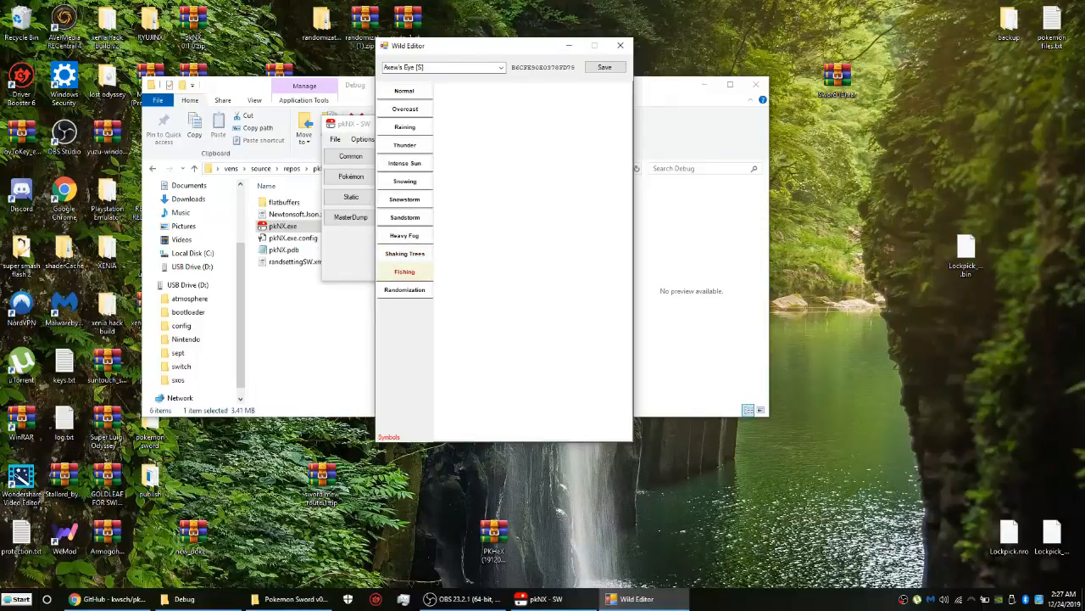
Show the Wild Editor's randomization settings with all eight generations and BST matching enabled
{"action": "left_click", "coordinate": [403, 289]}
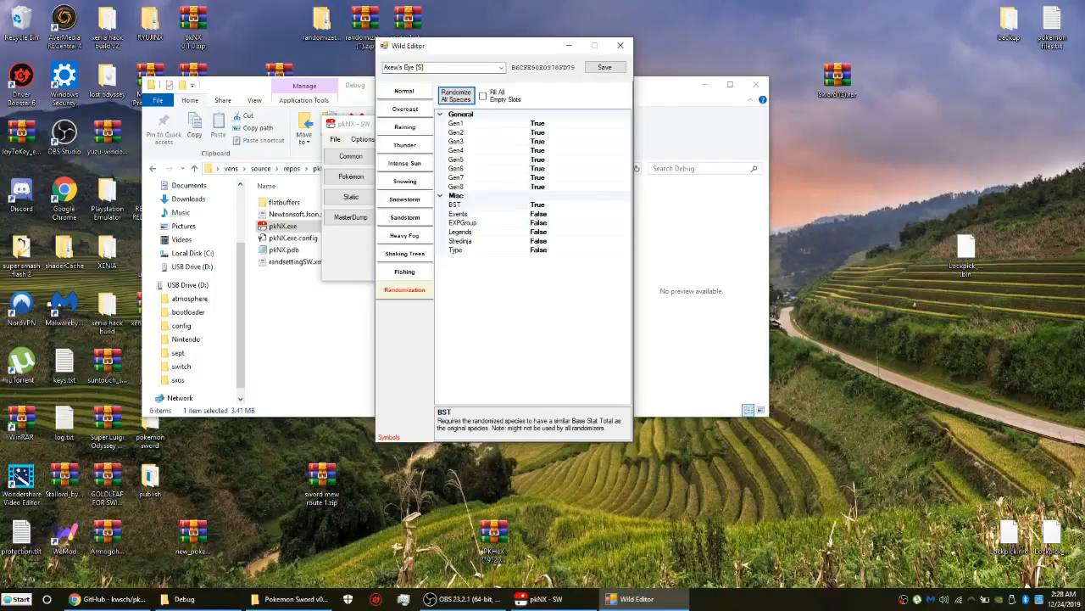
Randomize every encounter table's species and check the overcast, rain, intense sun and other weather results
{"action": "left_click", "coordinate": [404, 91]}
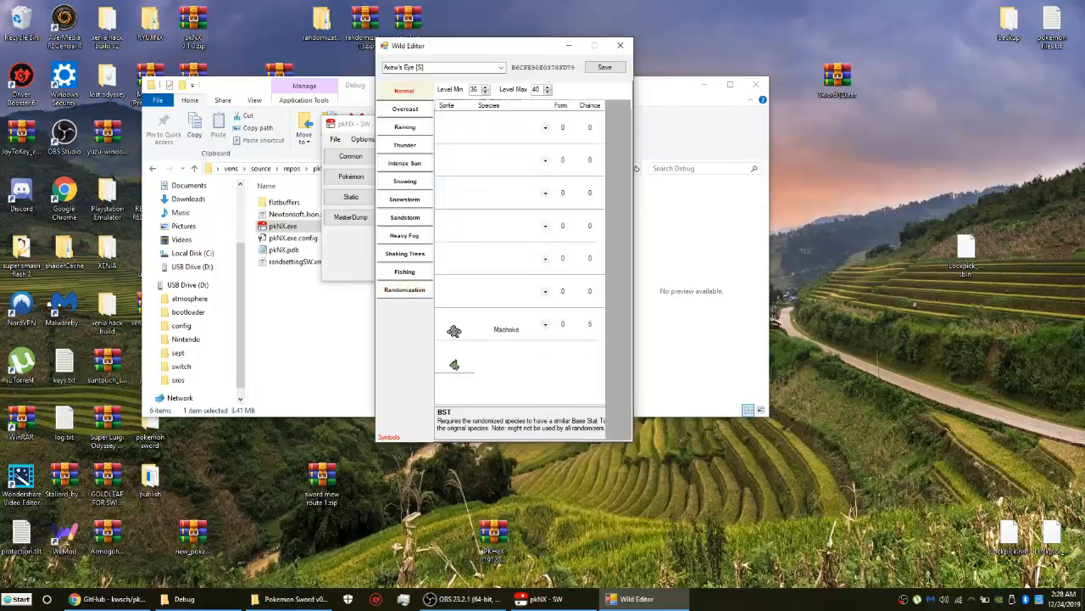
{"action": "left_click", "coordinate": [403, 108]}
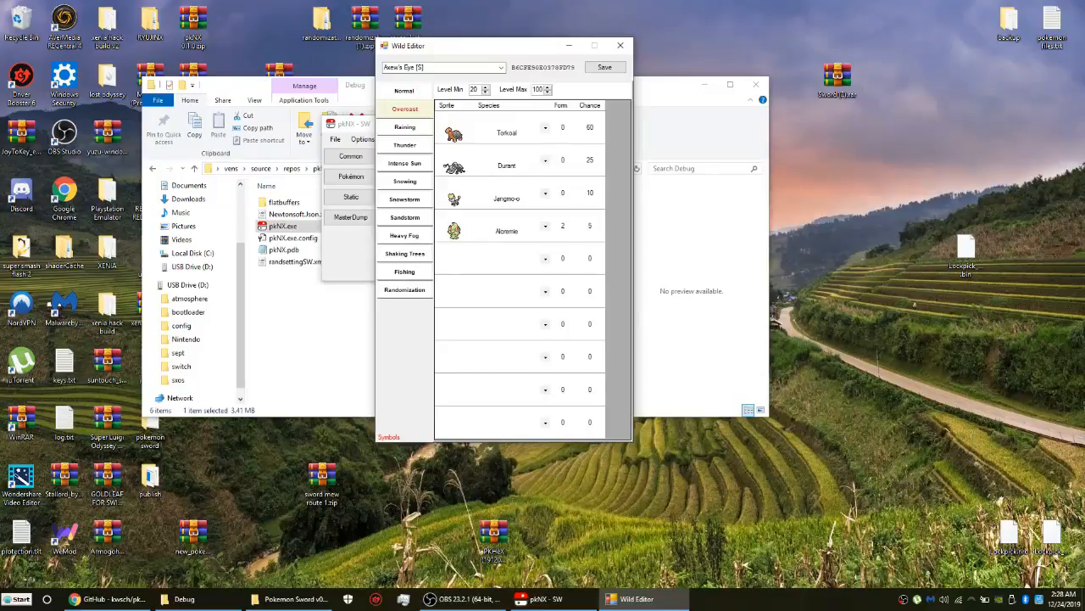
{"action": "left_click", "coordinate": [403, 125]}
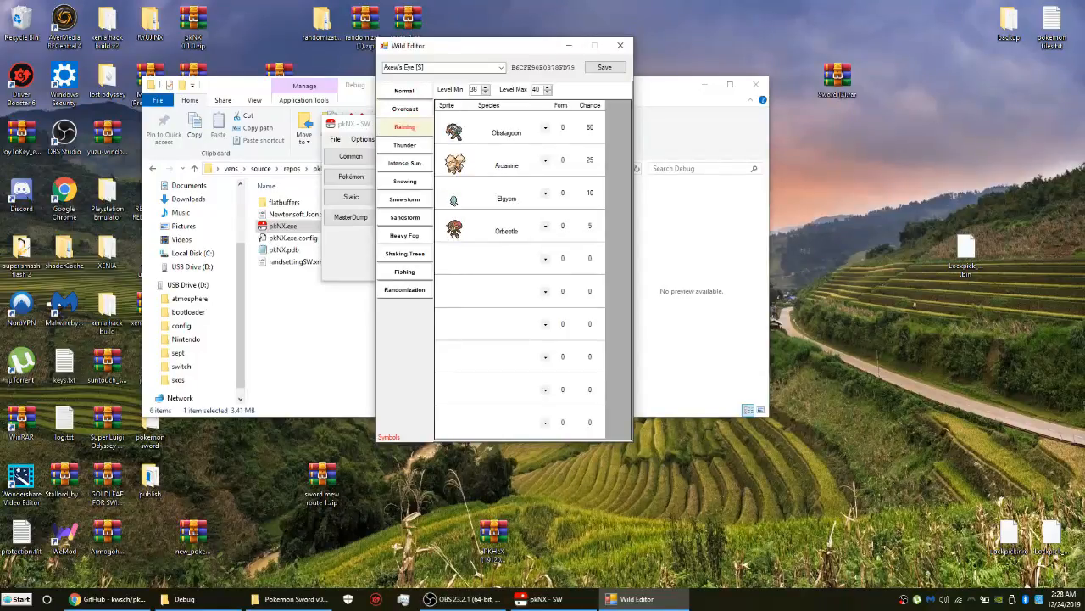
{"action": "left_click", "coordinate": [404, 163]}
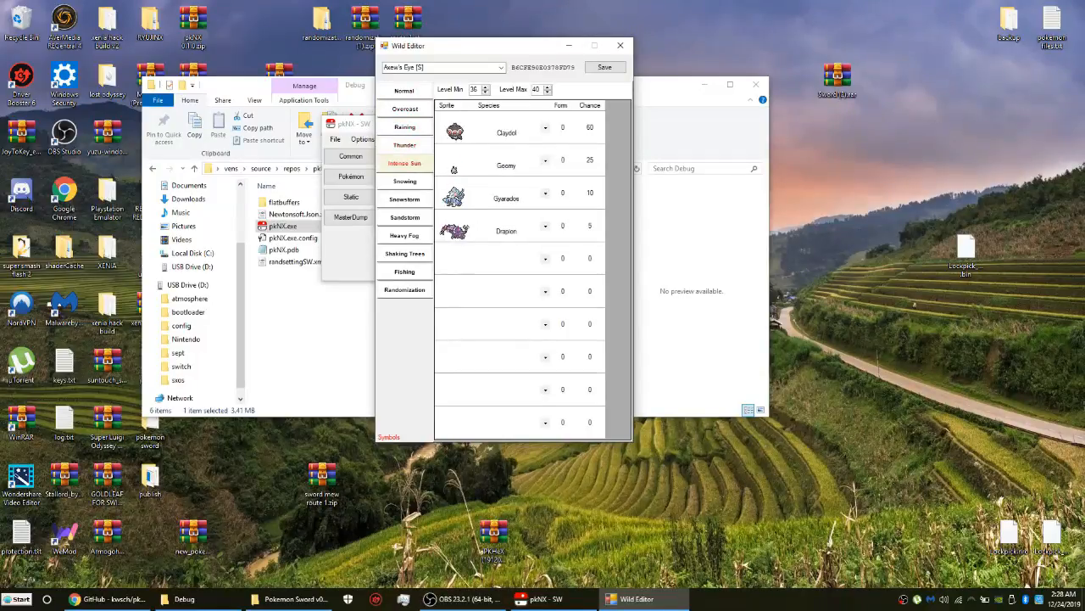
{"action": "left_click", "coordinate": [403, 180]}
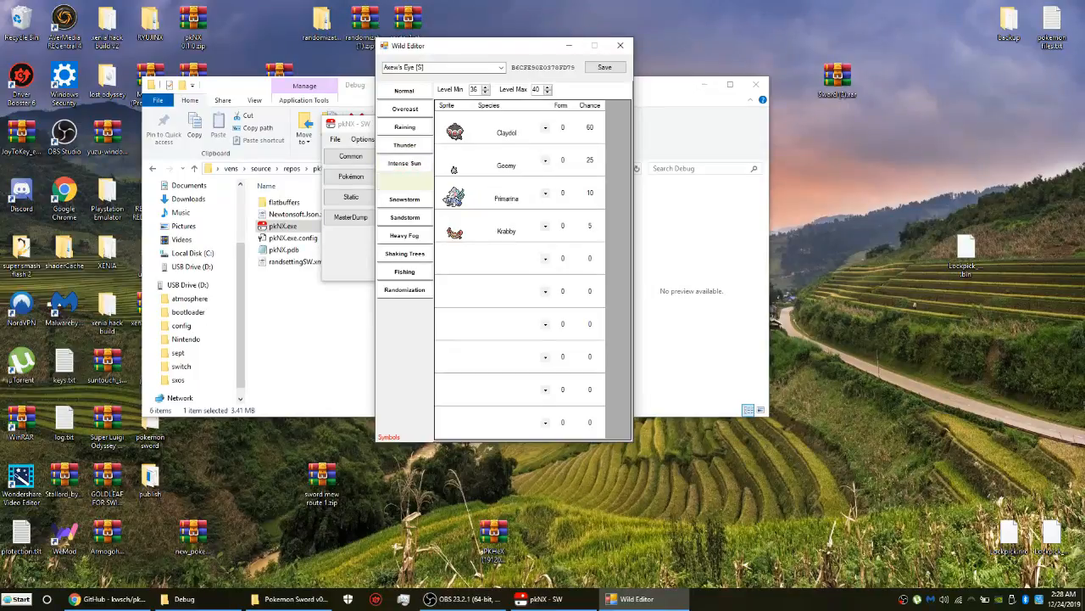
Switch the Wild Editor to a Bridge Field area, then to a Giant's Cap area
{"action": "left_click", "coordinate": [403, 217]}
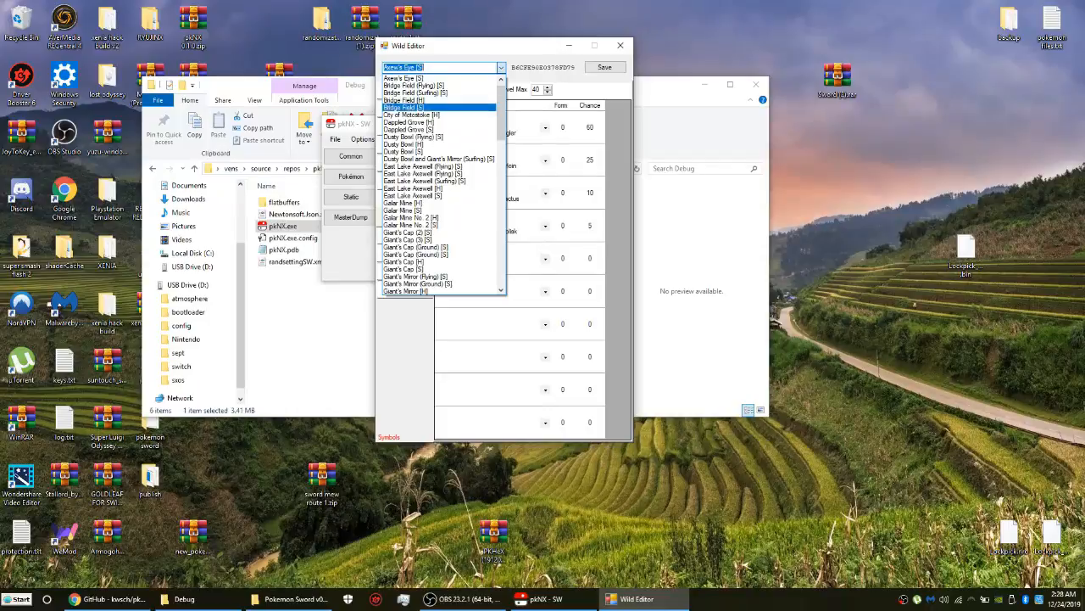
{"action": "left_click", "coordinate": [414, 84]}
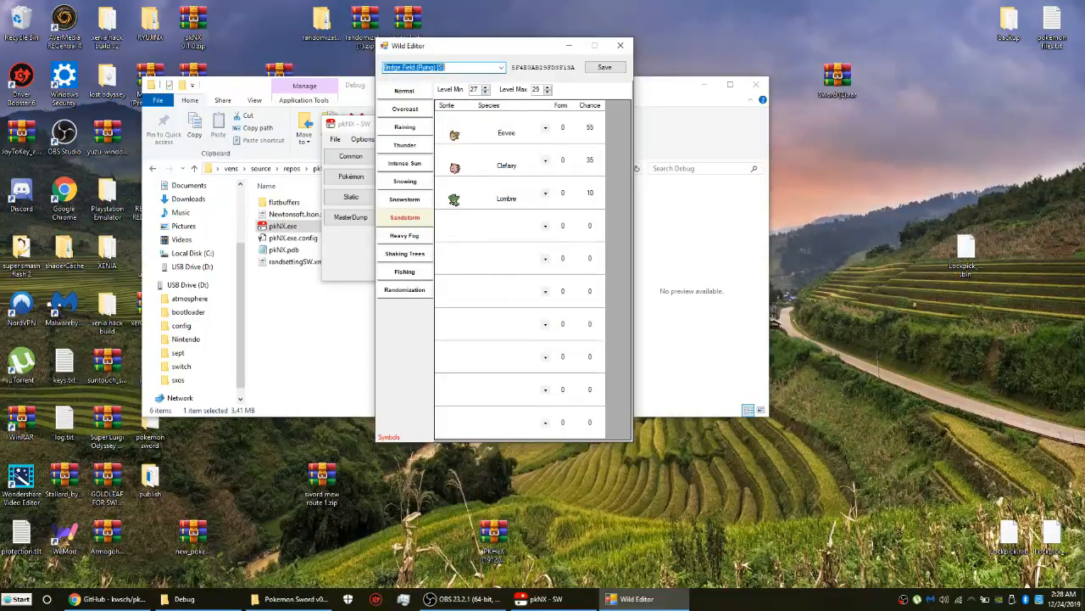
{"action": "left_click", "coordinate": [499, 68]}
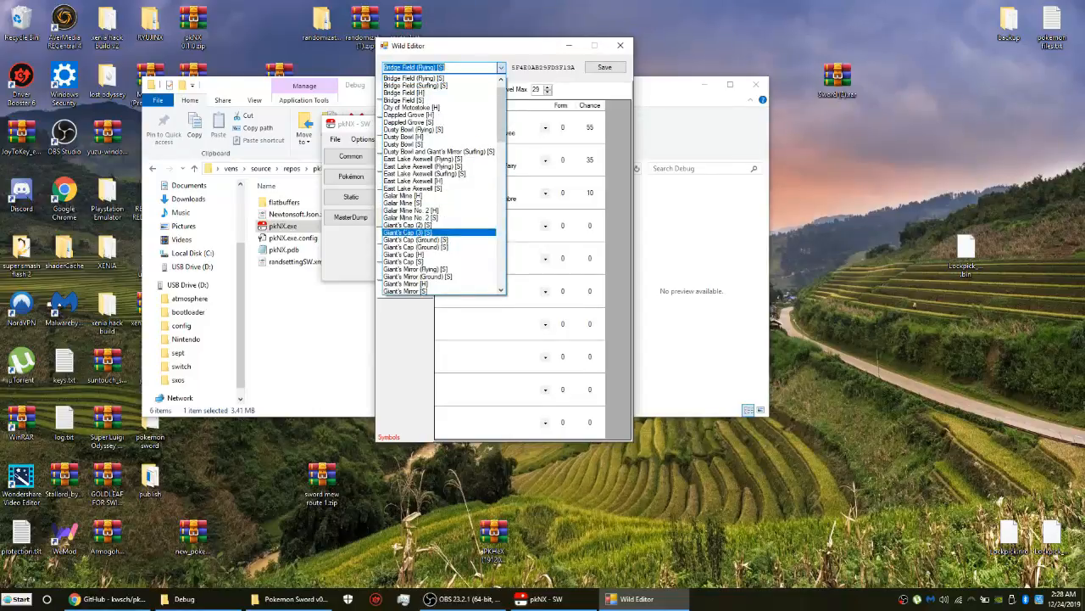
{"action": "left_click", "coordinate": [407, 231]}
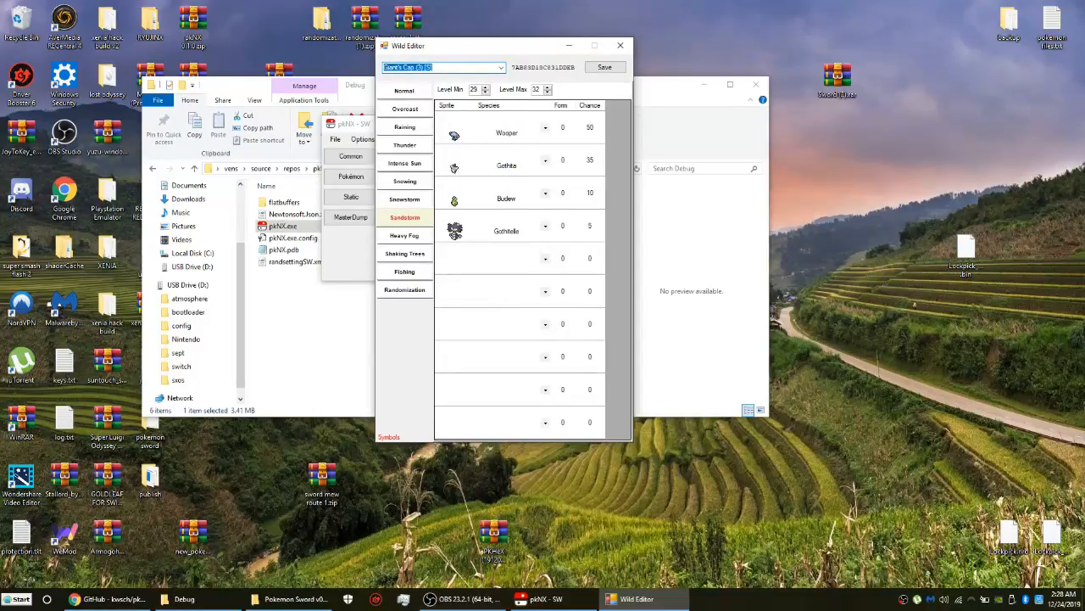
Select North Lake Miloch from the area list and show its randomization settings
{"action": "left_click", "coordinate": [501, 68]}
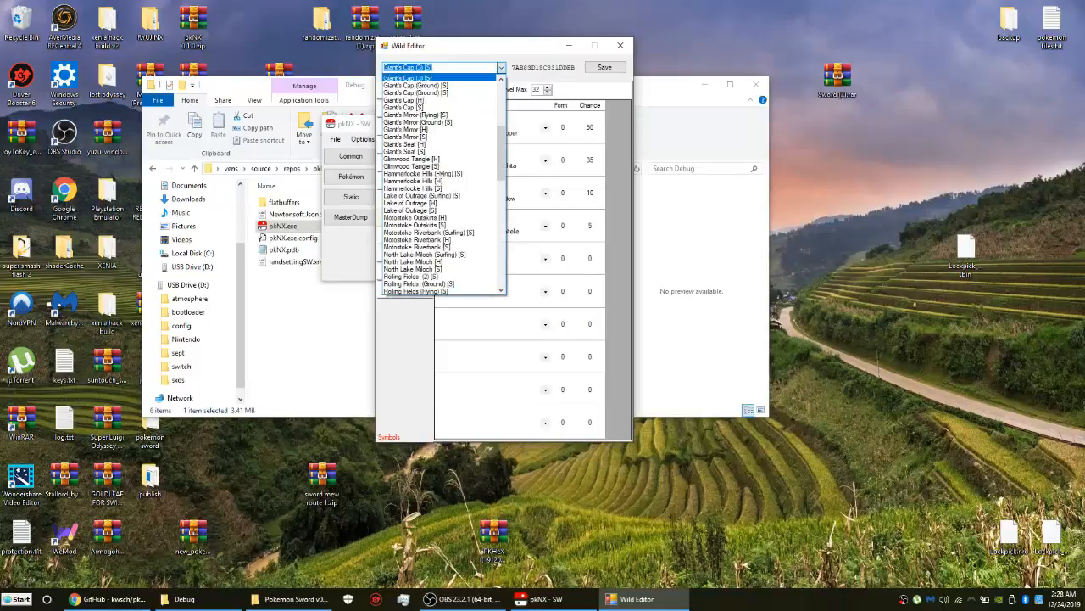
{"action": "scroll", "scroll_direction": "down", "scroll_amount": 3}
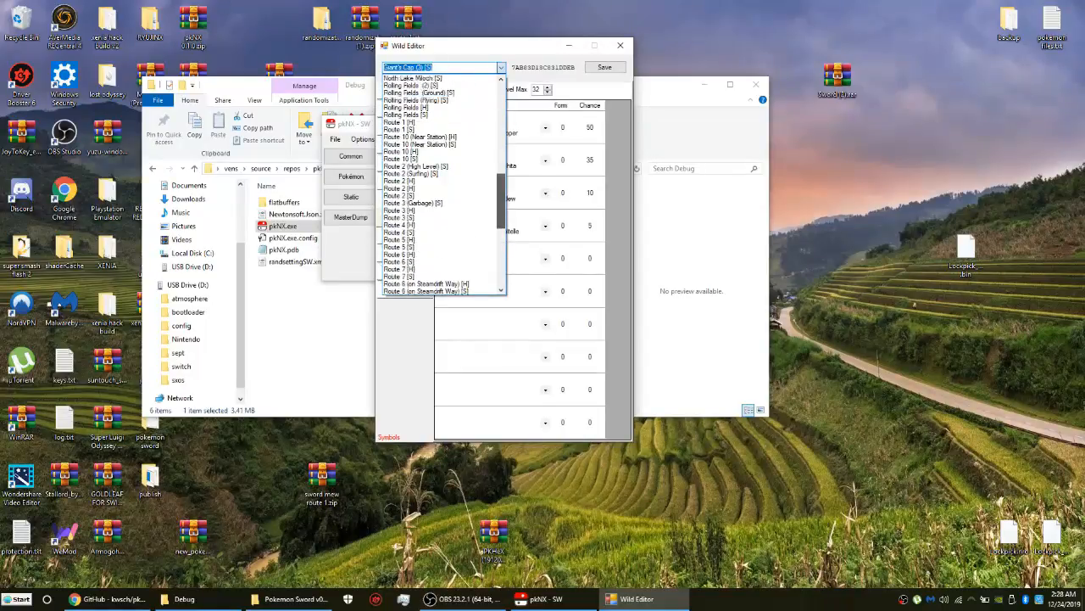
{"action": "scroll", "scroll_direction": "up", "scroll_amount": 3}
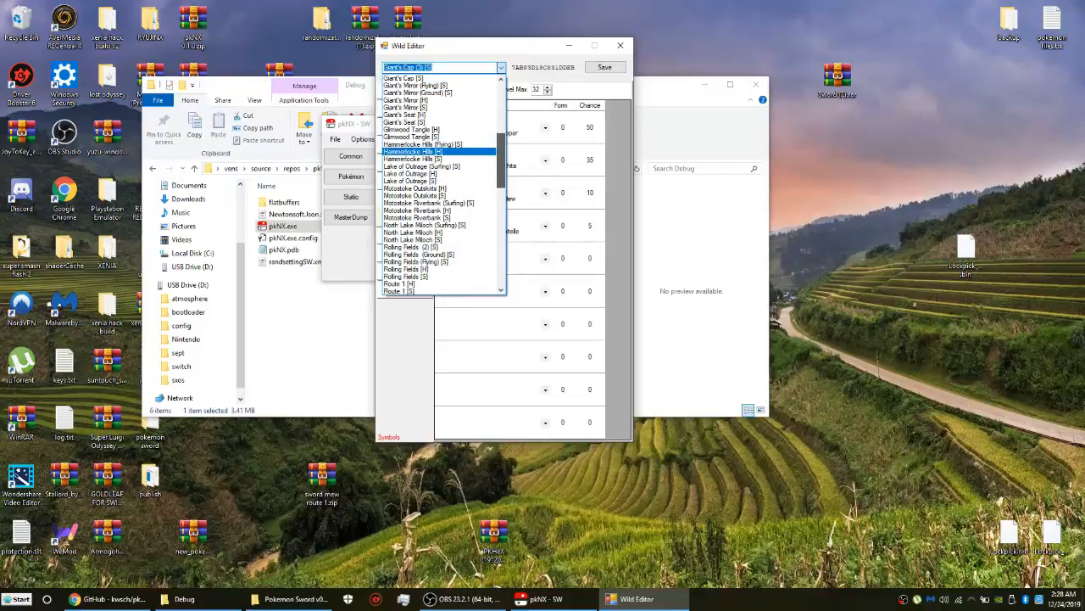
{"action": "scroll", "scroll_direction": "up", "scroll_amount": 3}
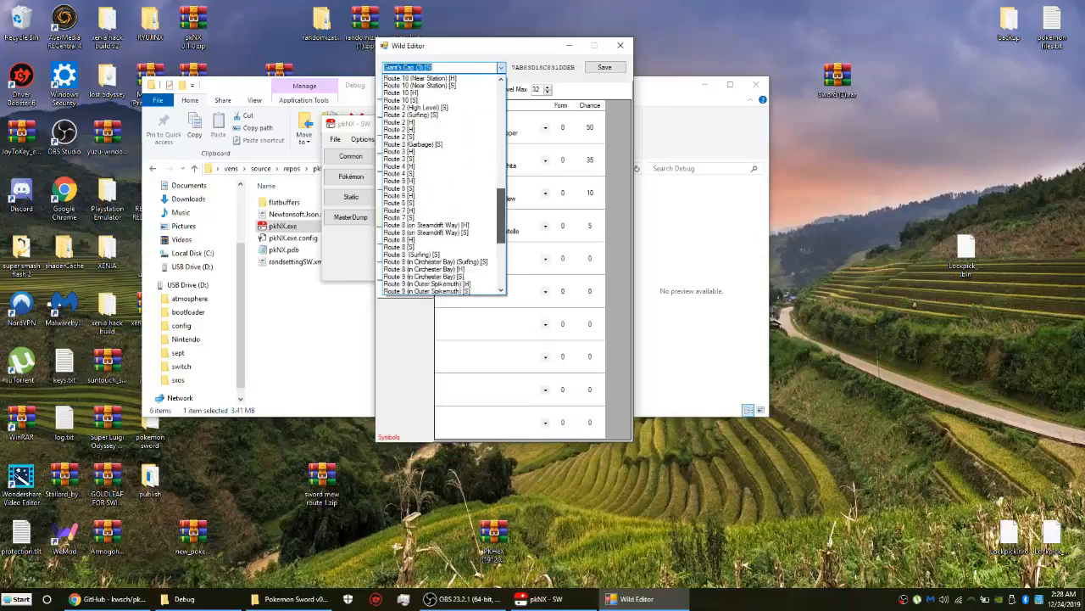
{"action": "scroll", "scroll_direction": "down", "scroll_amount": 3}
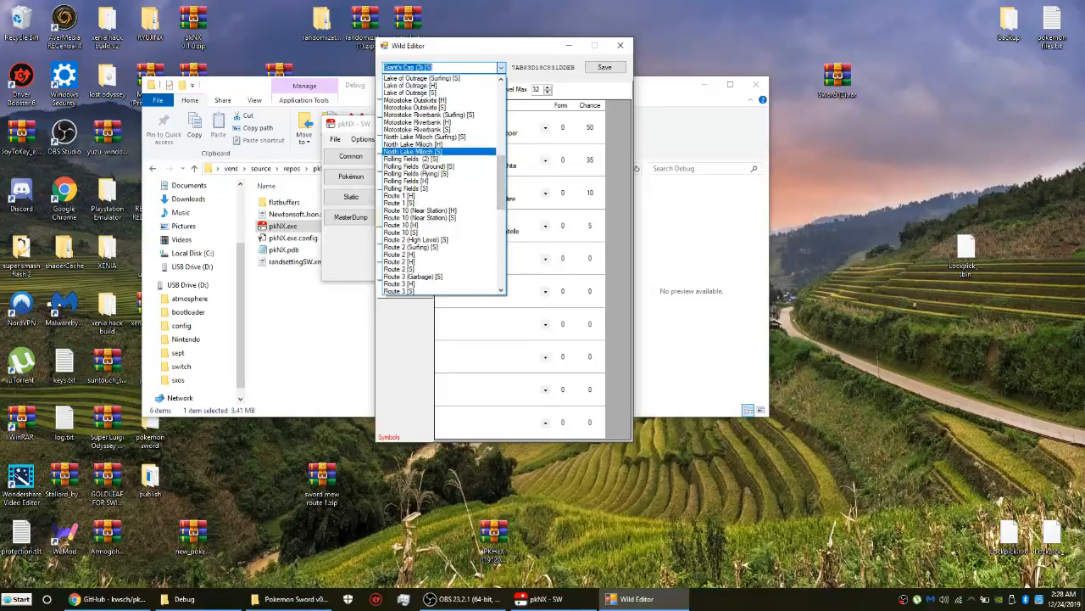
{"action": "left_click", "coordinate": [416, 151]}
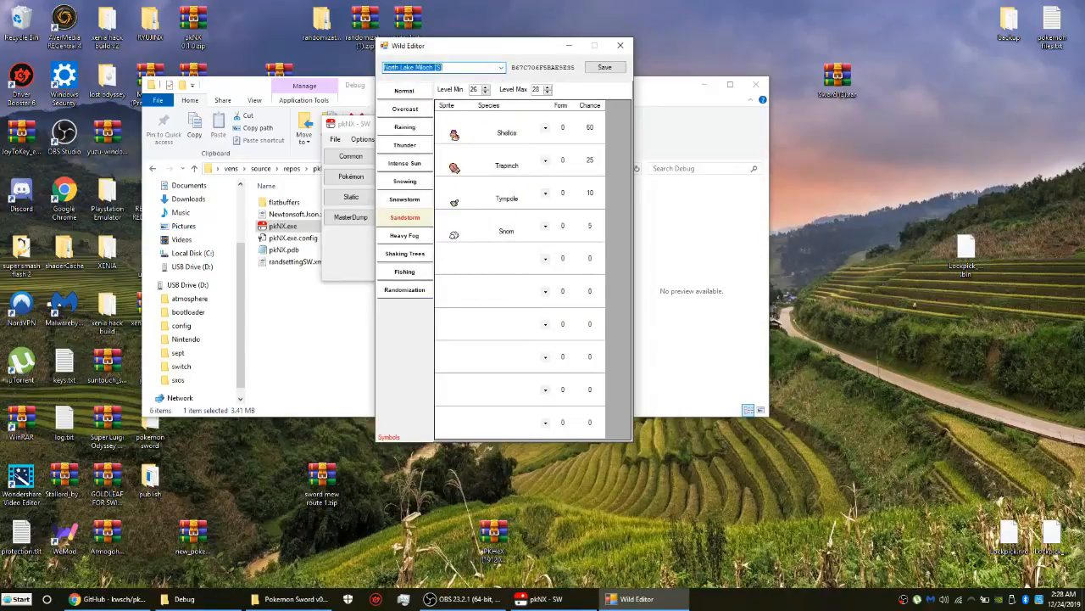
{"action": "left_click", "coordinate": [403, 288]}
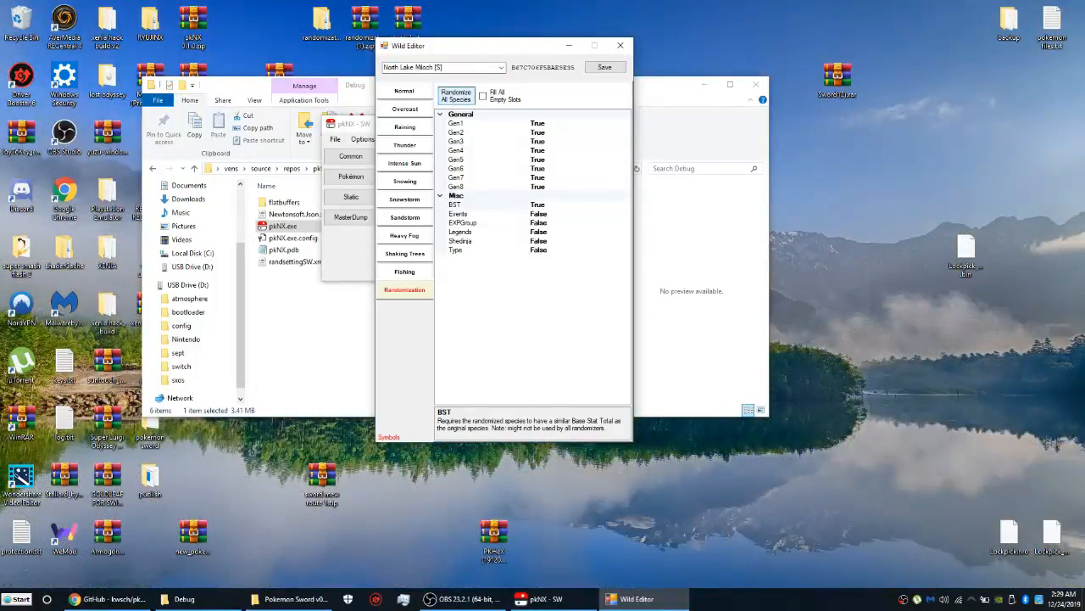
Randomize all species for North Lake Miloch and save, closing the Wild Editor back to pkNX's main menu
{"action": "left_click", "coordinate": [403, 92]}
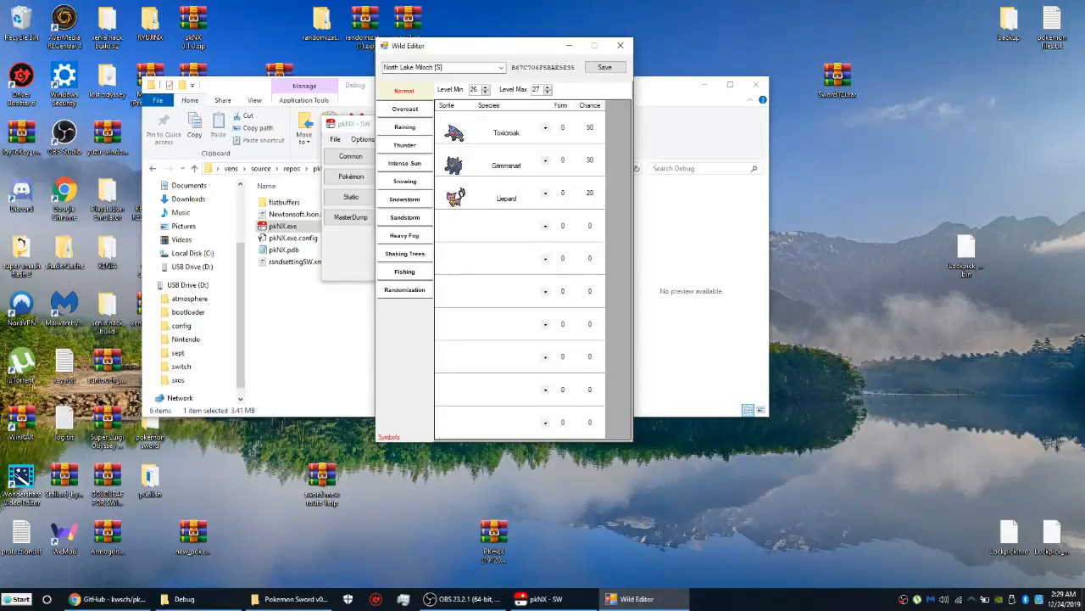
{"action": "left_click", "coordinate": [404, 288]}
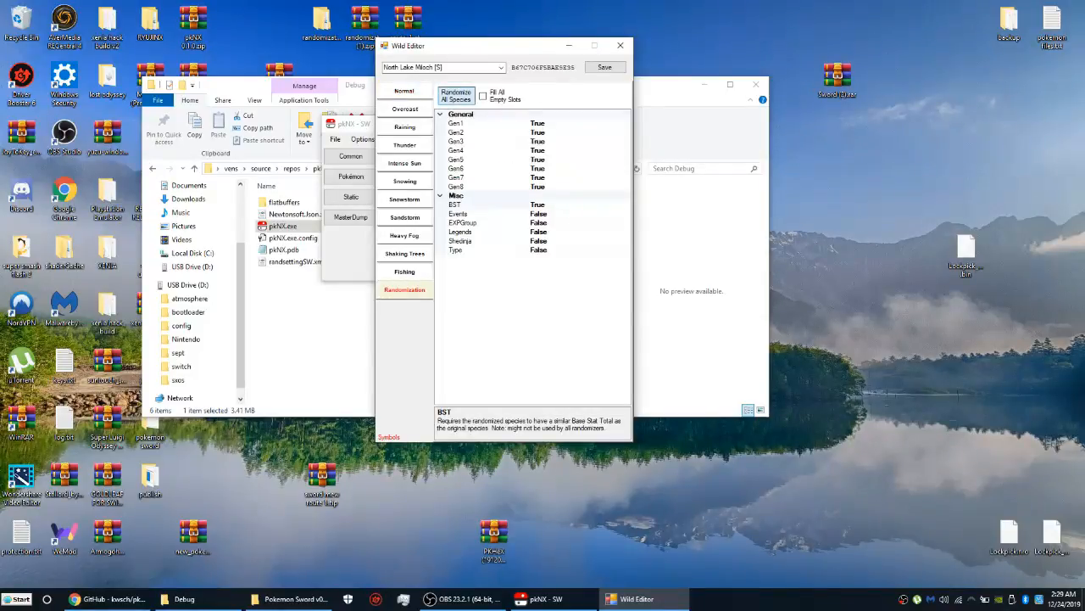
{"action": "left_click", "coordinate": [404, 90]}
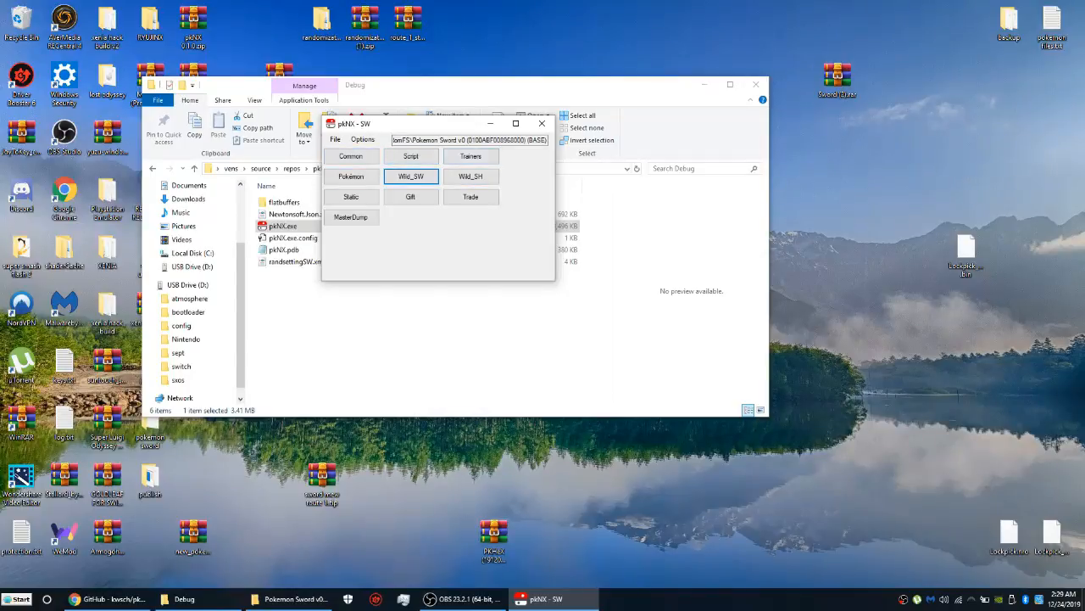
Launch the Pokémon Editor from the main window, loading Bulbasaur's personal data
{"action": "left_click", "coordinate": [349, 176]}
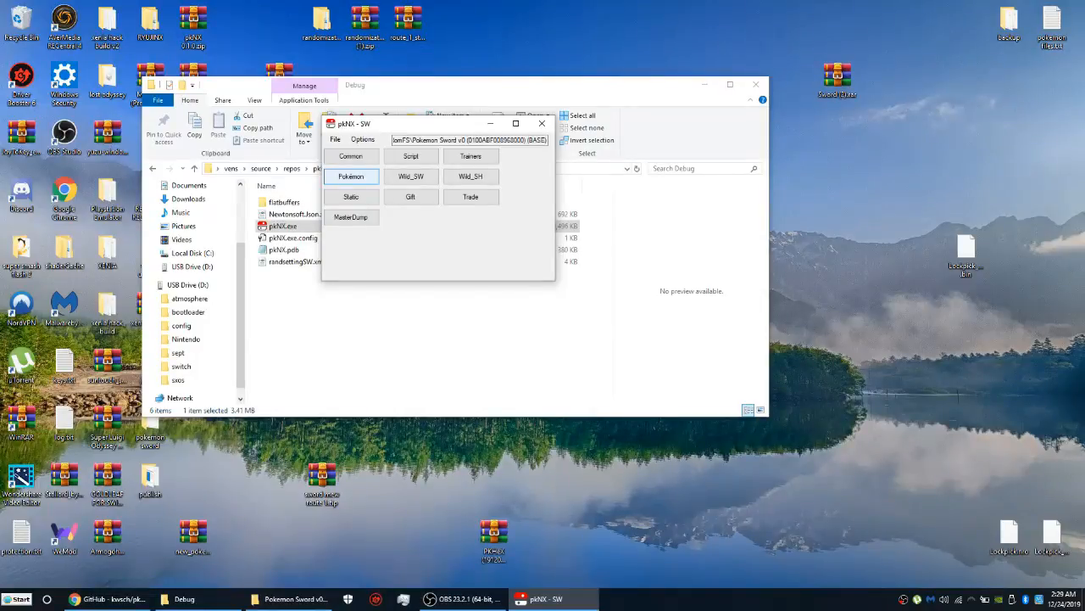
{"action": "left_click", "coordinate": [349, 175]}
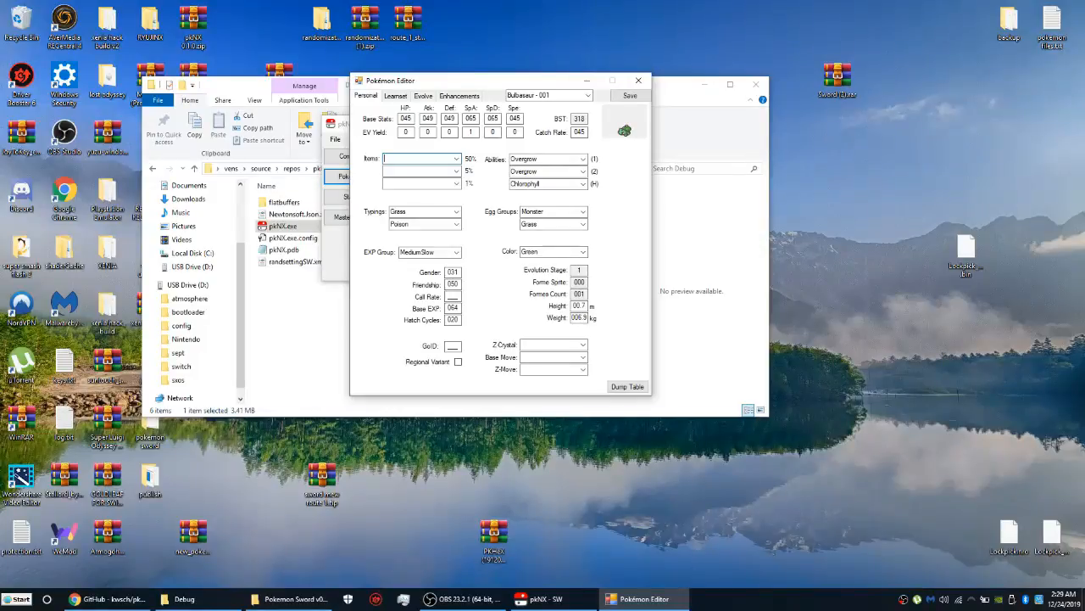
Randomize Pokémon personal data via Enhancements, then review Bulbasaur's new Bug typing and stats
{"action": "left_click", "coordinate": [458, 95]}
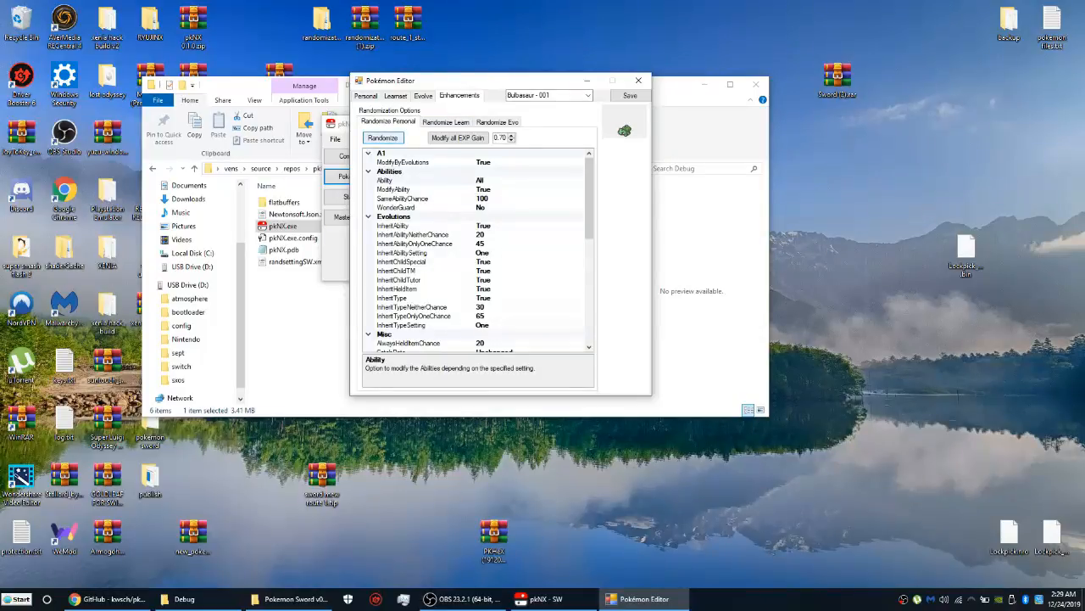
{"action": "left_click", "coordinate": [384, 137]}
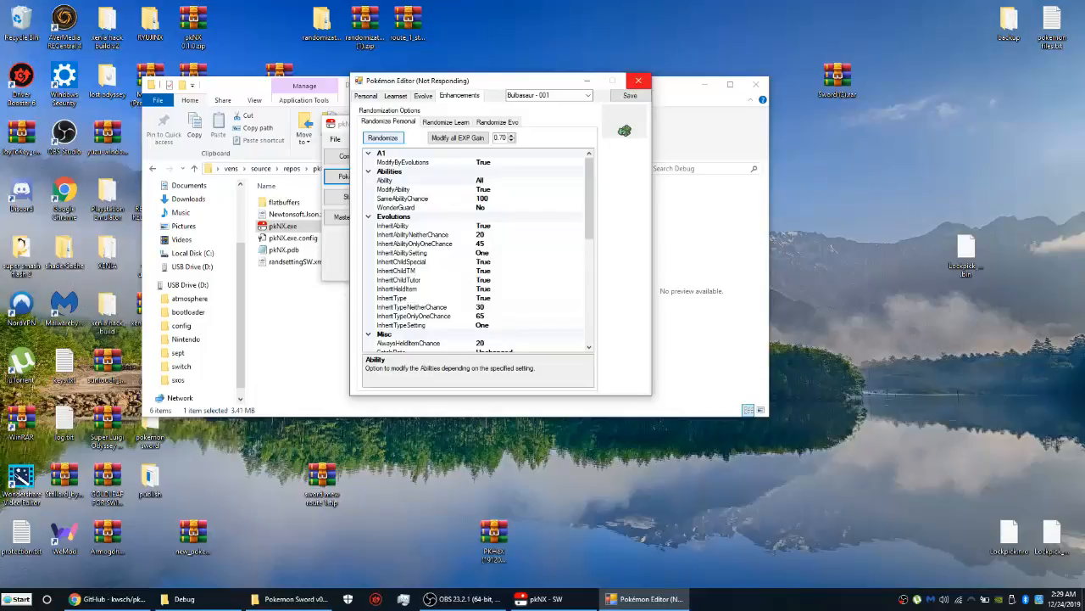
{"action": "left_click", "coordinate": [367, 95]}
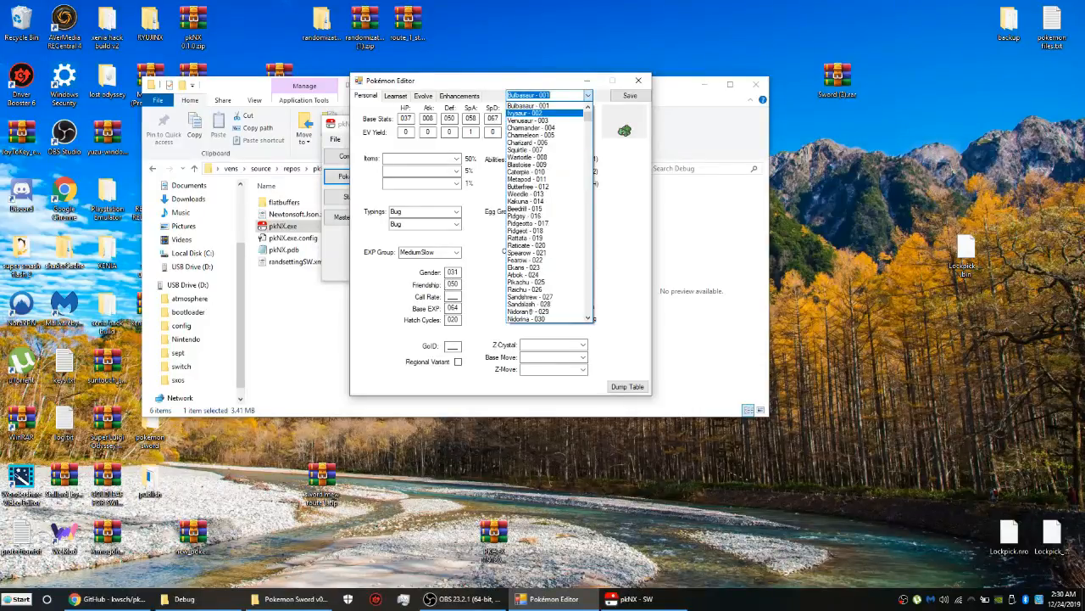
Inspect a few randomized species, then save the Pokémon changes and close the editor
{"action": "left_click", "coordinate": [527, 105]}
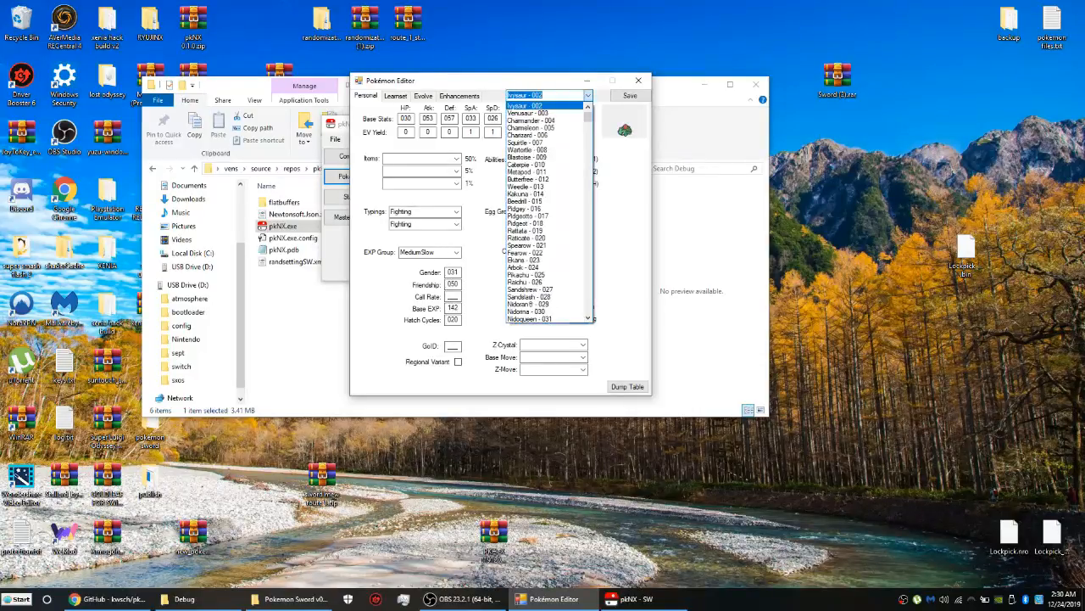
{"action": "left_click", "coordinate": [522, 105]}
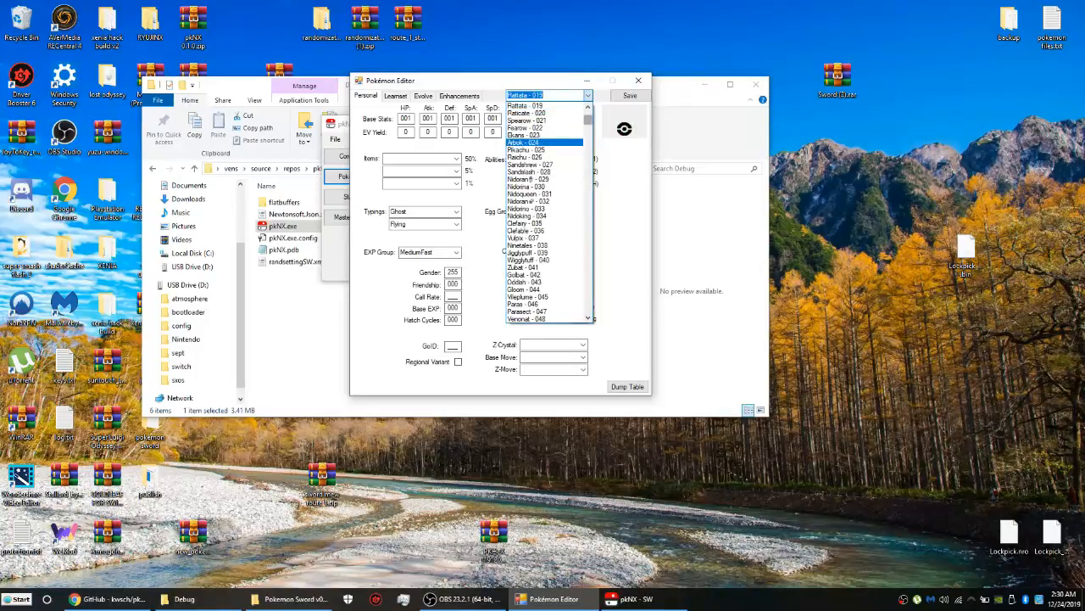
{"action": "scroll", "scroll_direction": "up", "scroll_amount": 3}
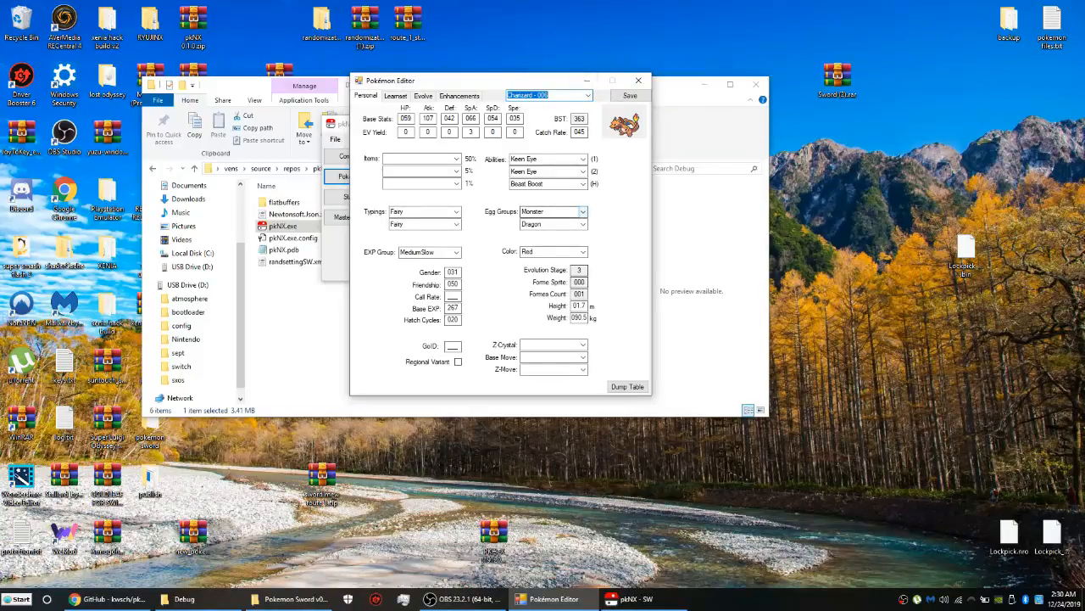
{"action": "left_click", "coordinate": [457, 95]}
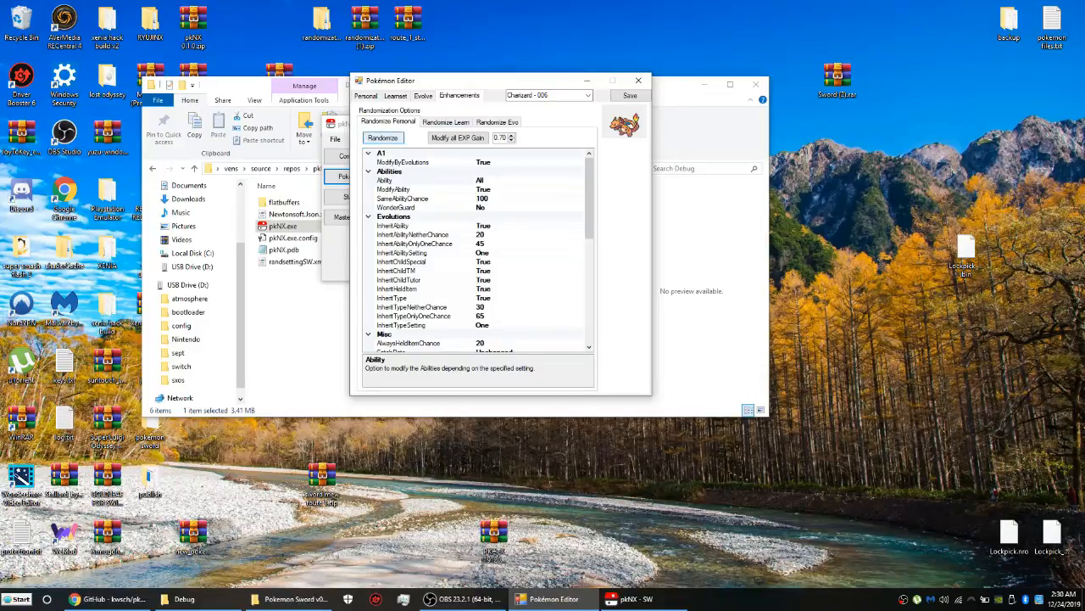
{"action": "left_click", "coordinate": [366, 95]}
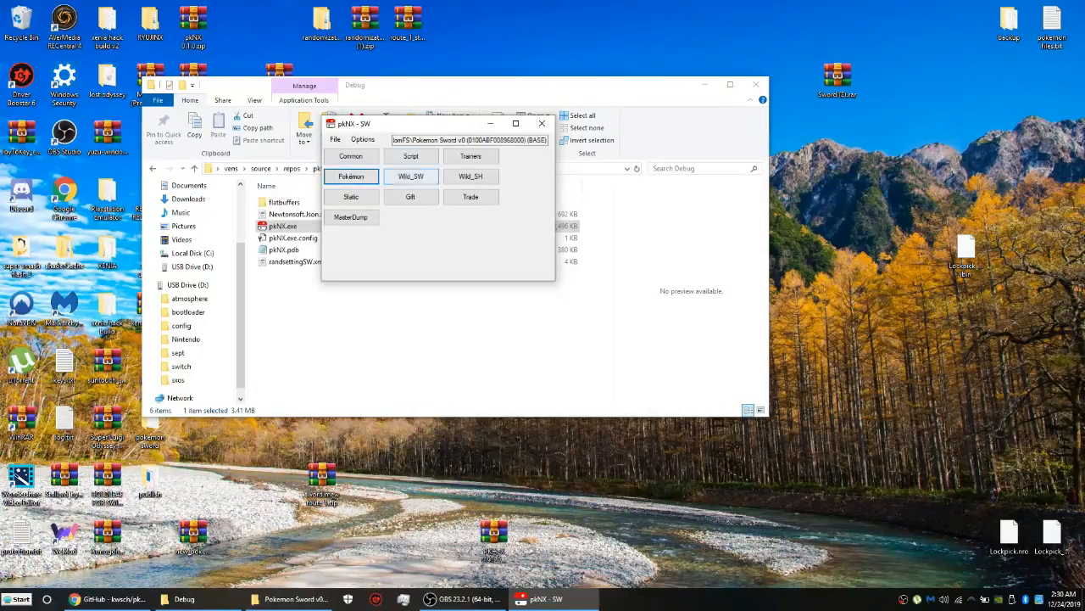
Launch the Trainer Editor from the main window
{"action": "left_click", "coordinate": [469, 156]}
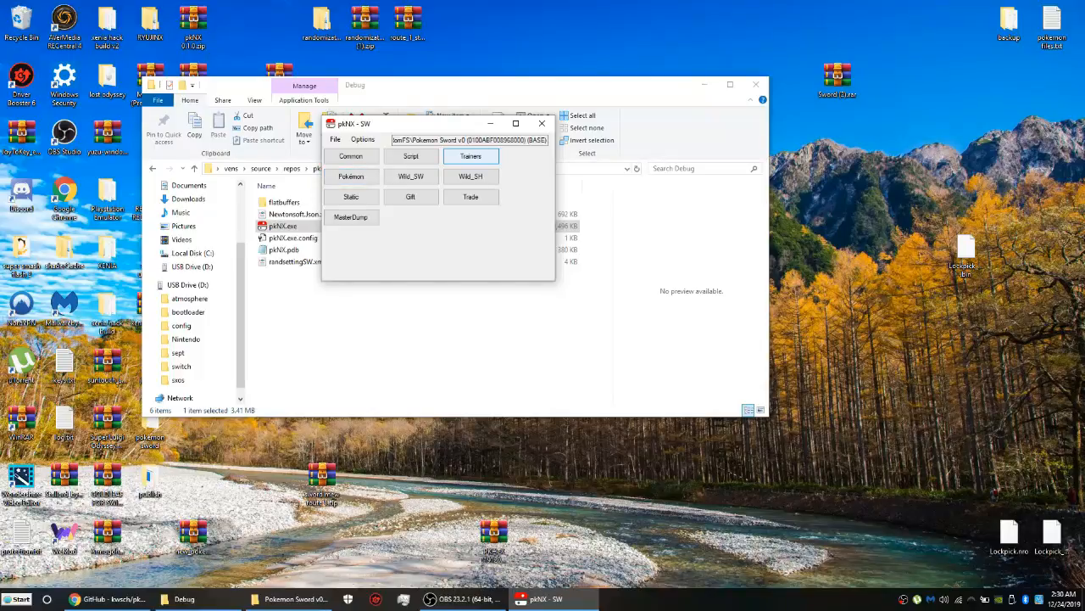
{"action": "left_click", "coordinate": [470, 156]}
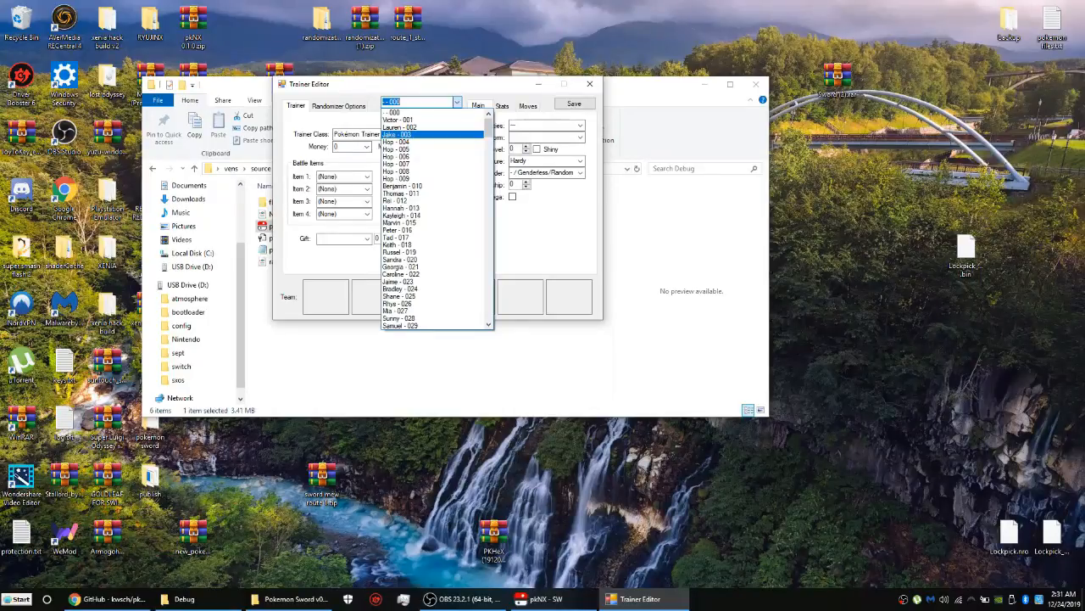
Browse the trainer list and load the blank first entry (--- 000)
{"action": "scroll", "scroll_direction": "down", "scroll_amount": 3}
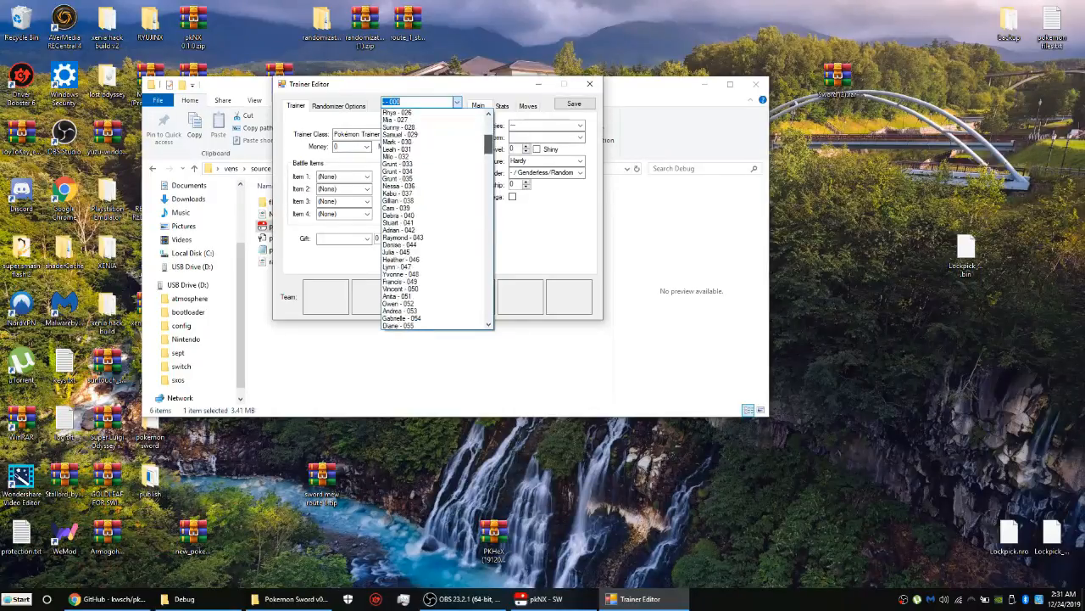
{"action": "scroll", "scroll_direction": "down", "scroll_amount": 3}
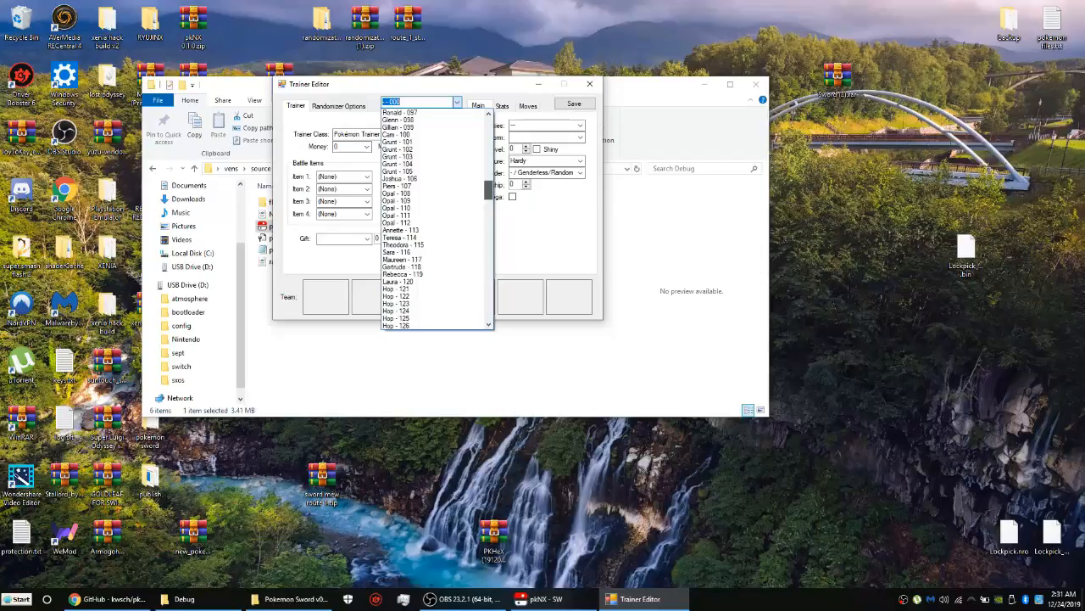
{"action": "scroll", "scroll_direction": "up", "scroll_amount": 3}
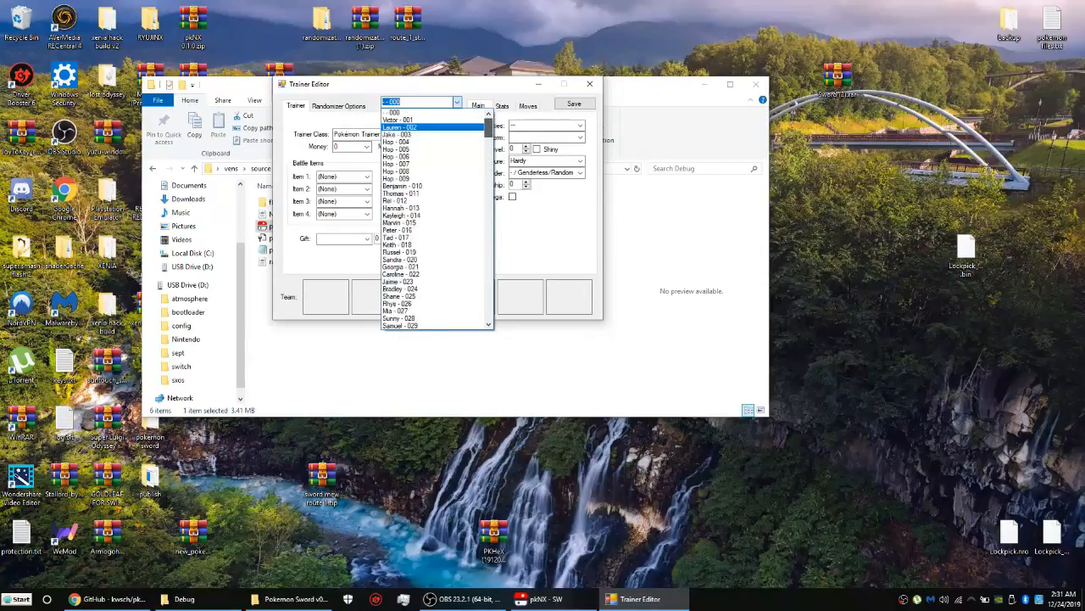
{"action": "scroll", "scroll_direction": "down", "scroll_amount": 3}
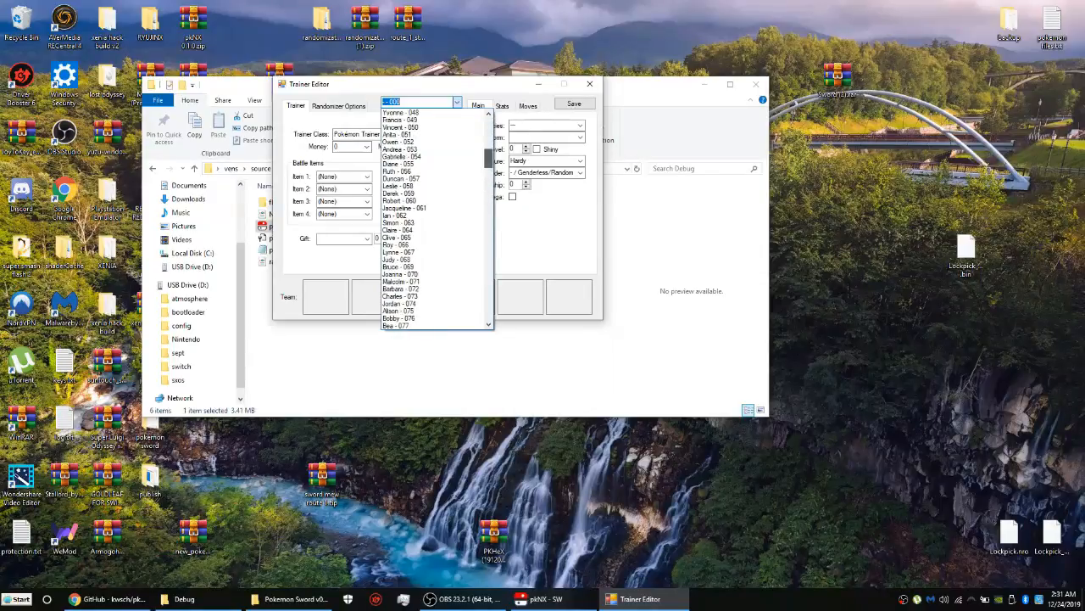
{"action": "scroll", "scroll_direction": "down", "scroll_amount": 3}
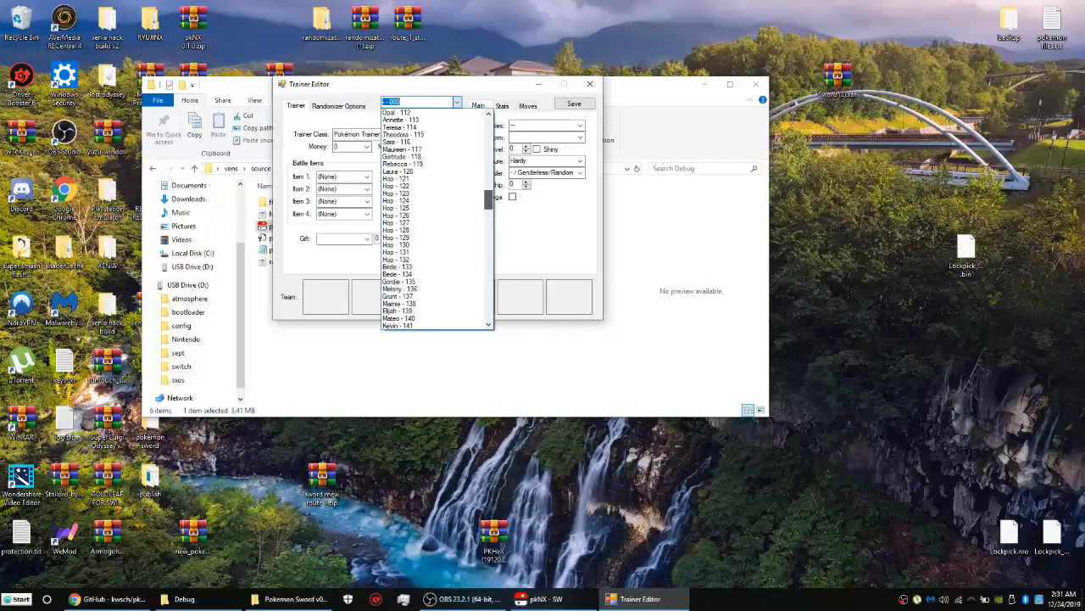
{"action": "scroll", "scroll_direction": "down", "scroll_amount": 3}
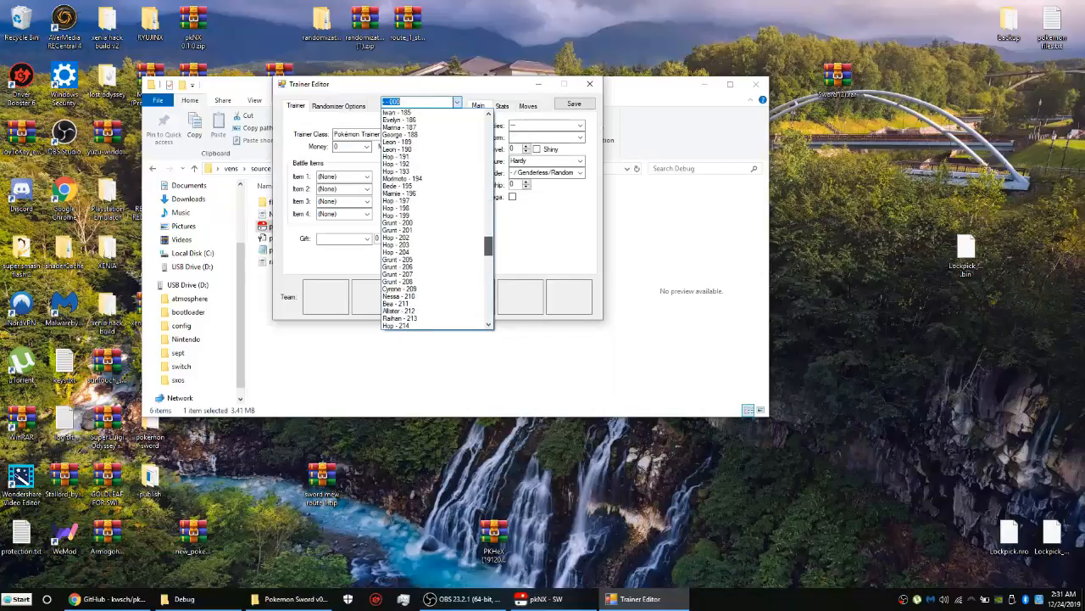
{"action": "scroll", "scroll_direction": "down", "scroll_amount": 3}
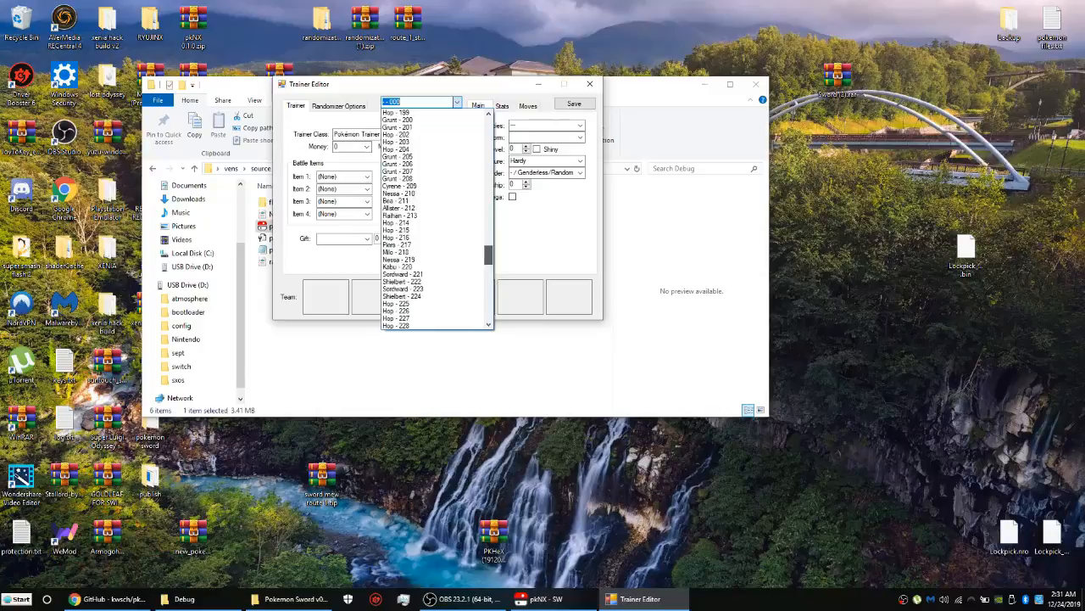
{"action": "scroll", "scroll_direction": "down", "scroll_amount": 3}
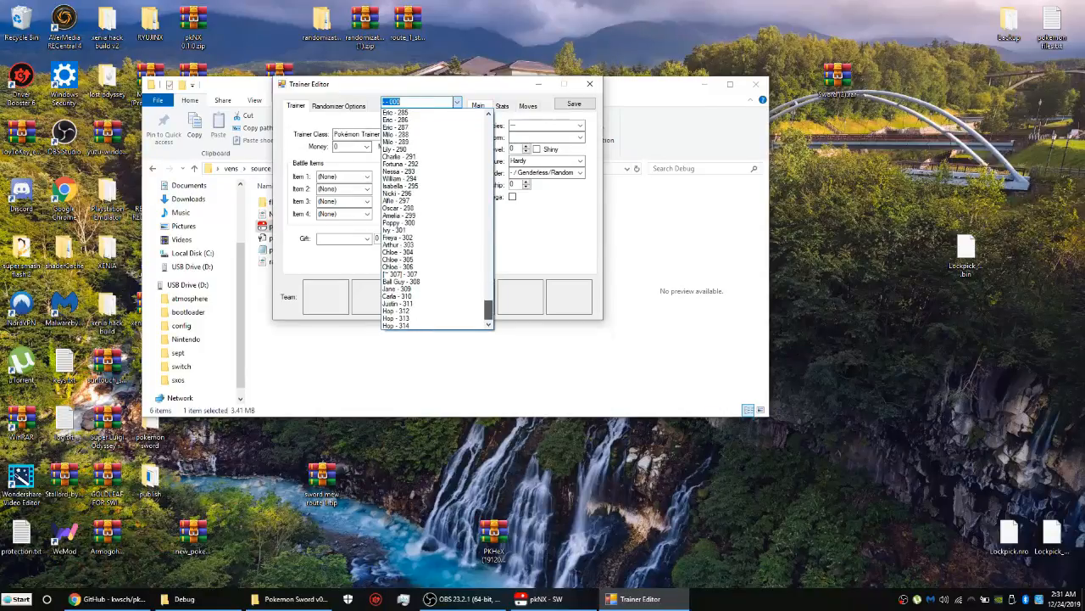
{"action": "scroll", "scroll_direction": "up", "scroll_amount": 3}
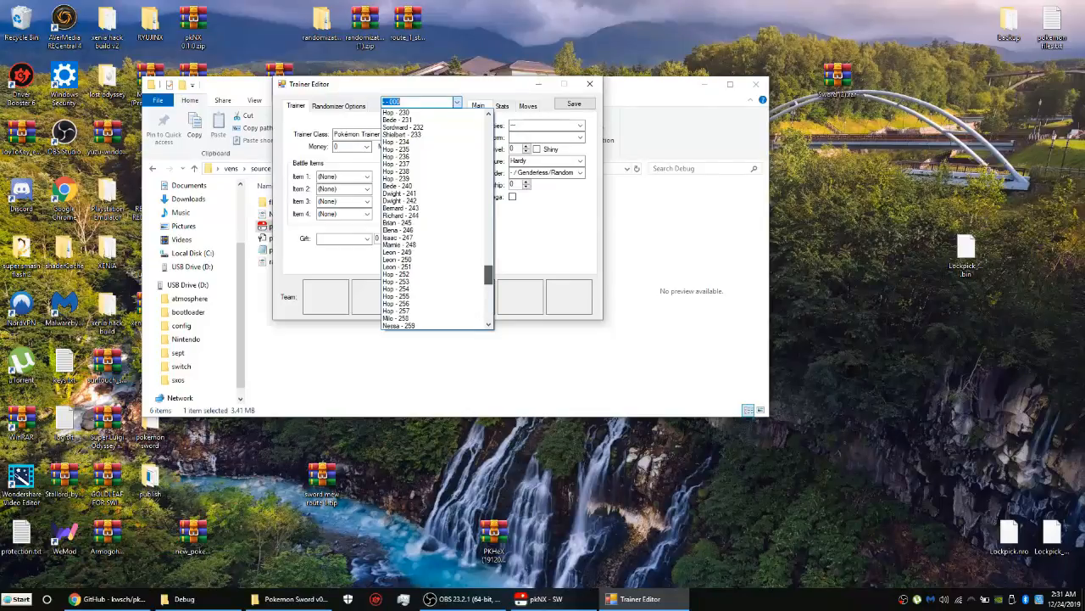
{"action": "scroll", "scroll_direction": "up", "scroll_amount": 3}
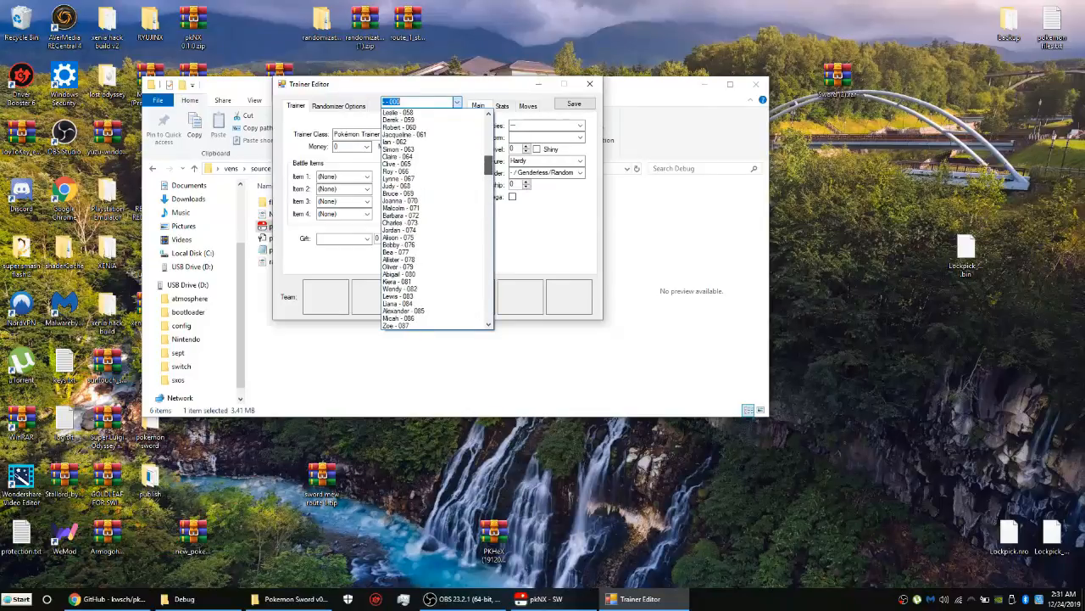
{"action": "scroll", "scroll_direction": "up", "scroll_amount": 3}
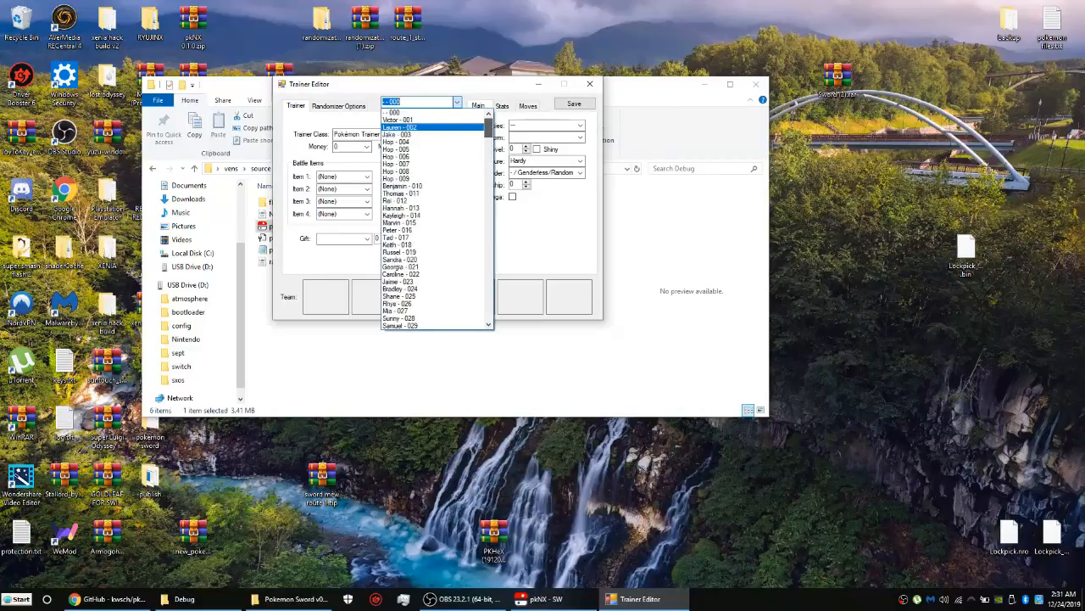
{"action": "left_click", "coordinate": [393, 112]}
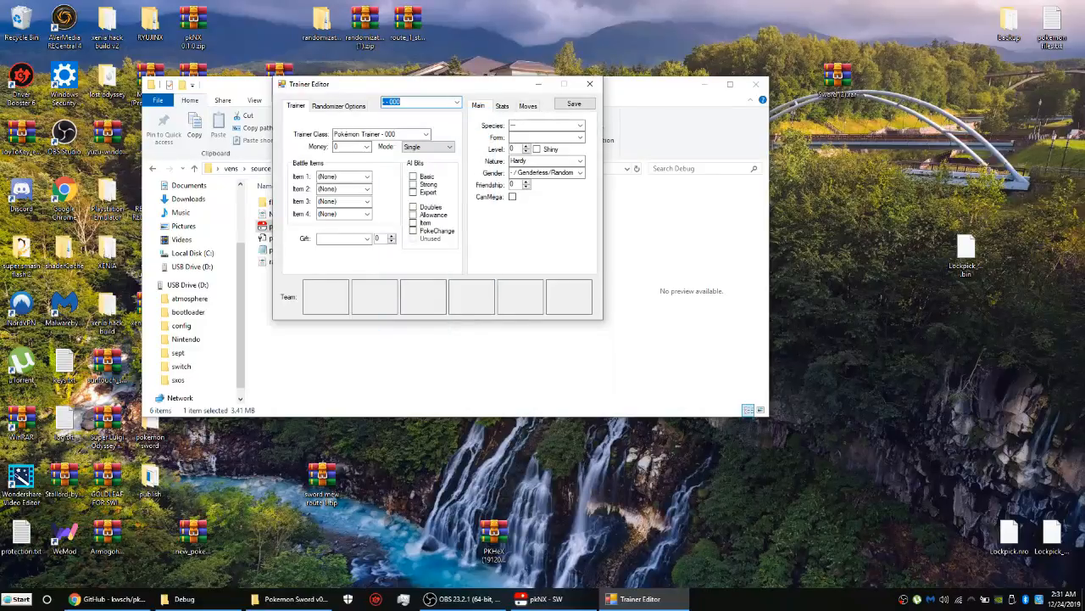
Run the trainer randomizer with current settings and dismiss the index-out-of-range error
{"action": "left_click", "coordinate": [339, 105]}
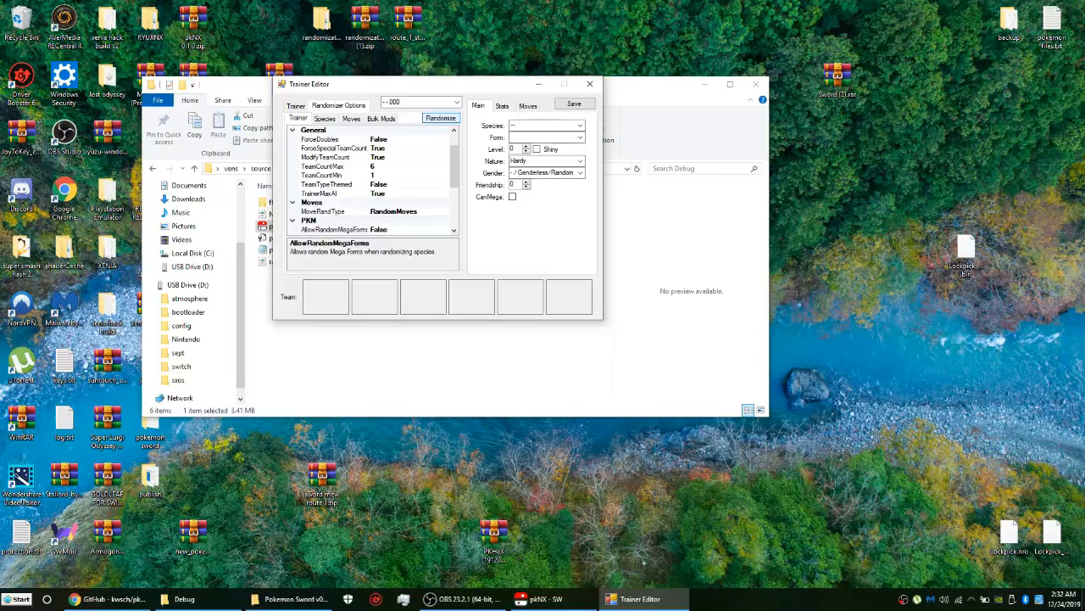
{"action": "left_click", "coordinate": [441, 119]}
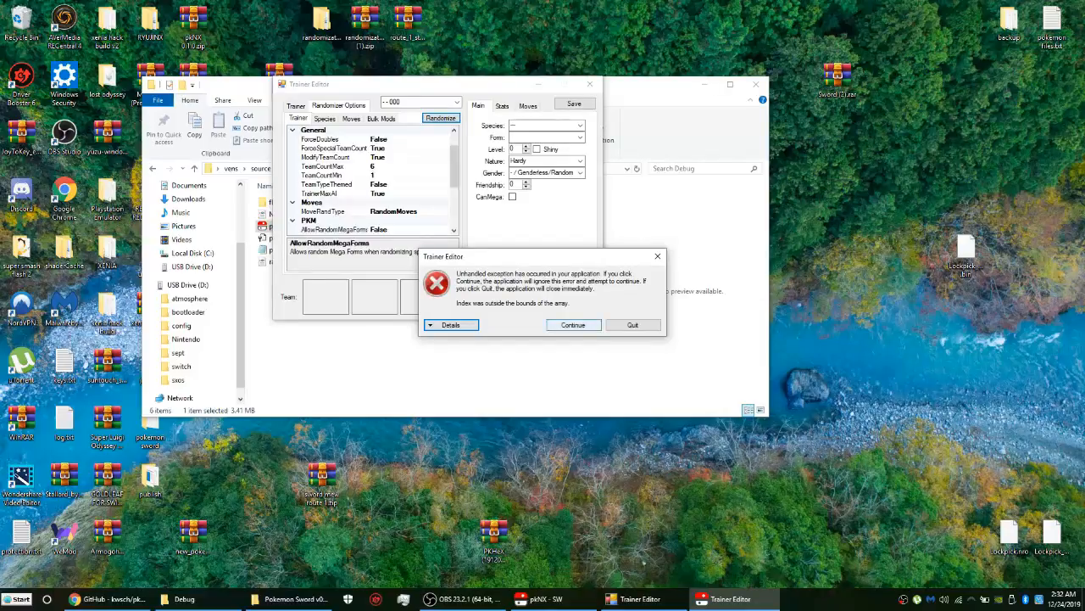
{"action": "left_click", "coordinate": [574, 326]}
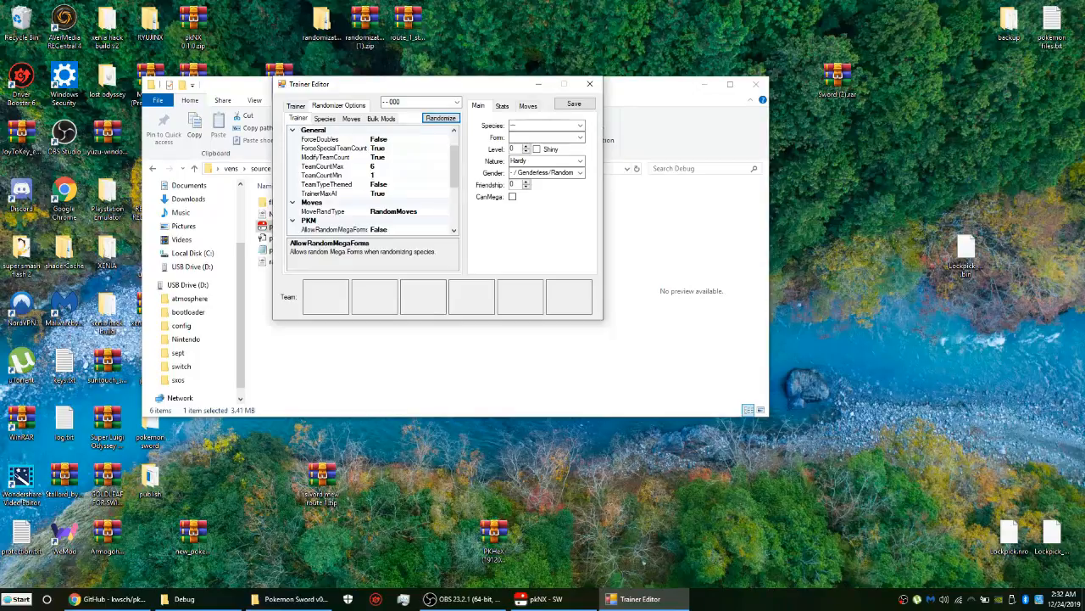
Return to the trainer details and set the class to a Gym Leader
{"action": "left_click", "coordinate": [295, 105]}
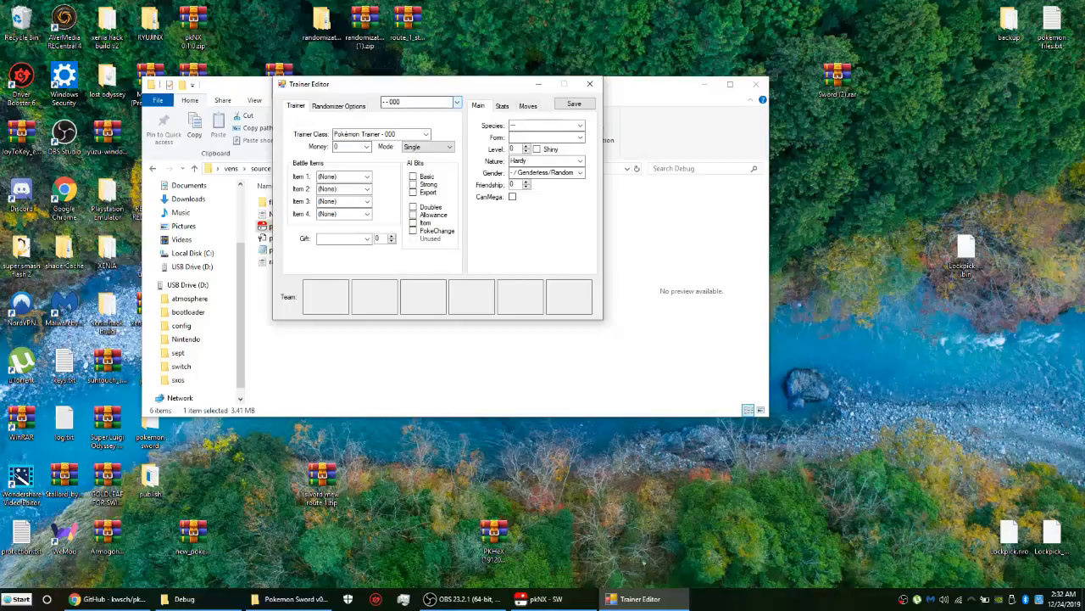
{"action": "left_click", "coordinate": [424, 134]}
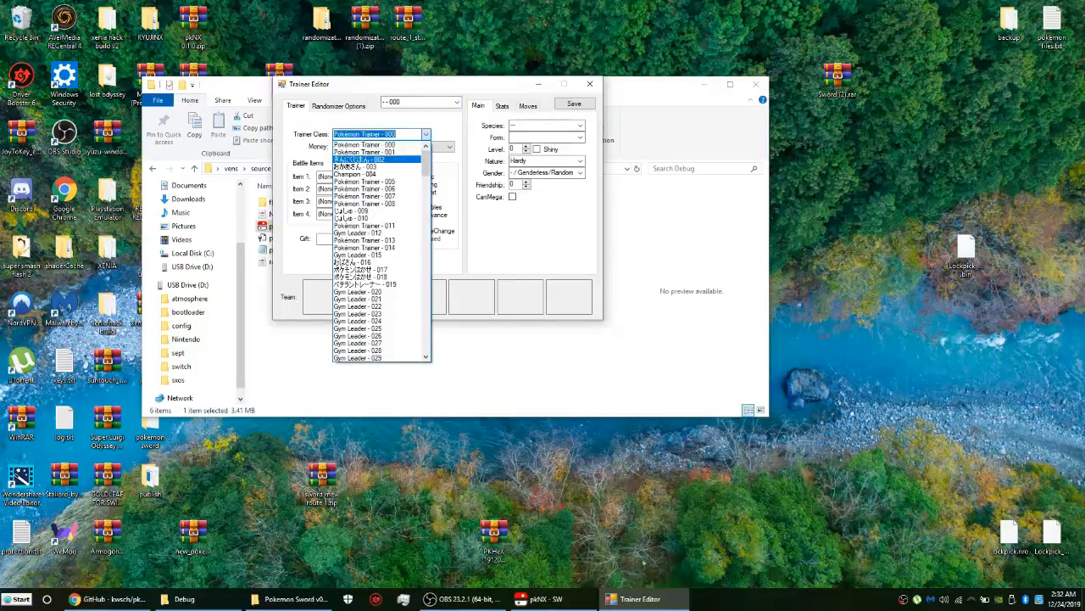
{"action": "left_click", "coordinate": [363, 153]}
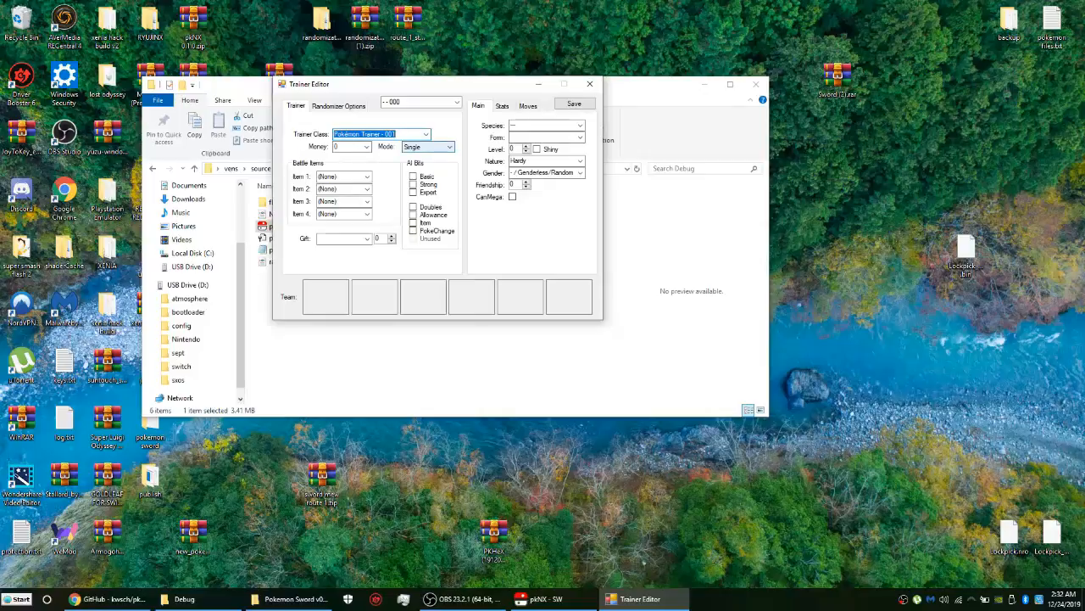
{"action": "left_click", "coordinate": [428, 134]}
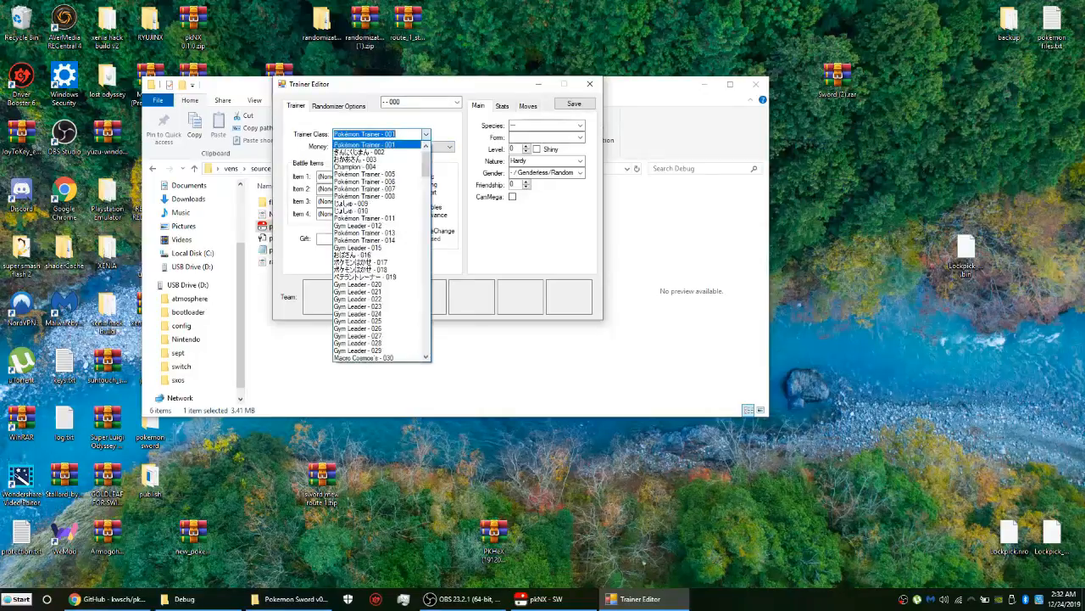
{"action": "scroll", "scroll_direction": "down", "scroll_amount": 3}
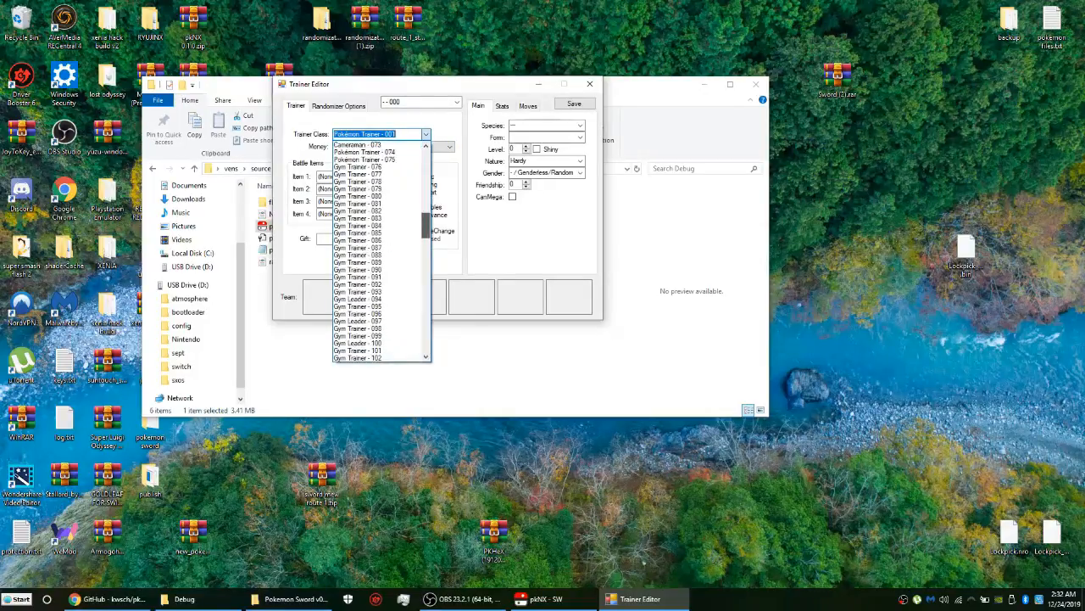
{"action": "scroll", "scroll_direction": "down", "scroll_amount": 3}
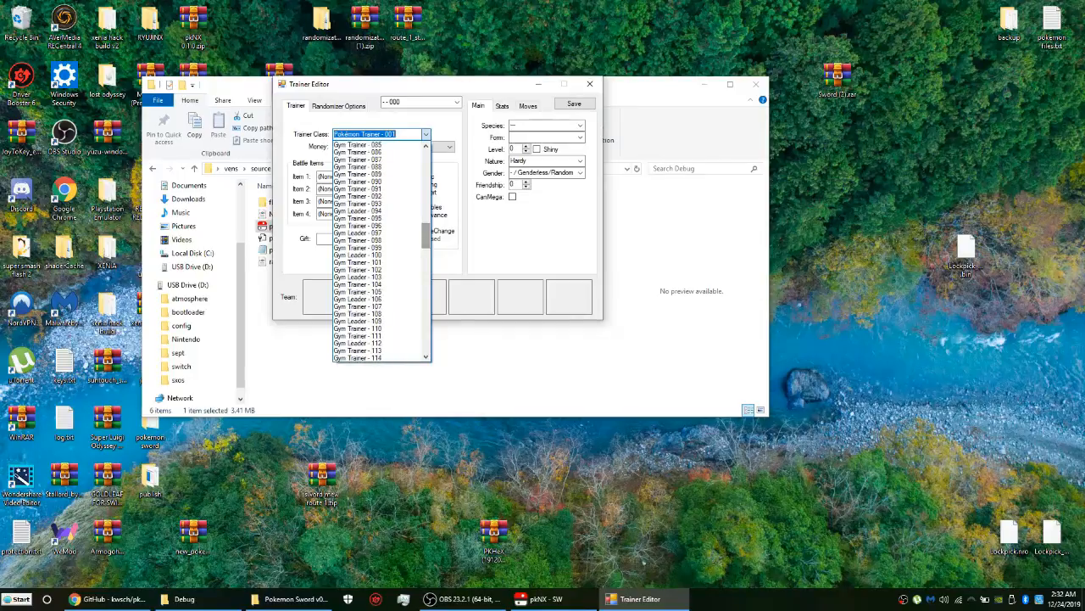
{"action": "left_click", "coordinate": [356, 276]}
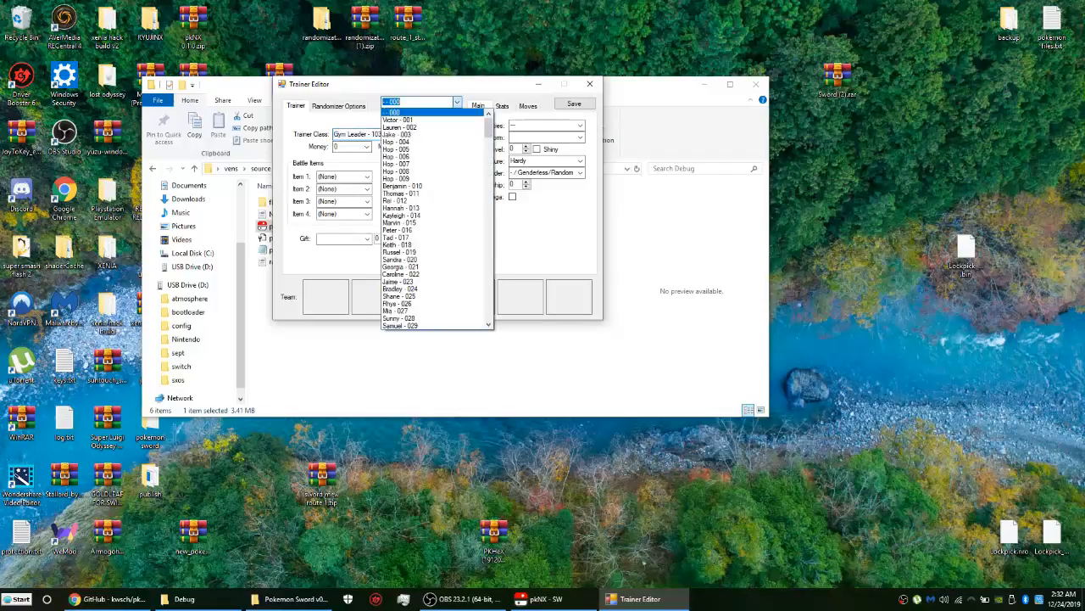
Load a two-Pokémon trainer, then a single-Pokémon trainer, and show the randomizer settings
{"action": "left_click", "coordinate": [397, 156]}
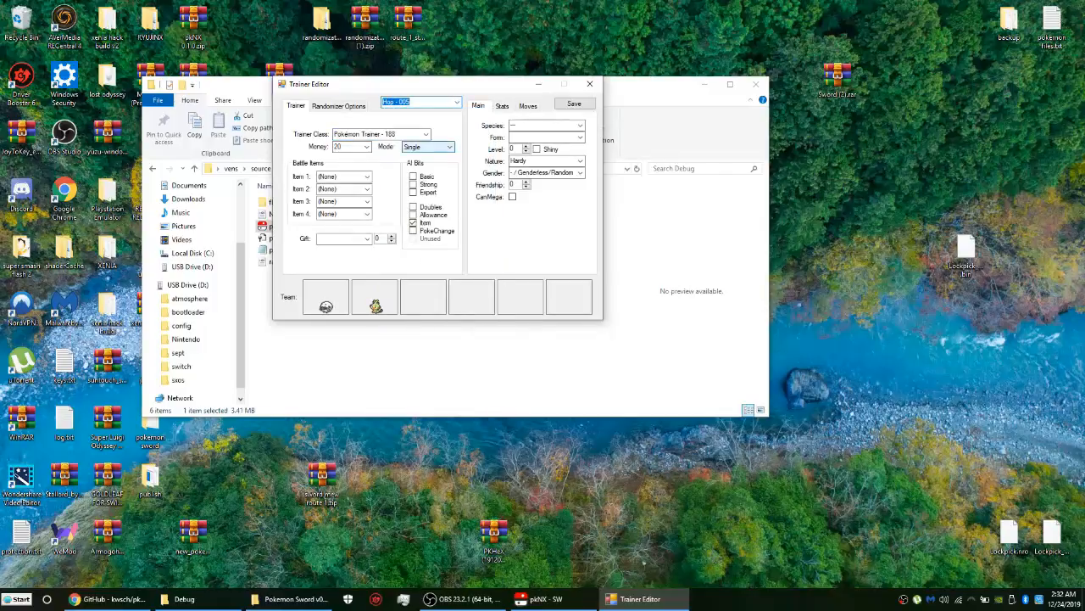
{"action": "left_click", "coordinate": [457, 102]}
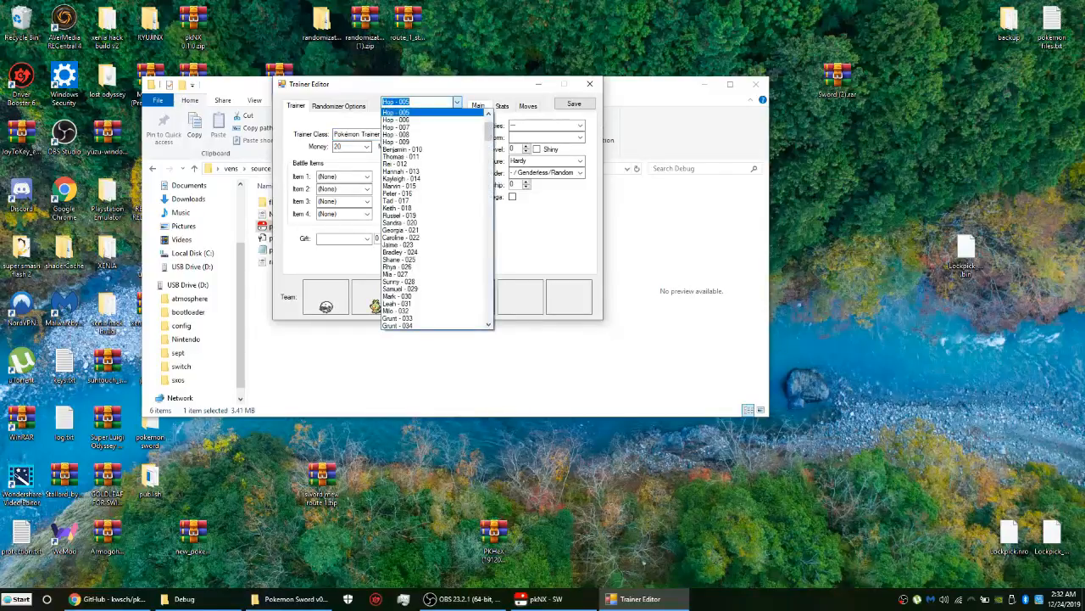
{"action": "scroll", "scroll_direction": "up", "scroll_amount": 3}
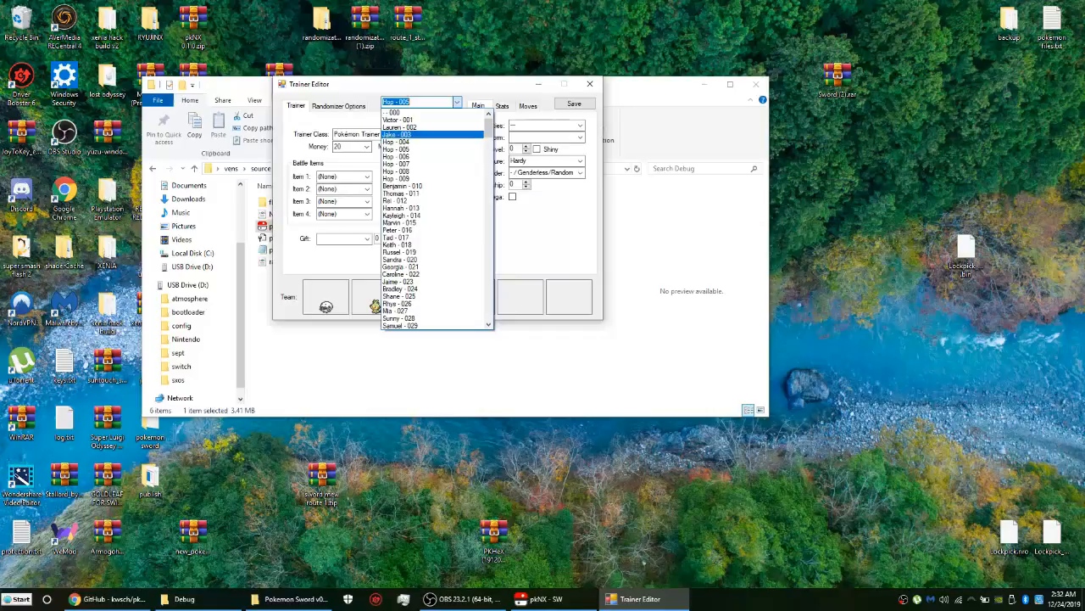
{"action": "left_click", "coordinate": [396, 134]}
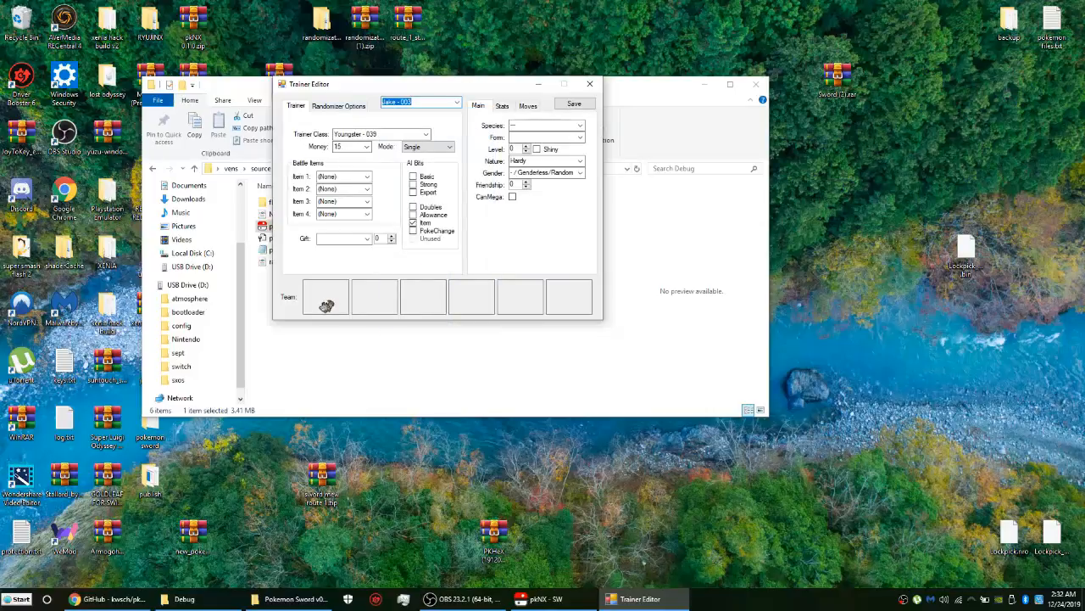
{"action": "left_click", "coordinate": [340, 105]}
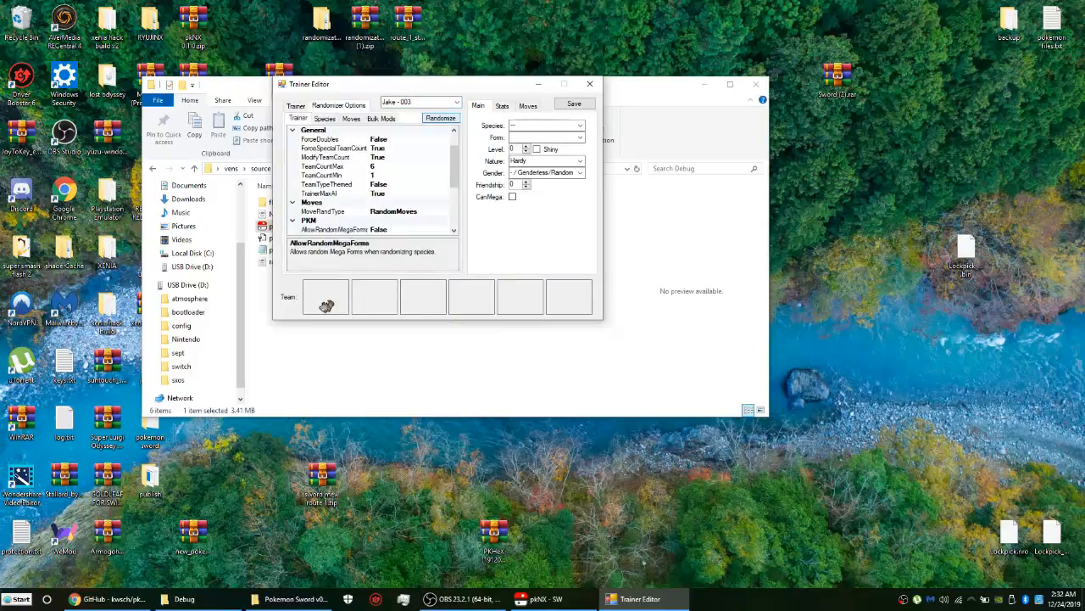
Randomize trainers again, view the error's details, dismiss it, and reopen the trainer list
{"action": "left_click", "coordinate": [441, 118]}
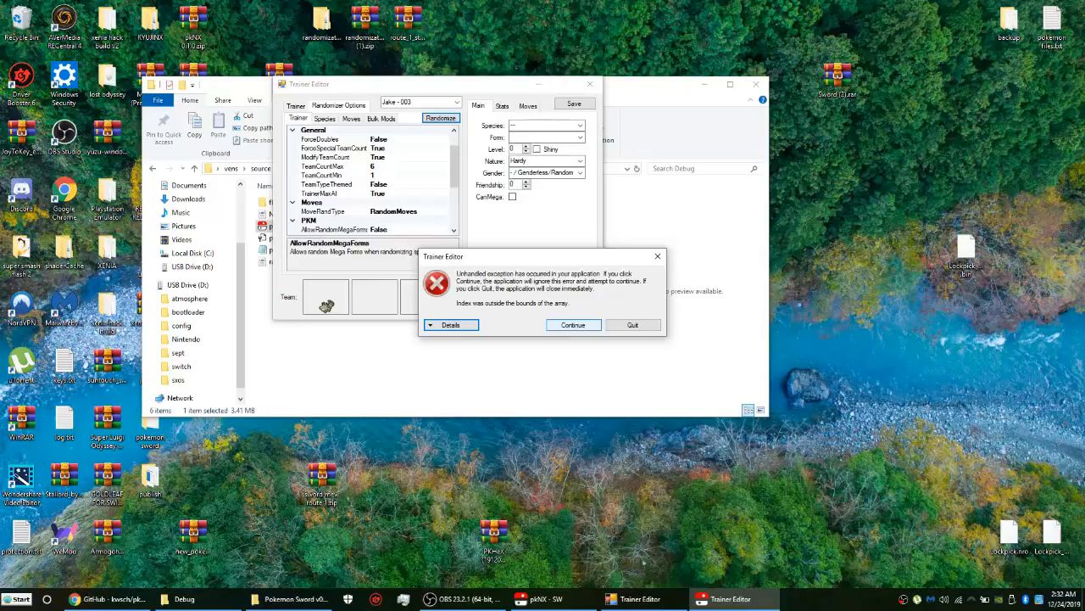
{"action": "left_click", "coordinate": [451, 325]}
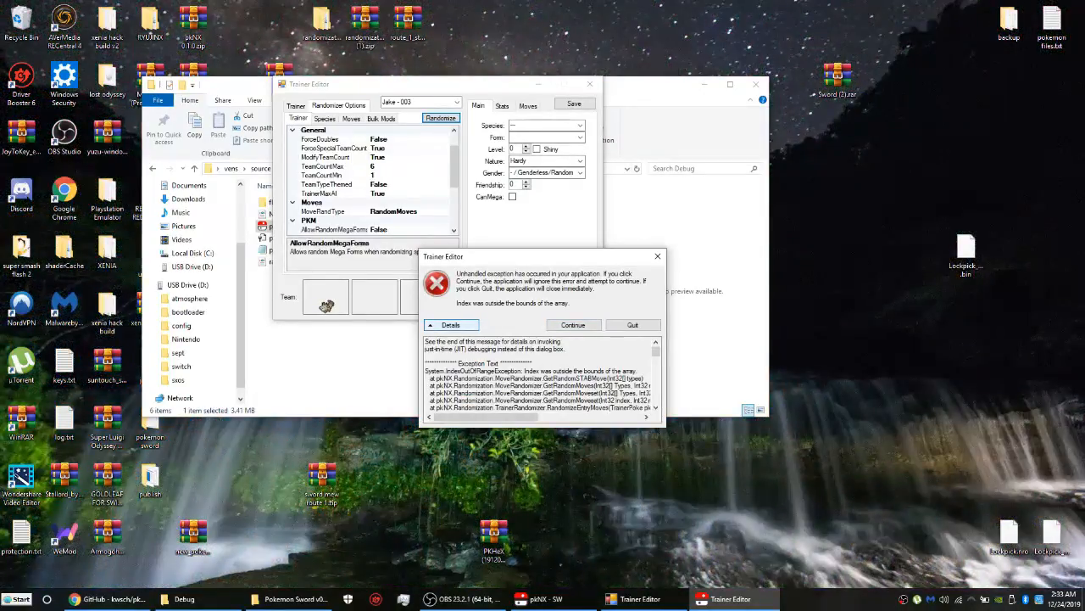
{"action": "left_click", "coordinate": [573, 325]}
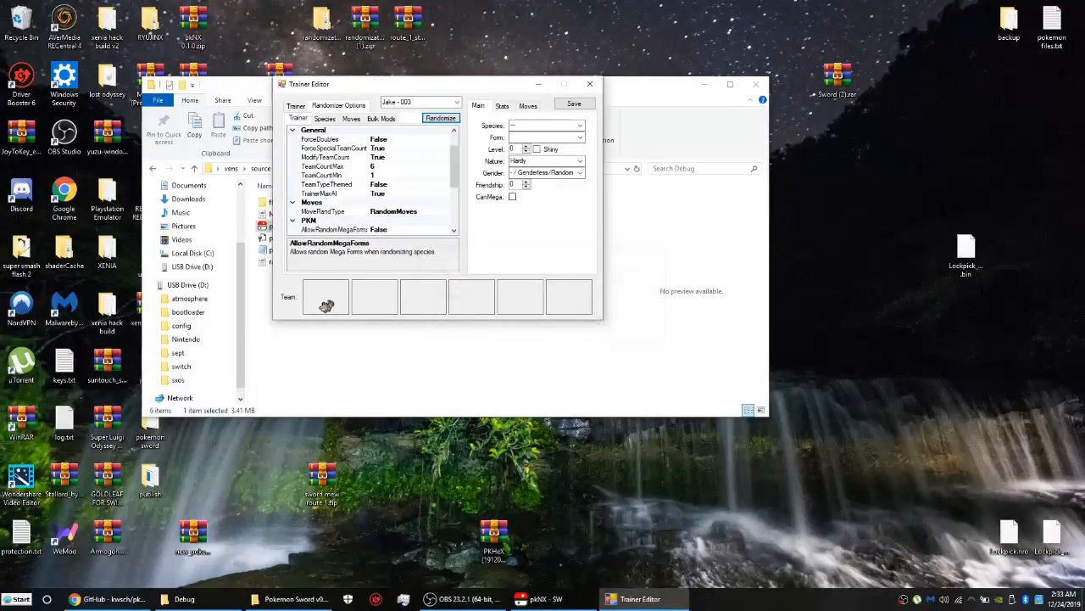
{"action": "left_click", "coordinate": [298, 118]}
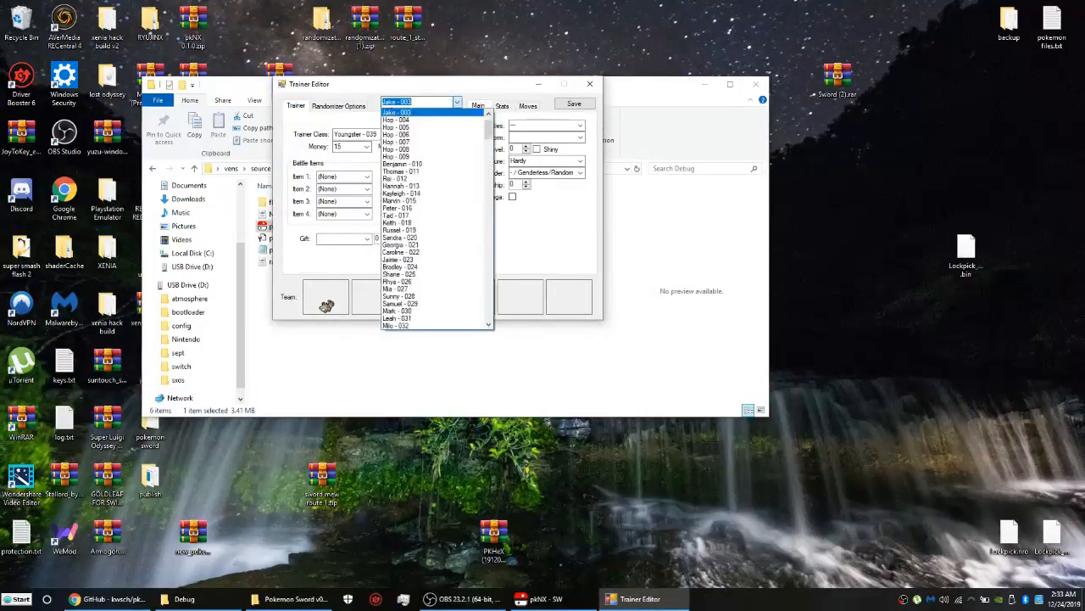
Load a four-Pokémon trainer, then a six-Pokémon trainer holding a Full Restore
{"action": "scroll", "scroll_direction": "down", "scroll_amount": 3}
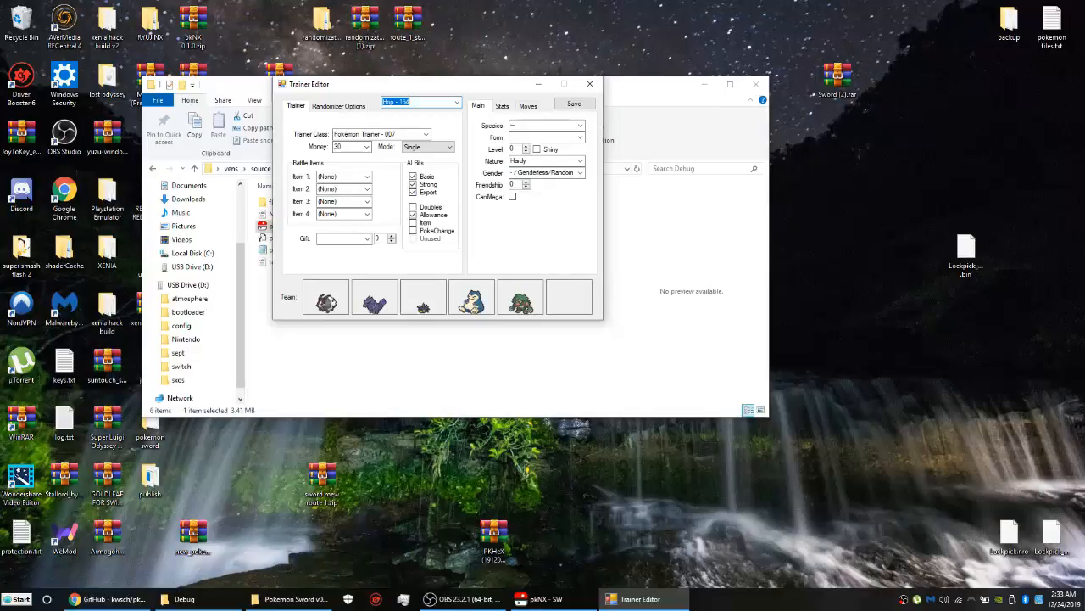
{"action": "left_click", "coordinate": [458, 102]}
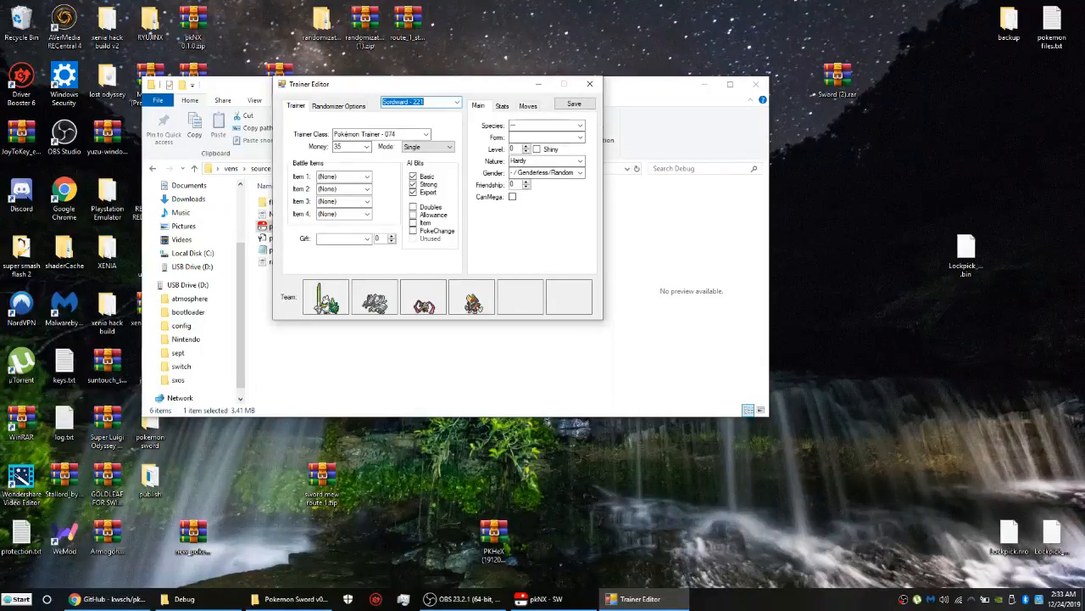
{"action": "left_click", "coordinate": [456, 102]}
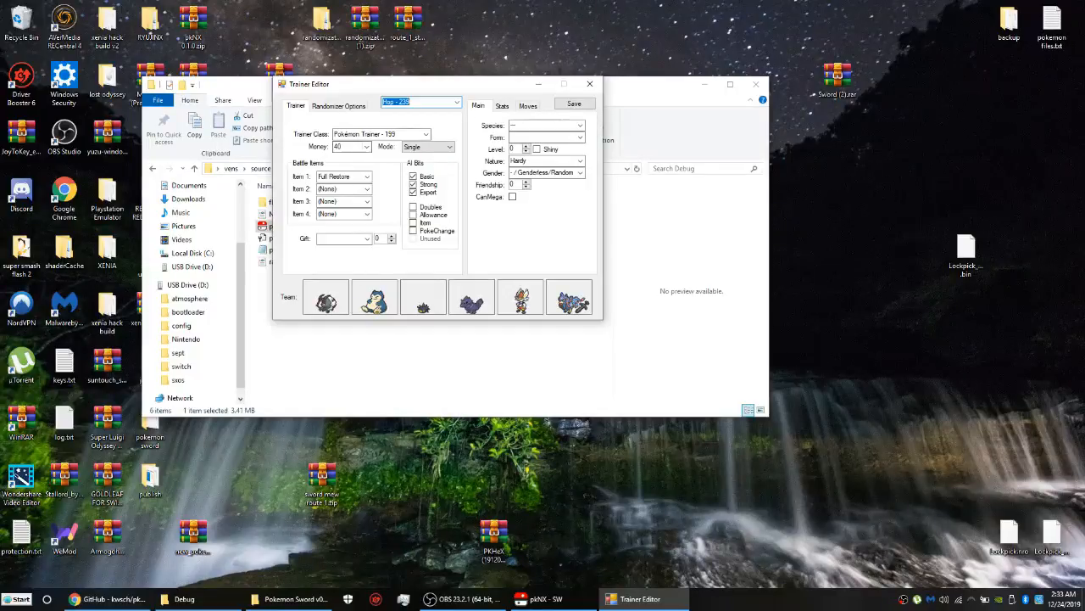
{"action": "left_click", "coordinate": [339, 105]}
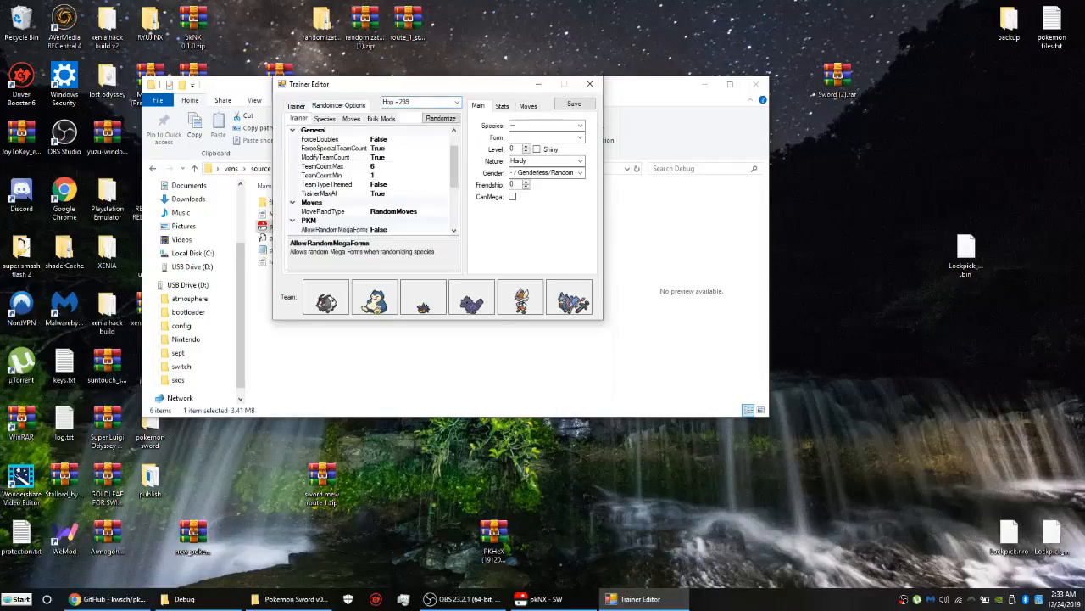
{"action": "left_click", "coordinate": [325, 118]}
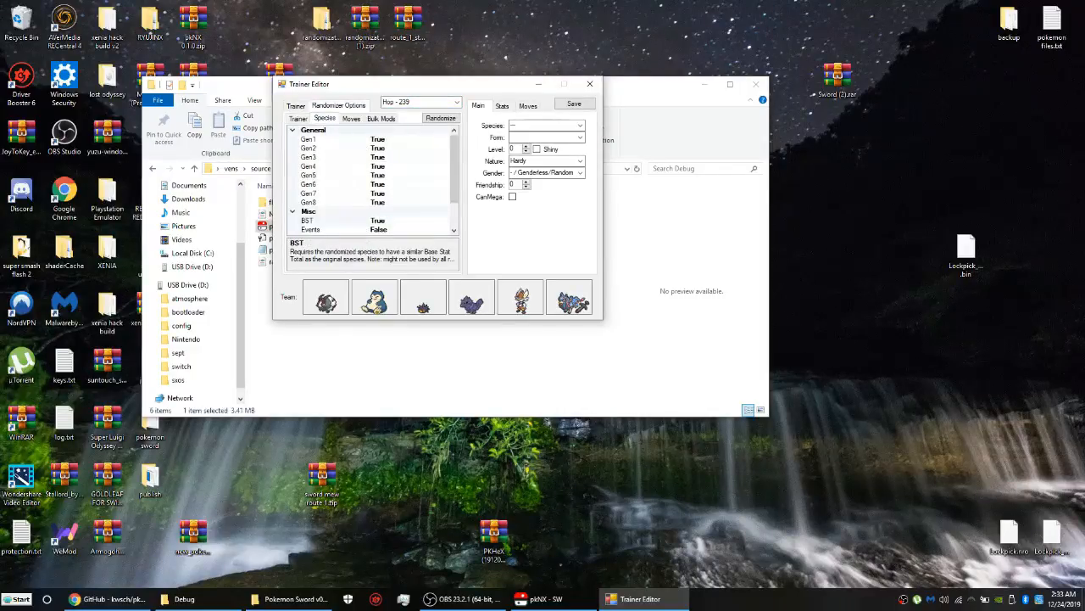
{"action": "left_click", "coordinate": [380, 119]}
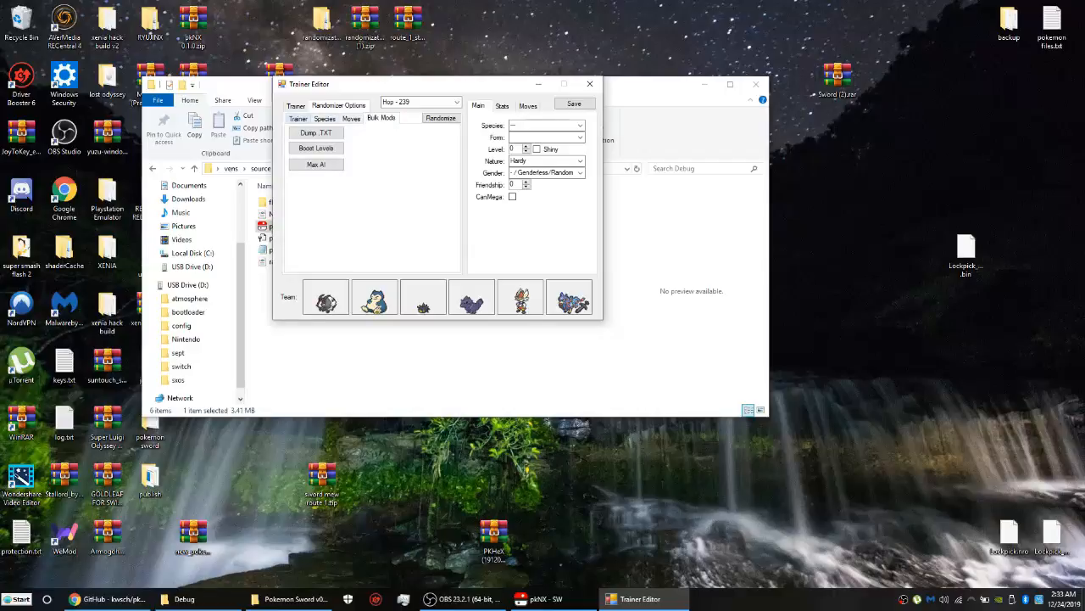
{"action": "left_click", "coordinate": [339, 105]}
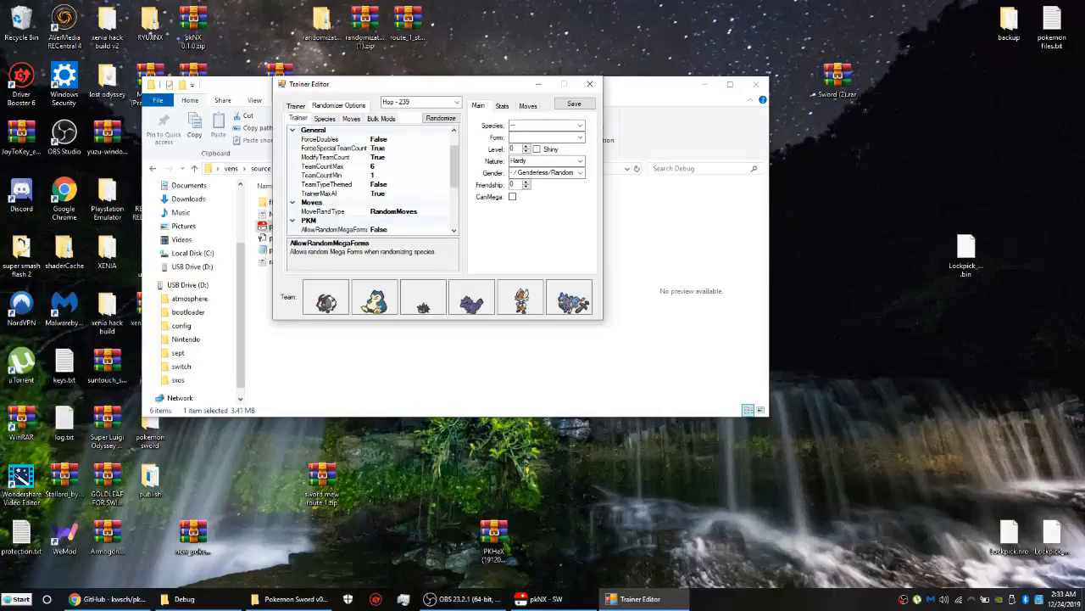
{"action": "left_click", "coordinate": [298, 119]}
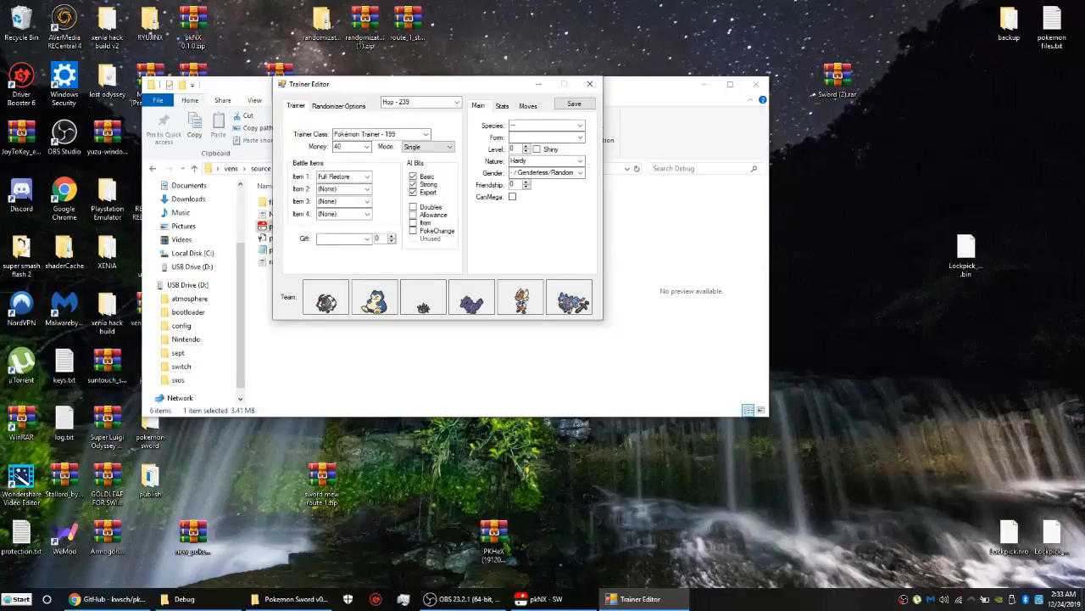
{"action": "right_click", "coordinate": [373, 297]}
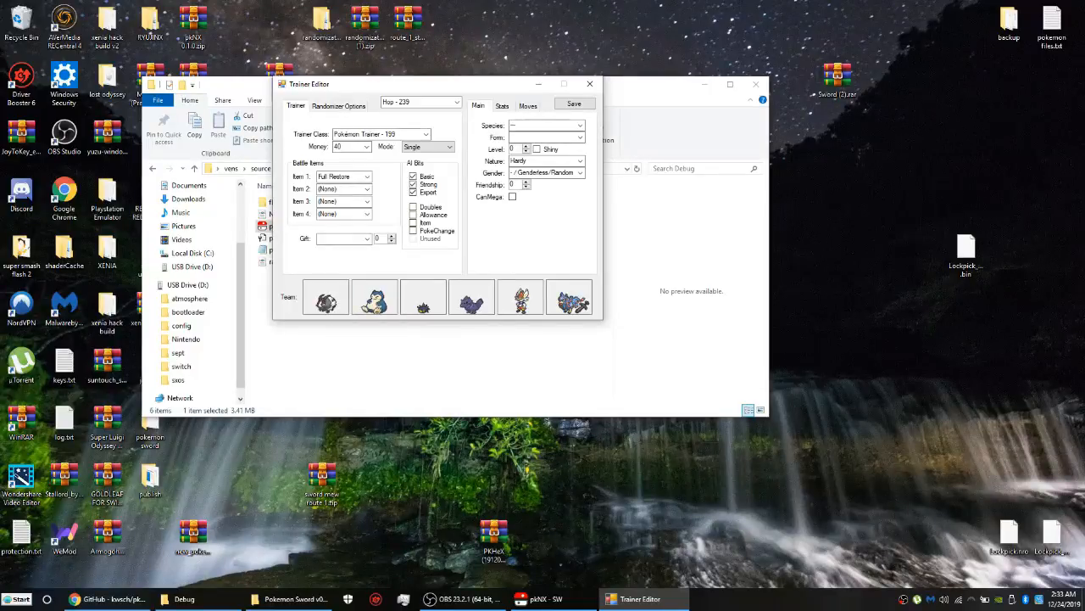
{"action": "left_click", "coordinate": [502, 105]}
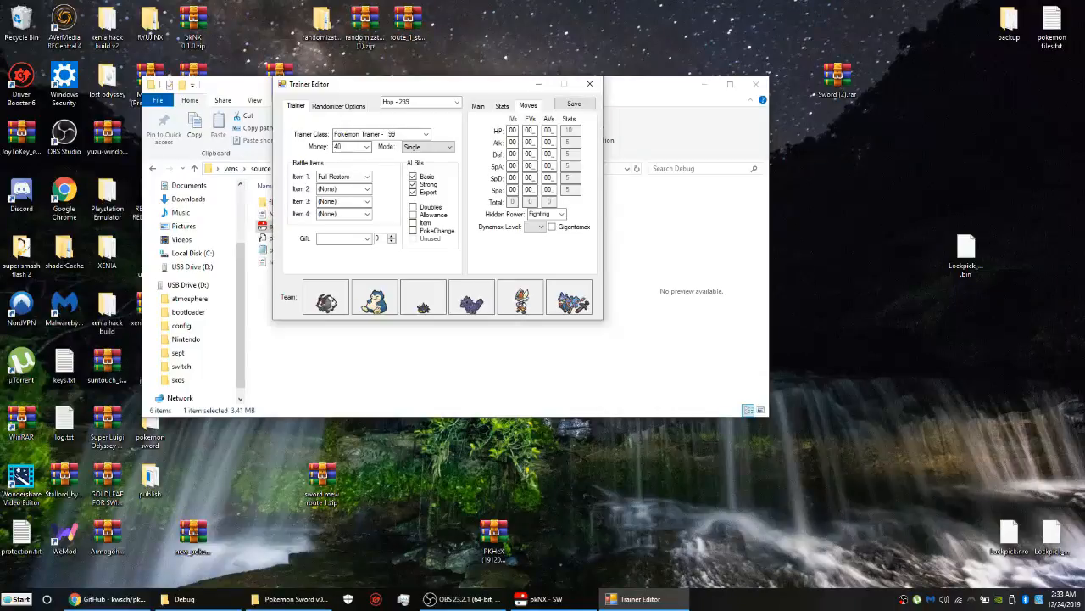
{"action": "left_click", "coordinate": [478, 106]}
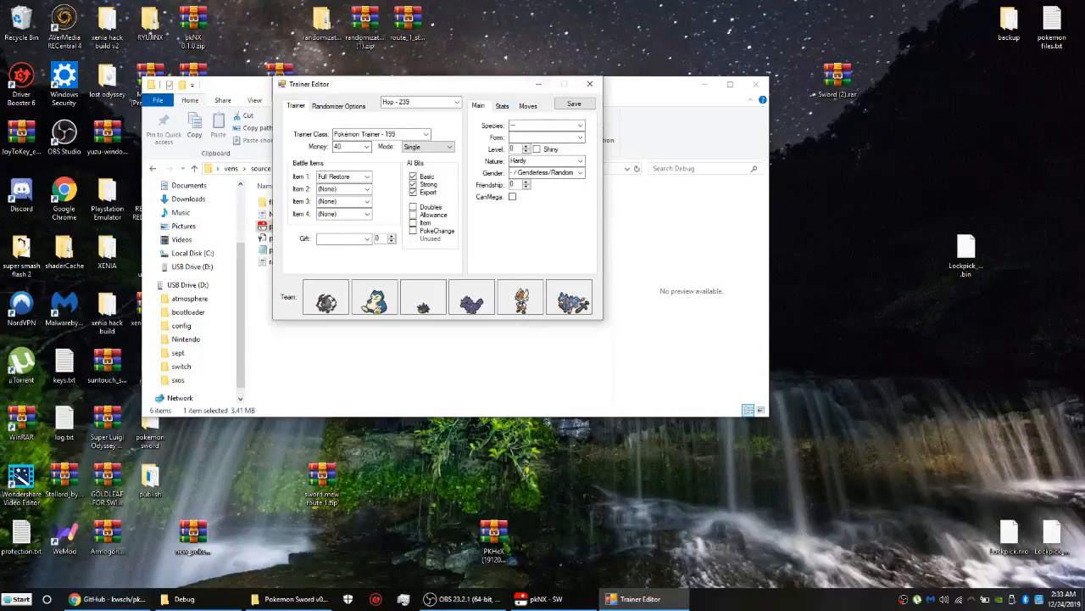
{"action": "left_click", "coordinate": [339, 105]}
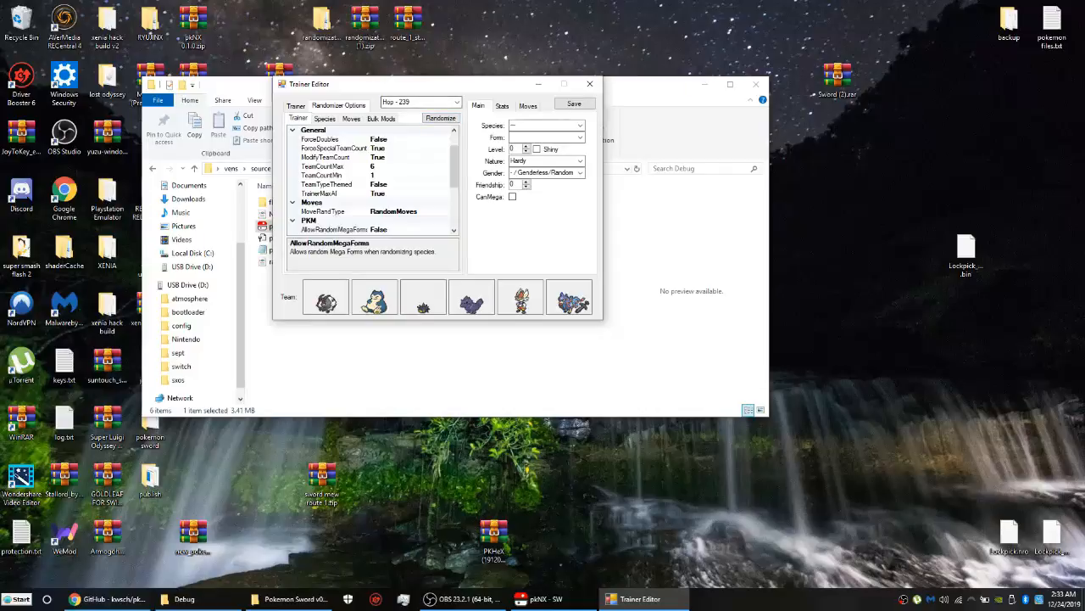
{"action": "mouse_move", "coordinate": [590, 84]}
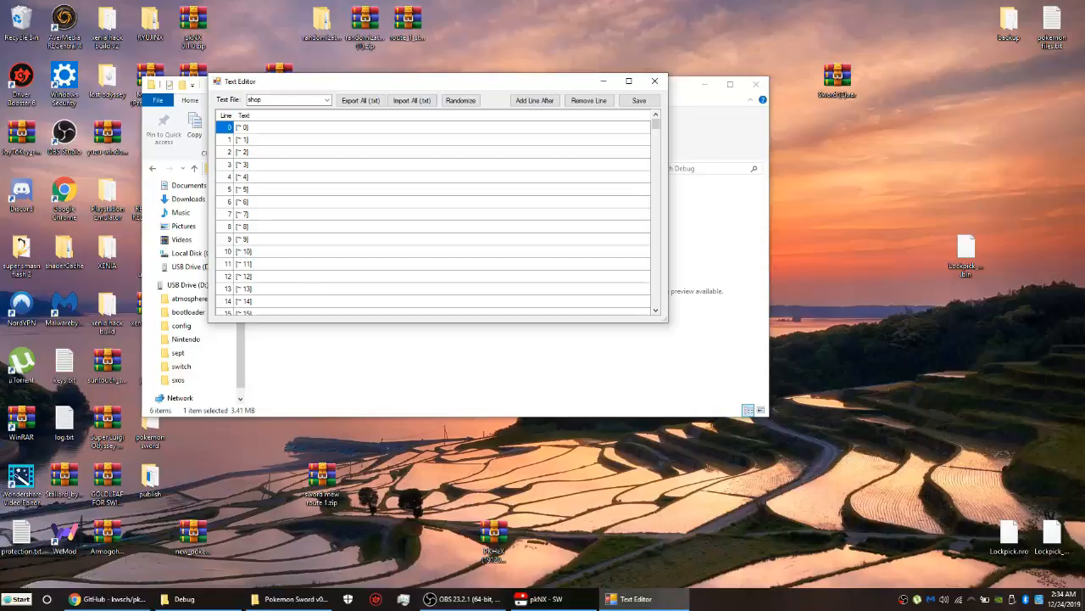
Scroll through the text file's lines, randomize its strings, and dismiss the confirmation notice
{"action": "scroll", "scroll_direction": "down", "scroll_amount": 3}
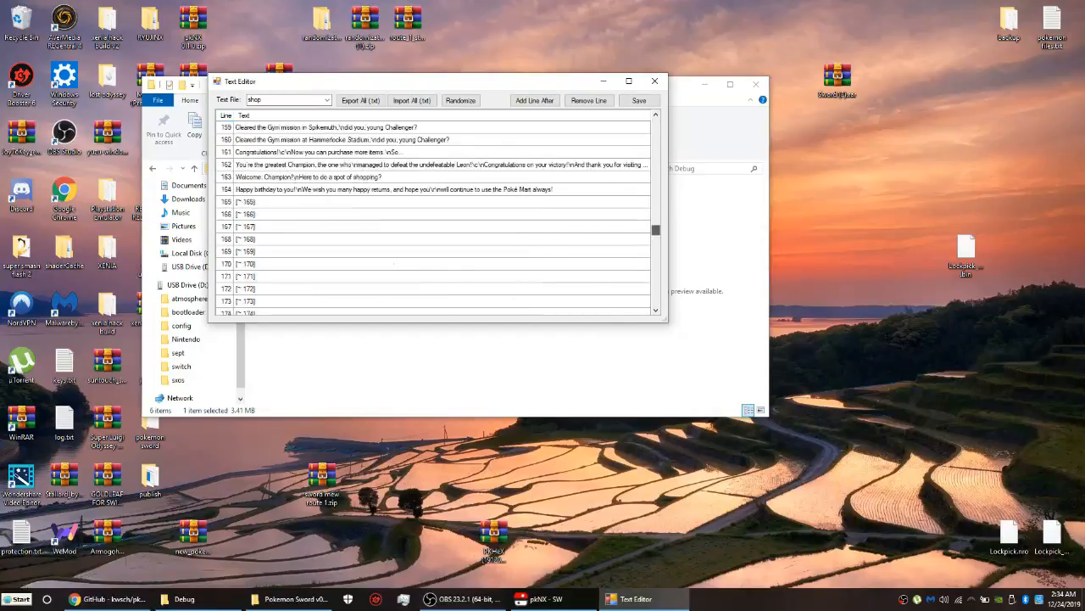
{"action": "scroll", "scroll_direction": "down", "scroll_amount": 3}
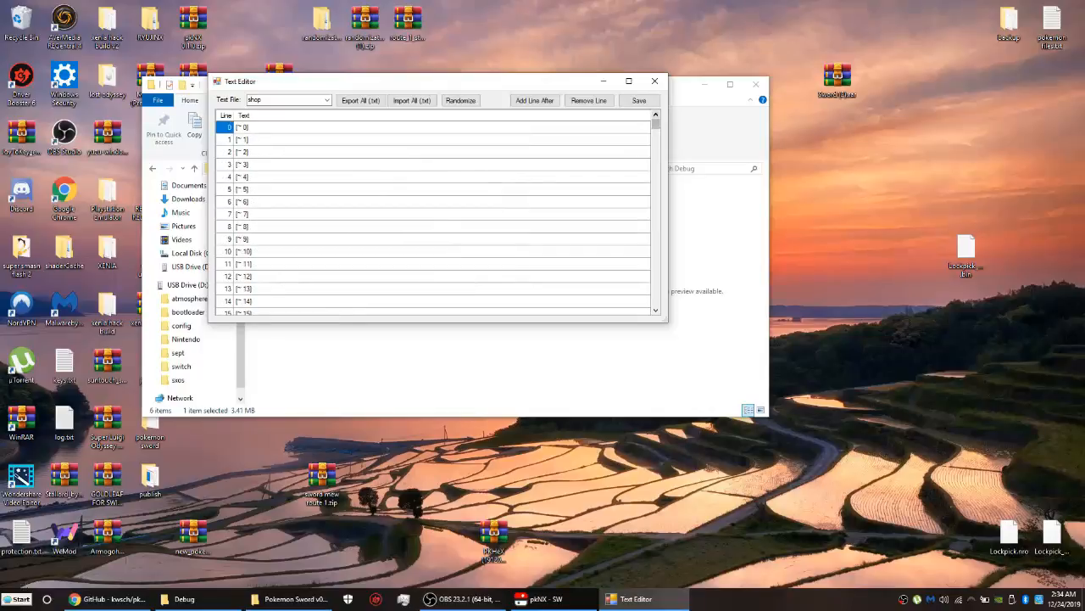
{"action": "left_click", "coordinate": [462, 100]}
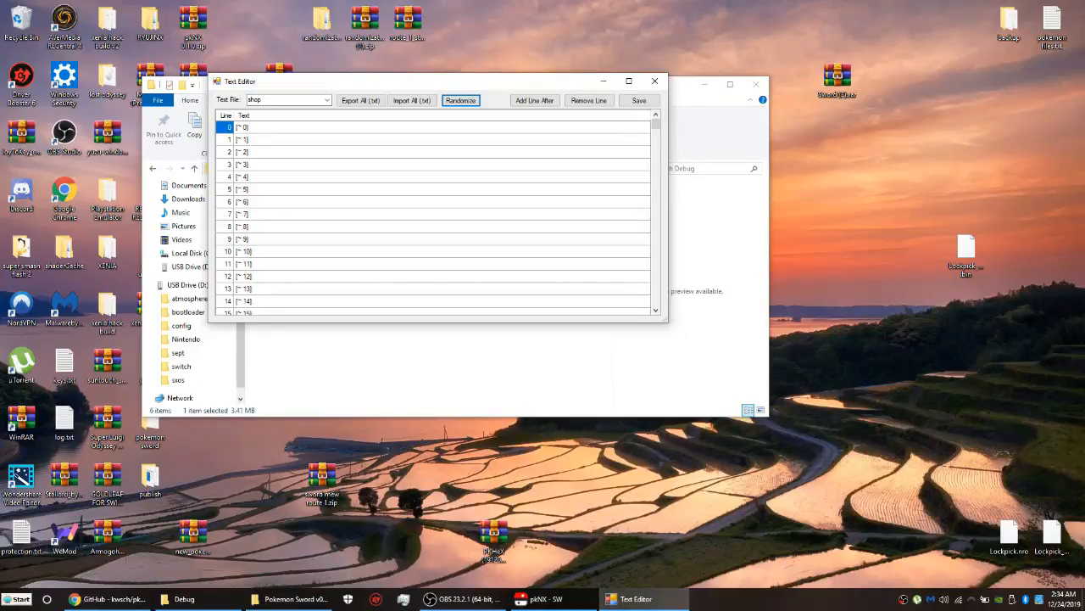
{"action": "left_click", "coordinate": [461, 100]}
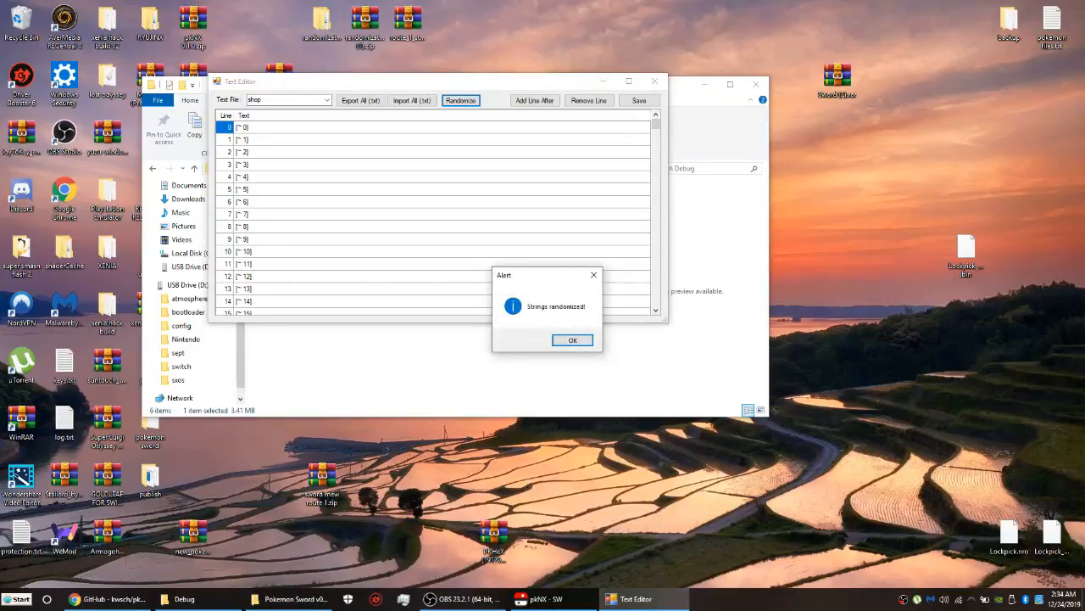
{"action": "left_click", "coordinate": [573, 339]}
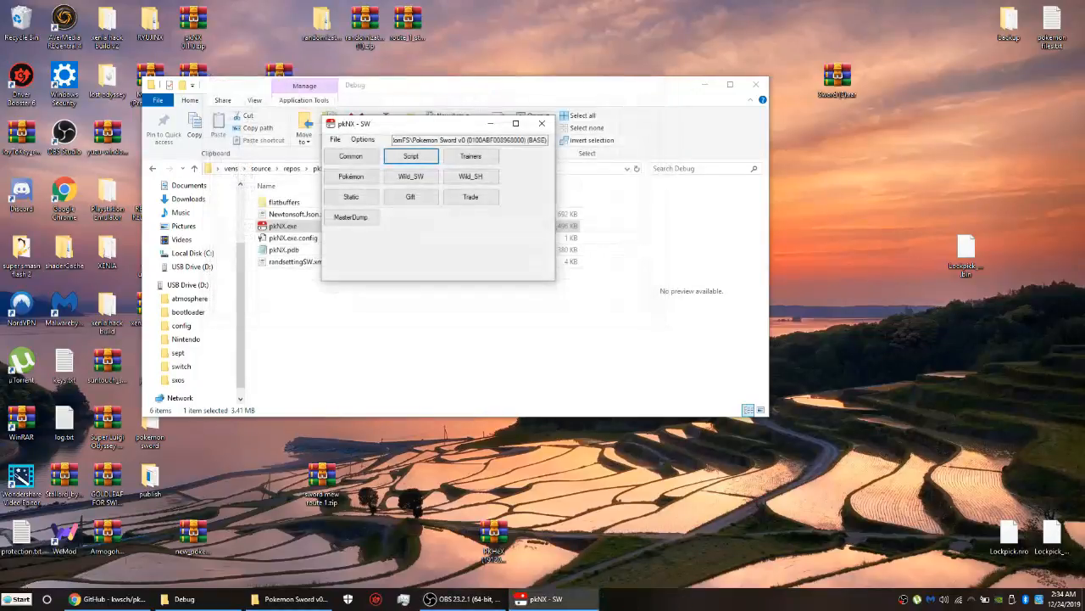
Randomize the game text lines in the Text Editor, accepting the dangerous-text warning
{"action": "left_click", "coordinate": [349, 156]}
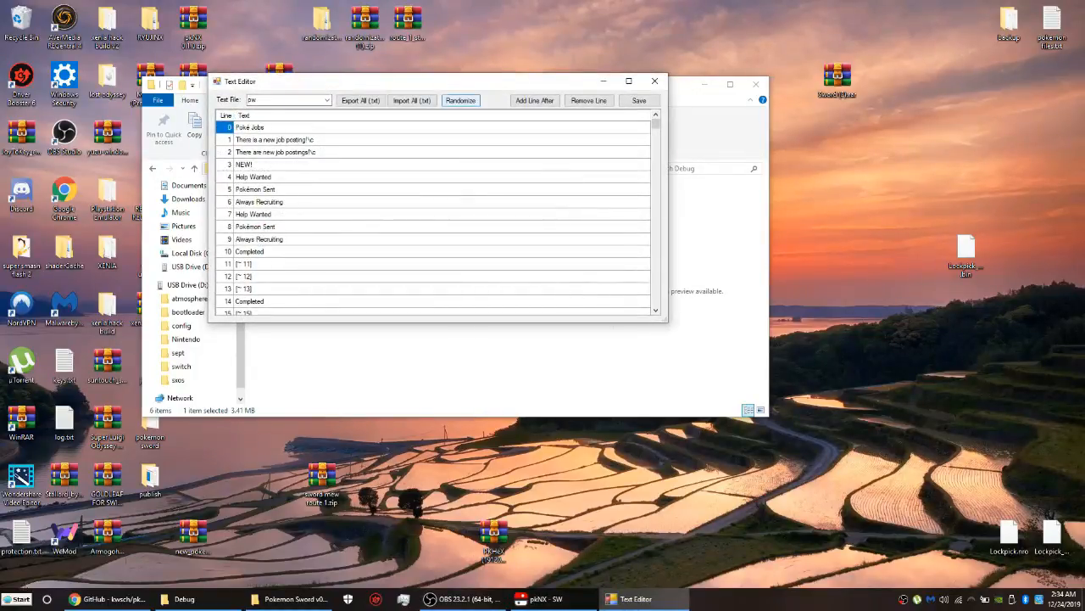
{"action": "left_click", "coordinate": [461, 100]}
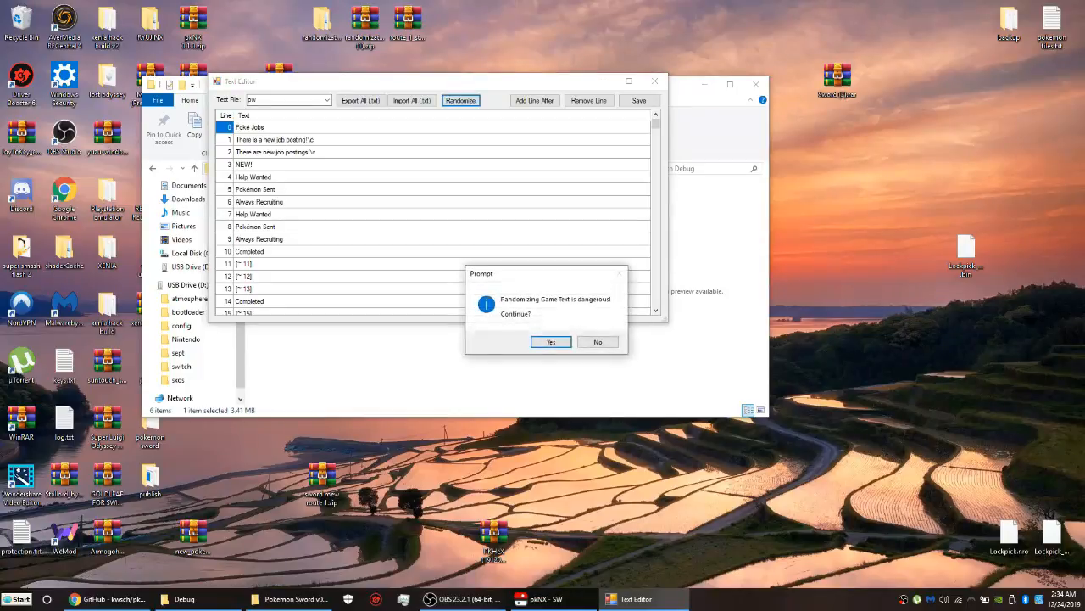
{"action": "left_click", "coordinate": [550, 342]}
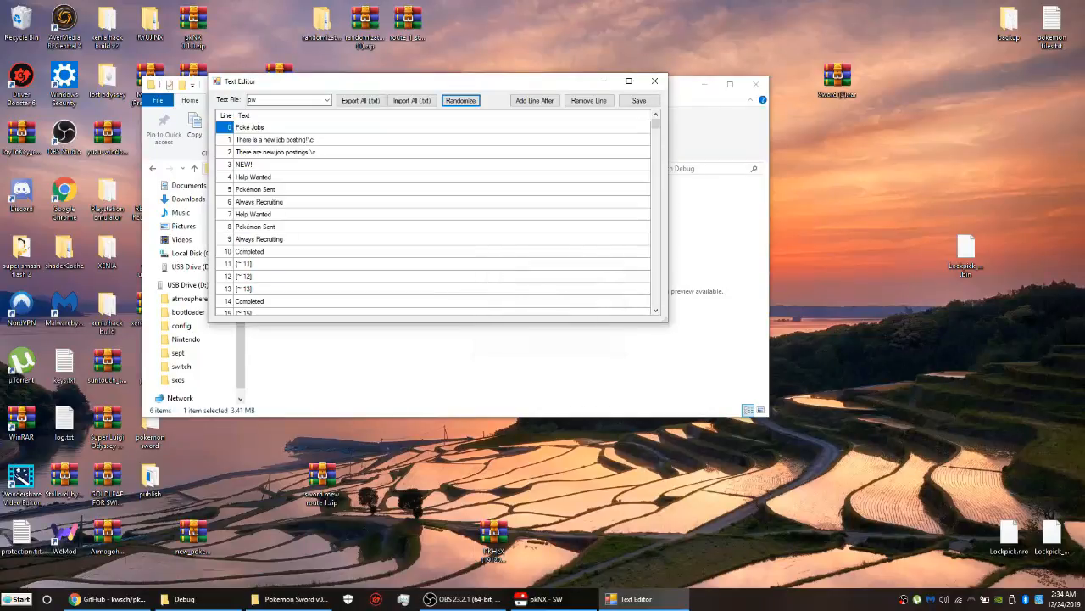
Randomize again, dismiss the strings-randomized notice and close the Text Editor
{"action": "left_click", "coordinate": [461, 100]}
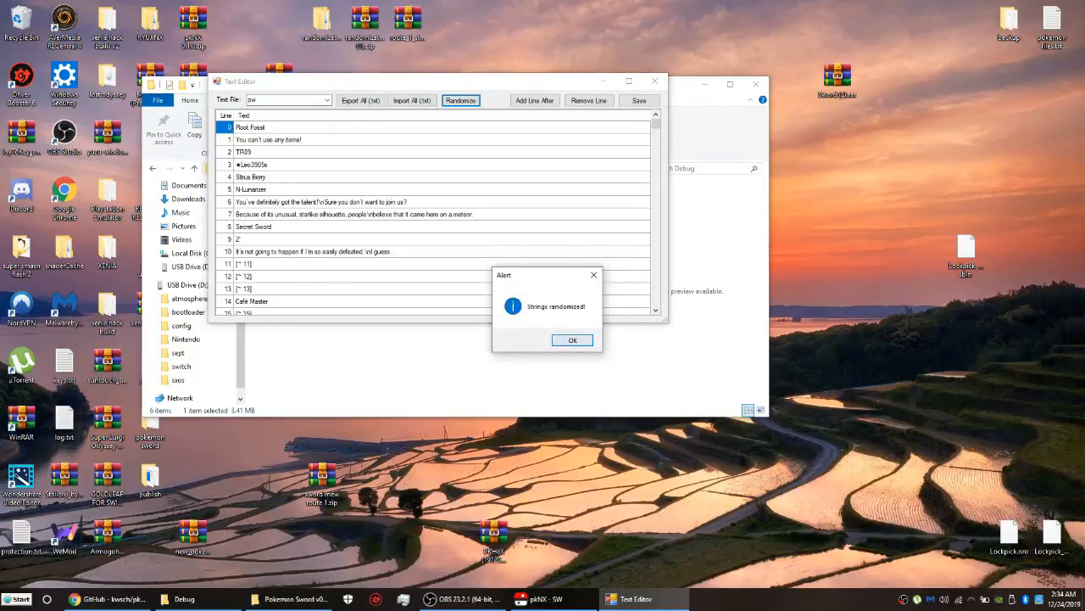
{"action": "left_click", "coordinate": [573, 339]}
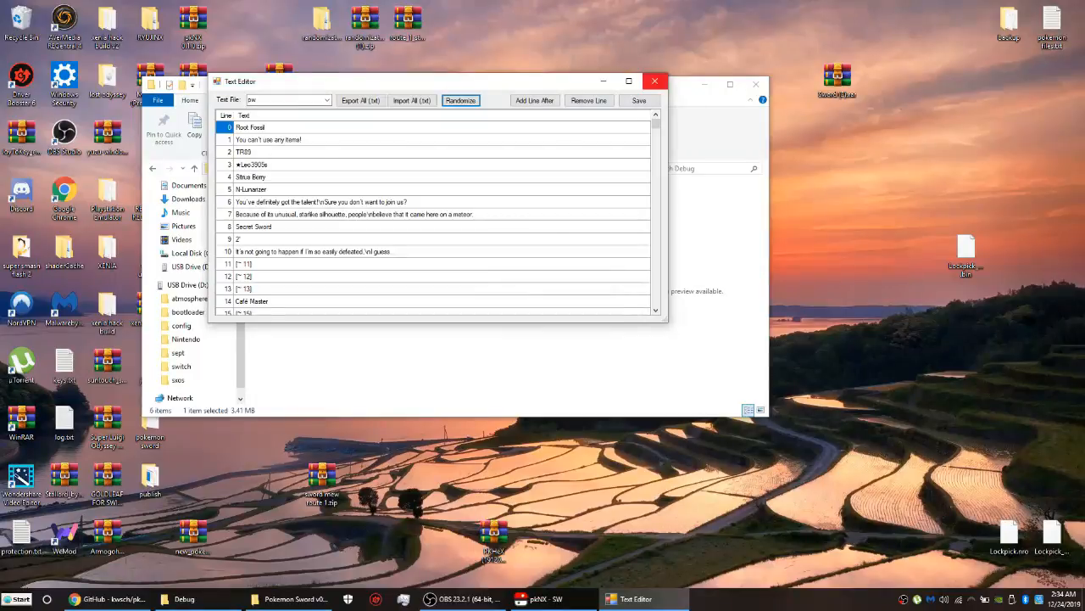
{"action": "left_click", "coordinate": [535, 598]}
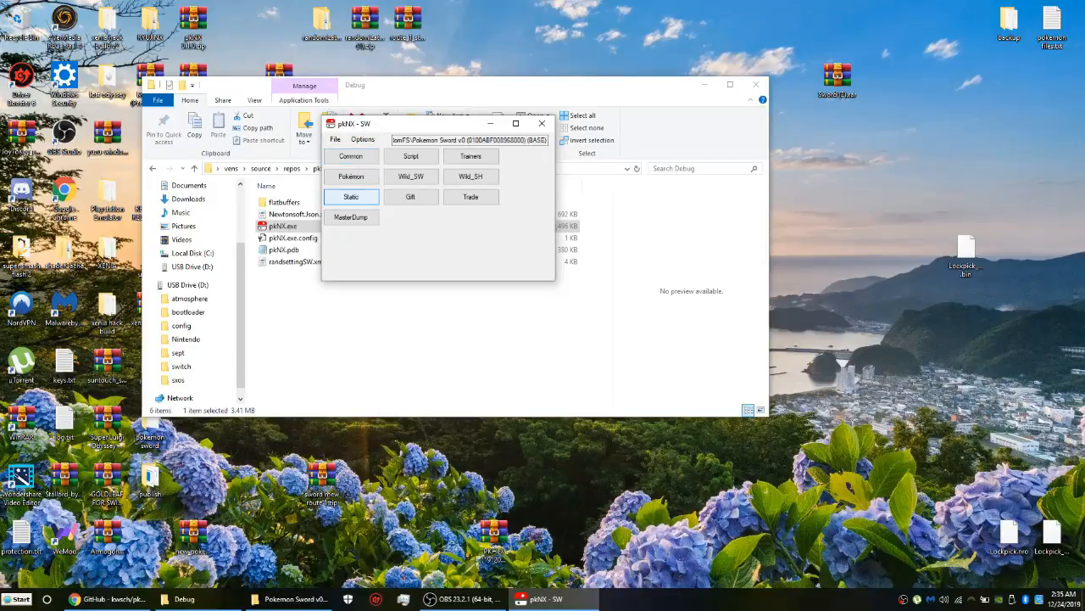
{"action": "left_click", "coordinate": [350, 197]}
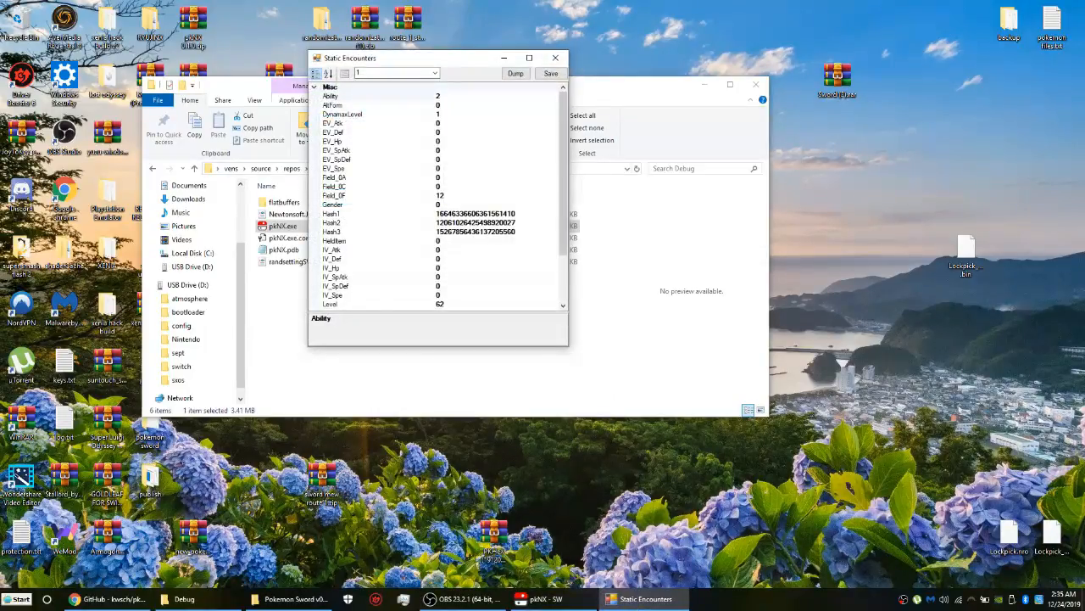
{"action": "scroll", "scroll_direction": "down", "scroll_amount": 3}
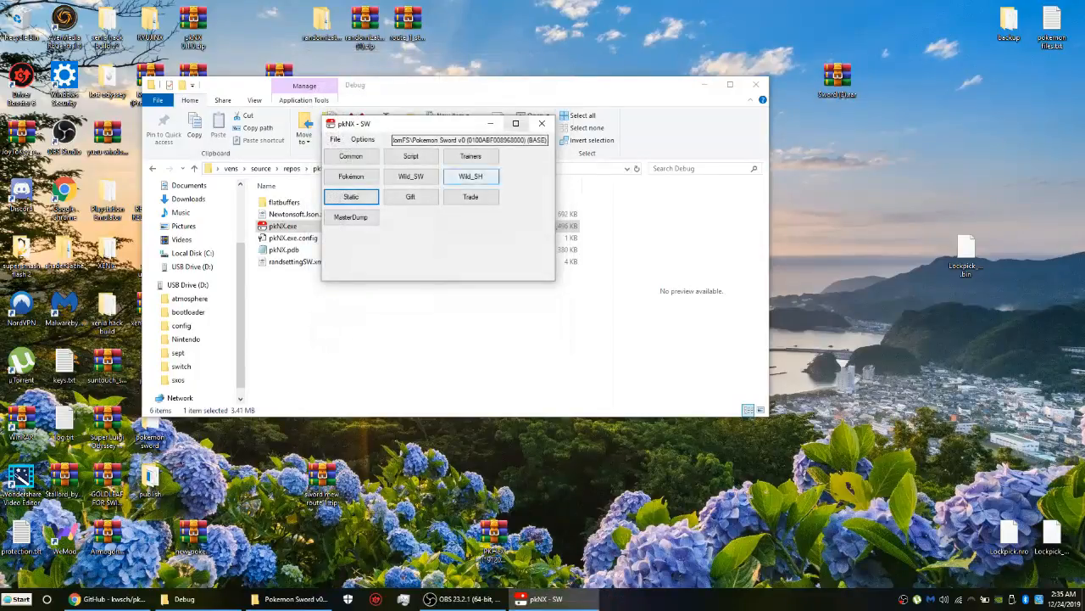
{"action": "left_click", "coordinate": [410, 196]}
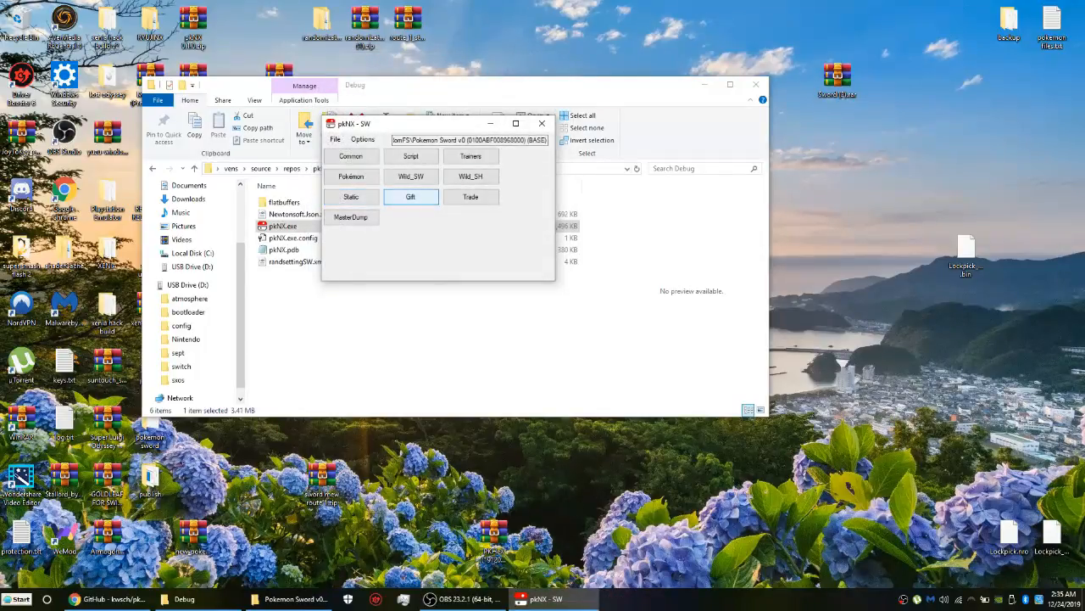
{"action": "left_click", "coordinate": [411, 197]}
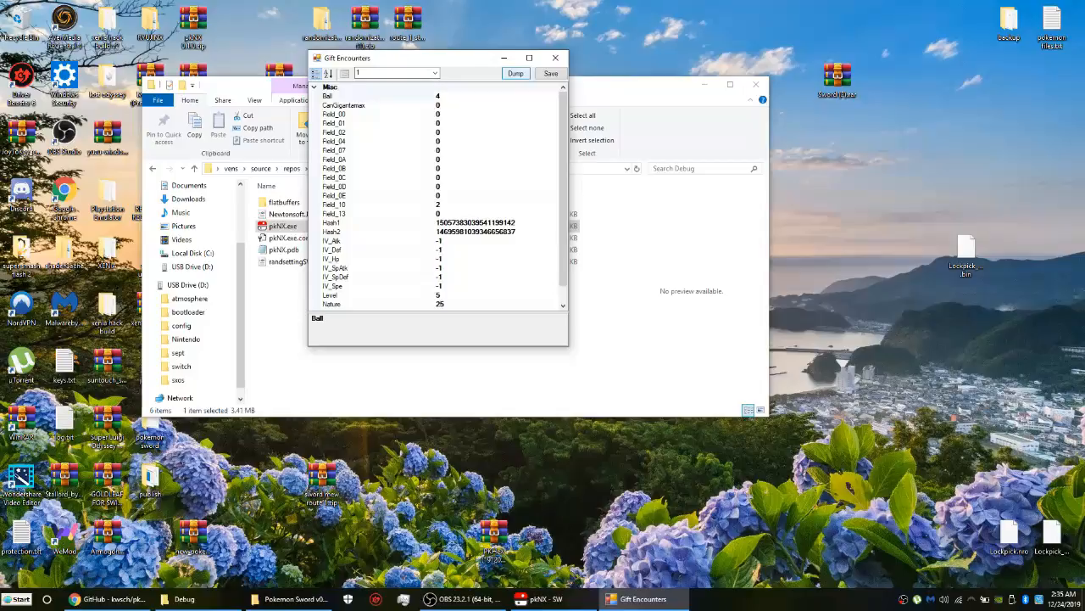
{"action": "scroll", "scroll_direction": "down", "scroll_amount": 3}
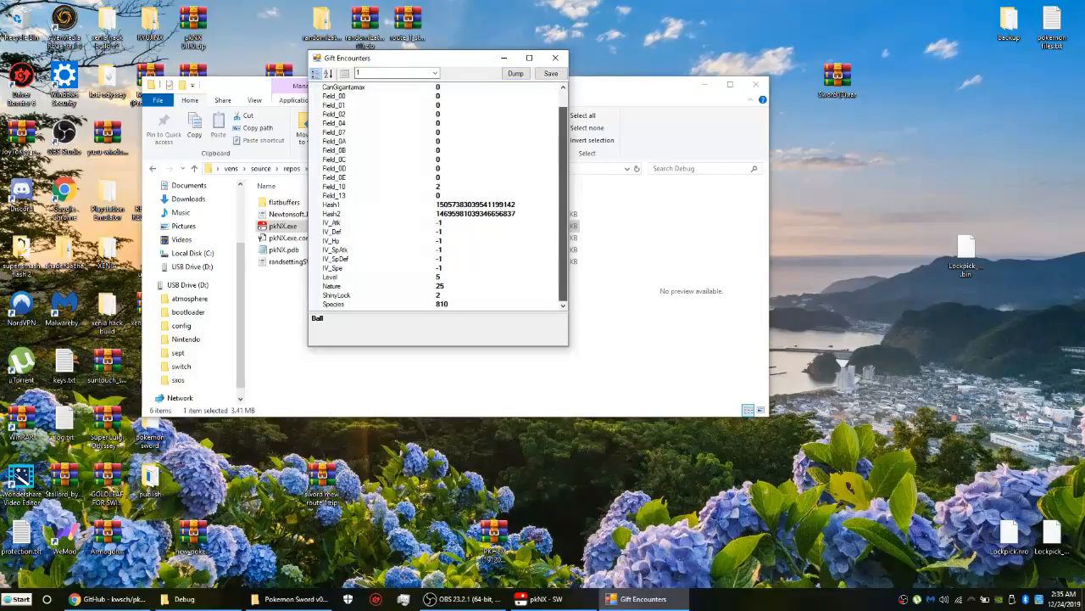
{"action": "scroll", "scroll_direction": "up", "scroll_amount": 3}
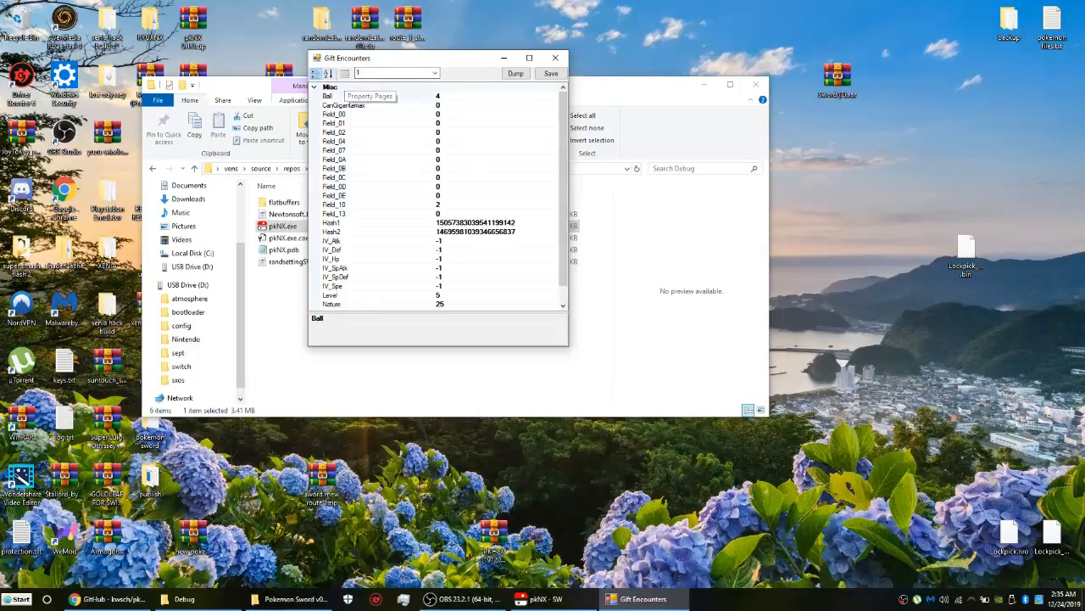
{"action": "left_click", "coordinate": [434, 73]}
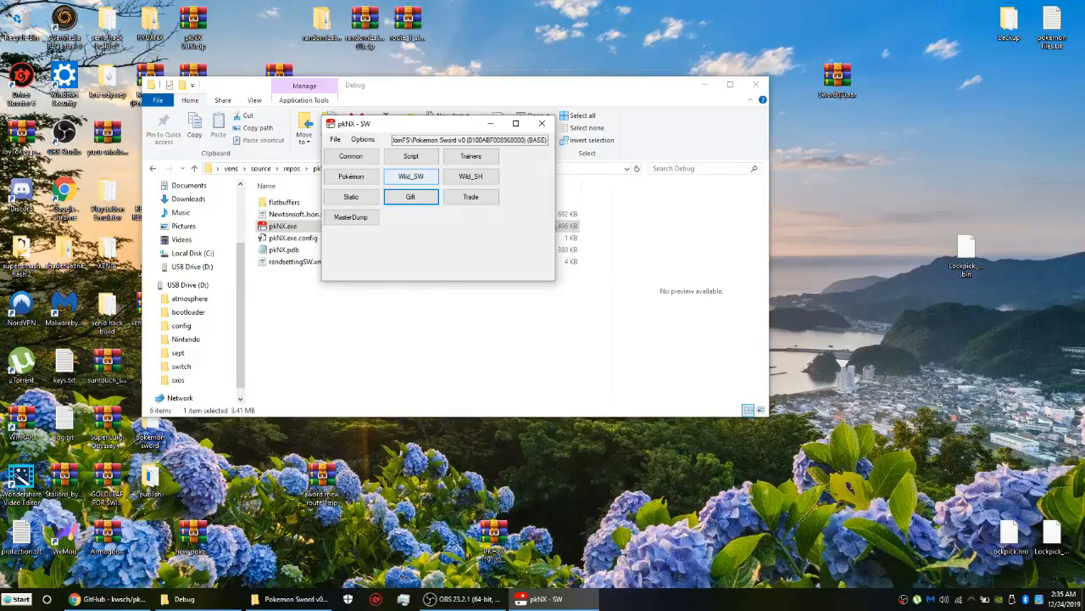
{"action": "left_click", "coordinate": [470, 175]}
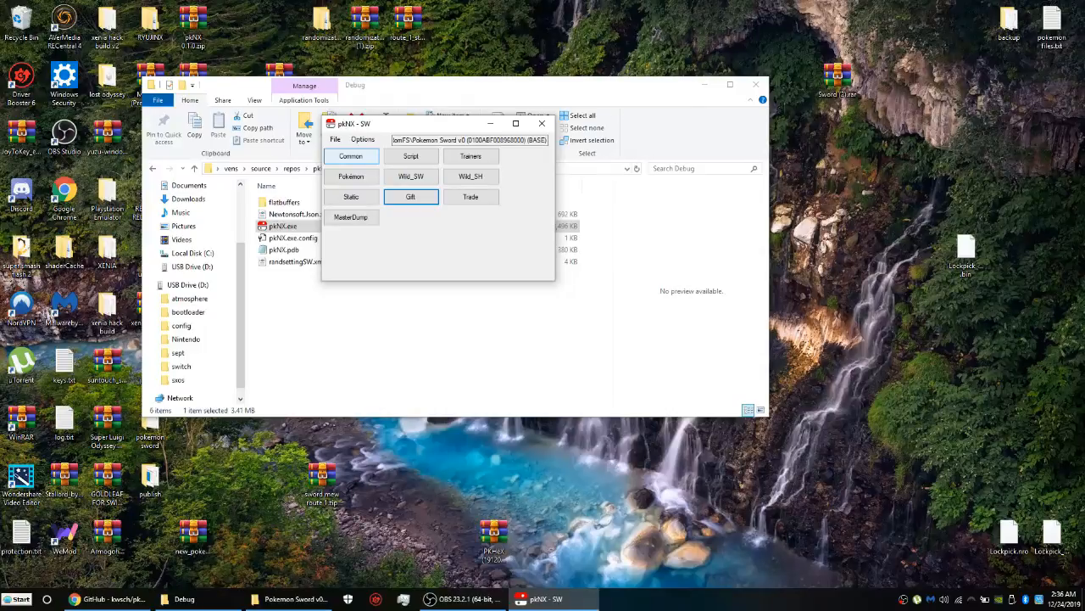
{"action": "left_click", "coordinate": [470, 196]}
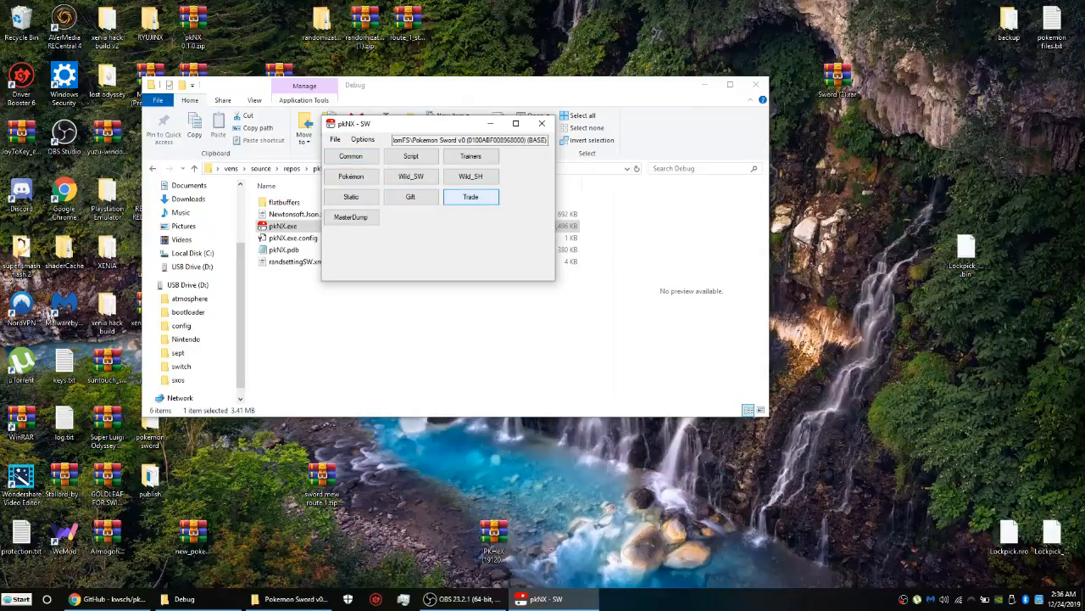
{"action": "left_click", "coordinate": [470, 197]}
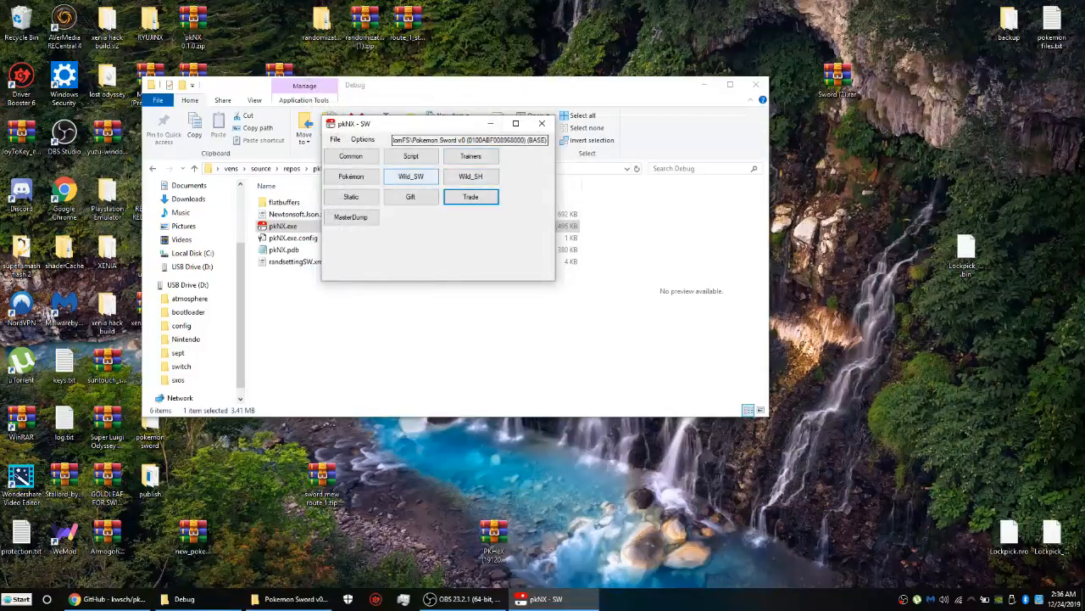
{"action": "left_click", "coordinate": [351, 176]}
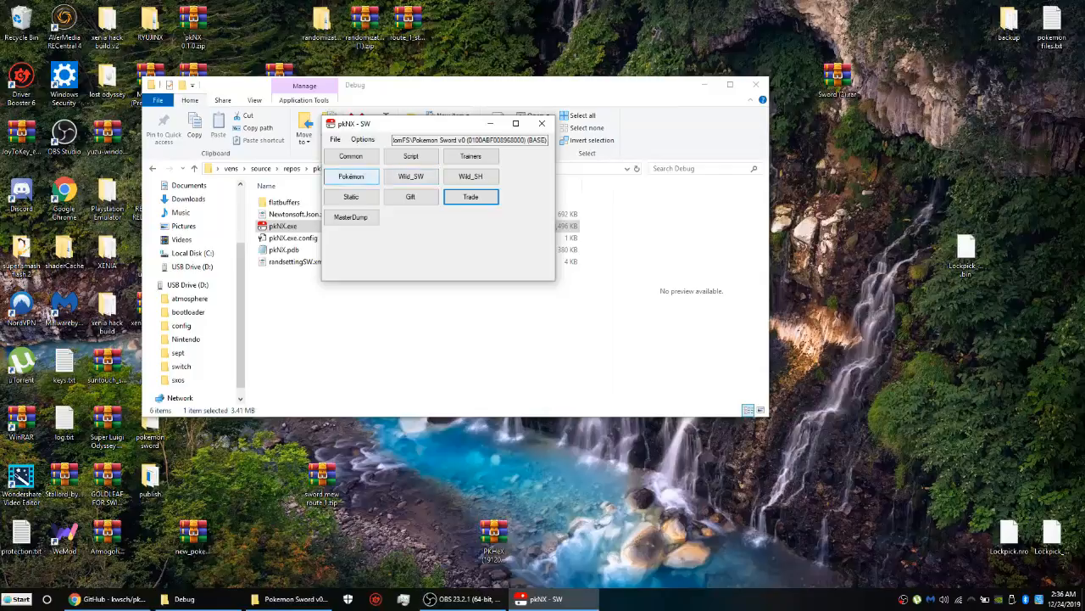
{"action": "left_click", "coordinate": [472, 156]}
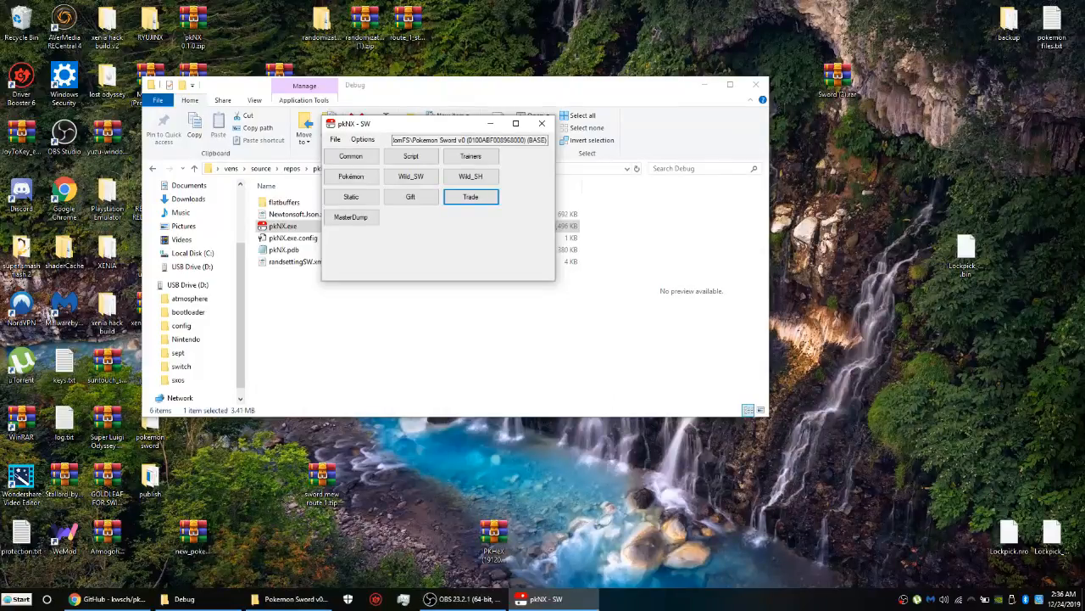
{"action": "left_click", "coordinate": [363, 139]}
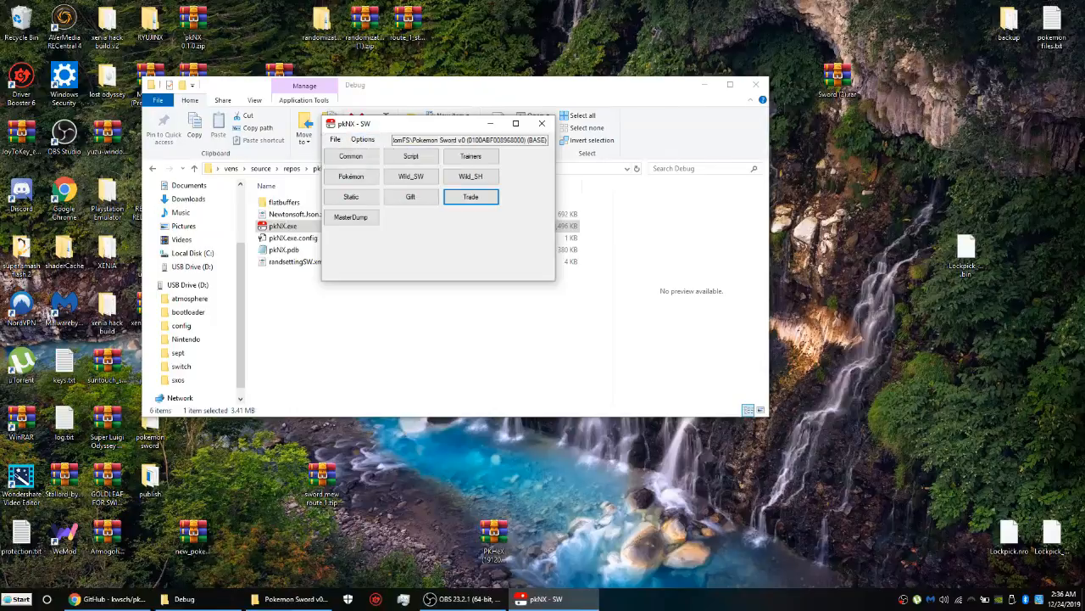
{"action": "left_click", "coordinate": [410, 174]}
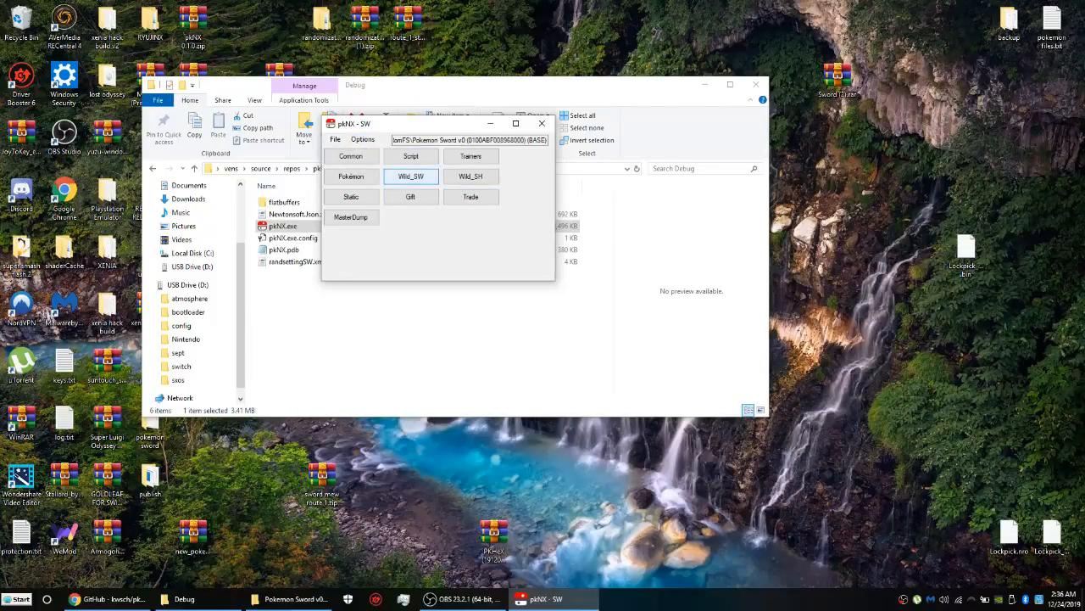
Randomize all wild encounter species from the Wild_SW editor's Randomizer settings
{"action": "left_click", "coordinate": [411, 176]}
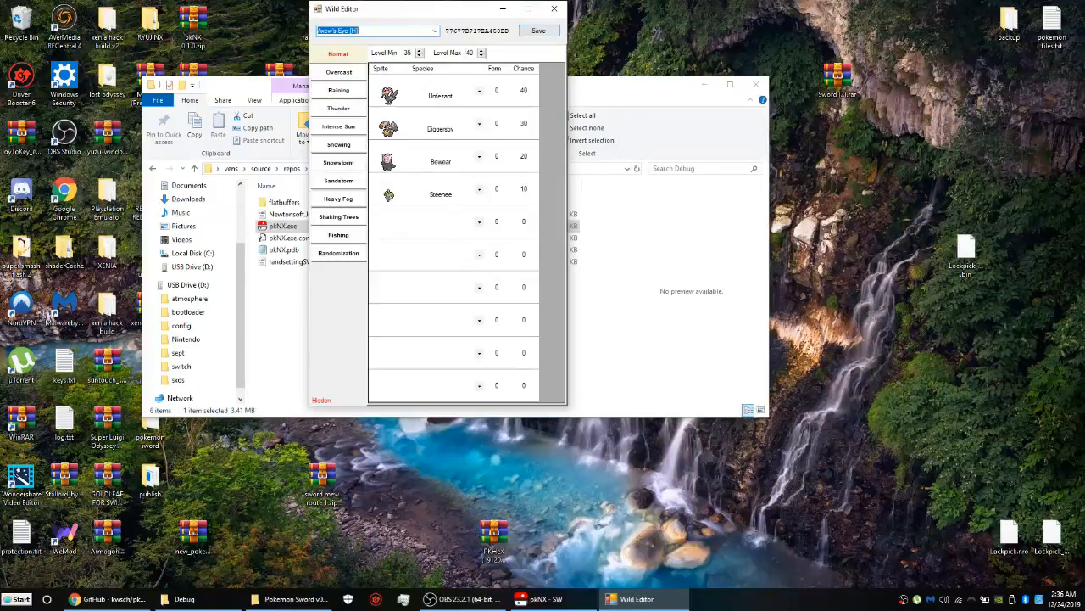
{"action": "left_click", "coordinate": [339, 253]}
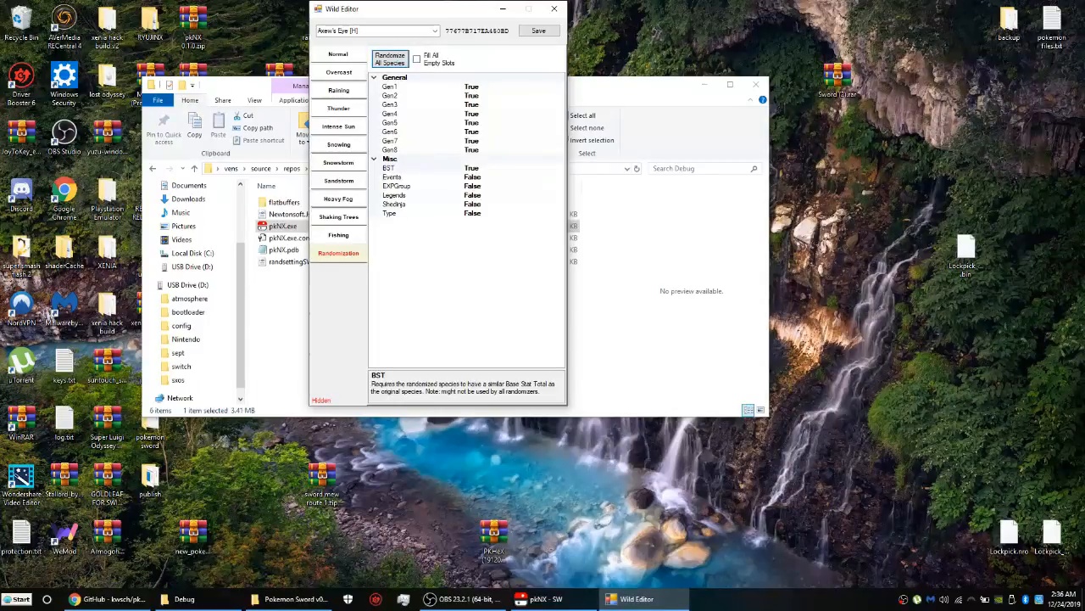
{"action": "left_click", "coordinate": [338, 52]}
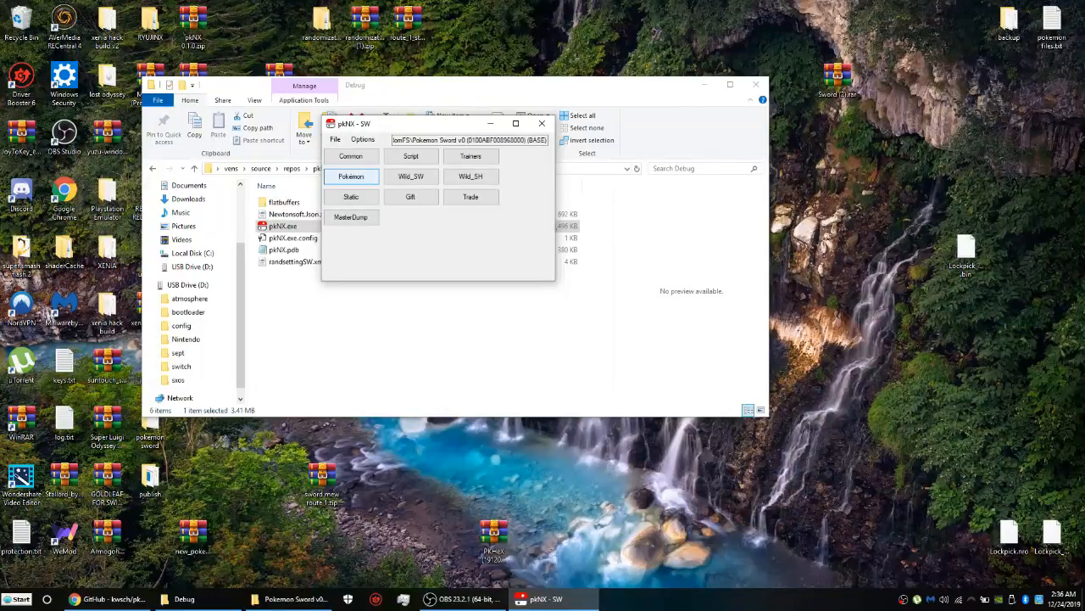
Review the Pokémon editor's personal stats page and its Enhancements randomization options
{"action": "left_click", "coordinate": [351, 176]}
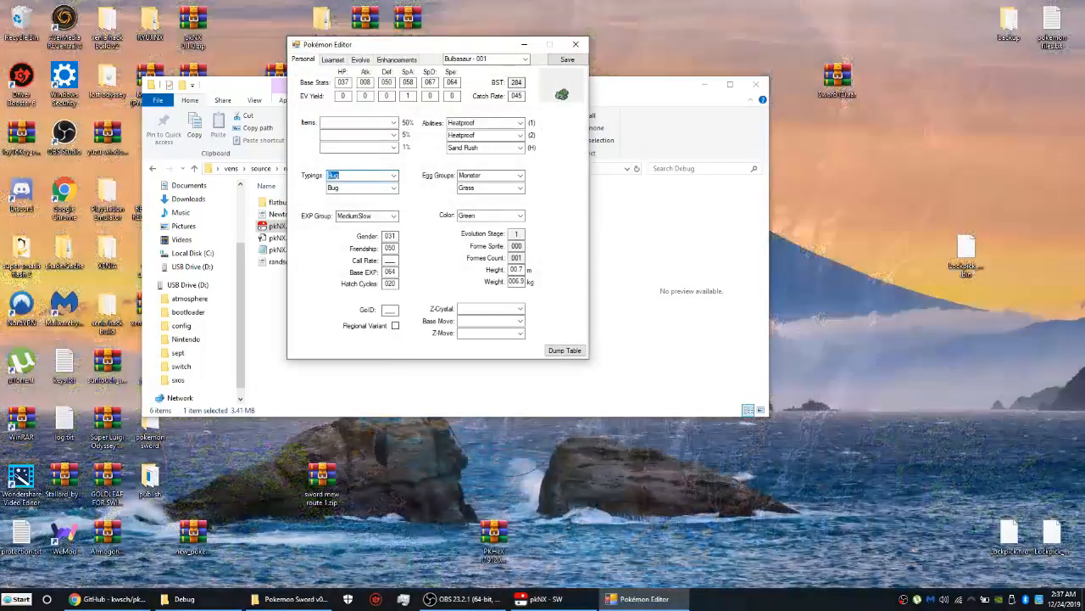
{"action": "left_click", "coordinate": [396, 59]}
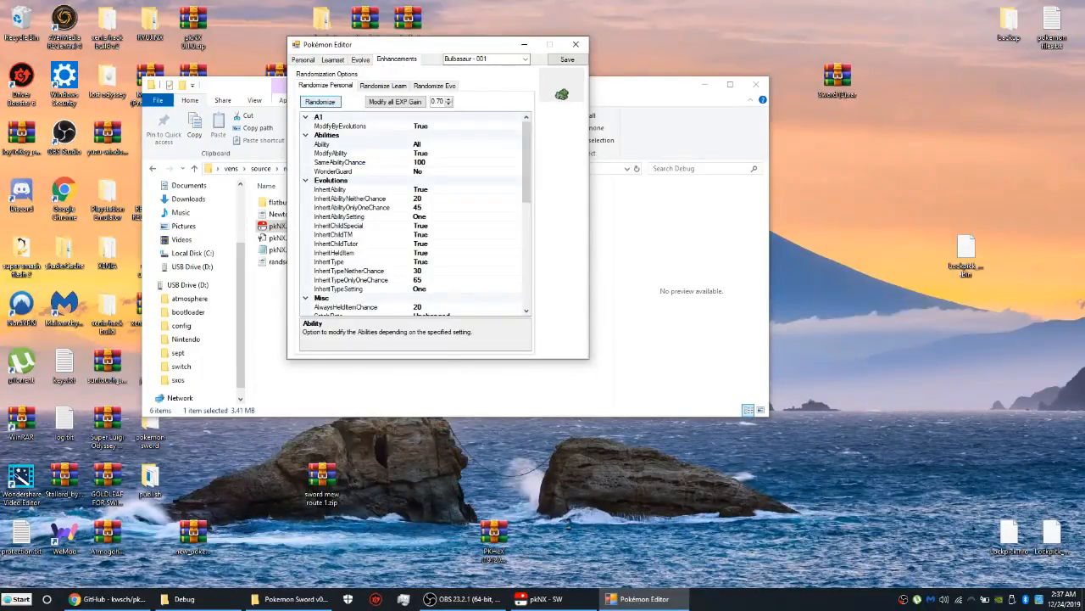
{"action": "left_click", "coordinate": [302, 59]}
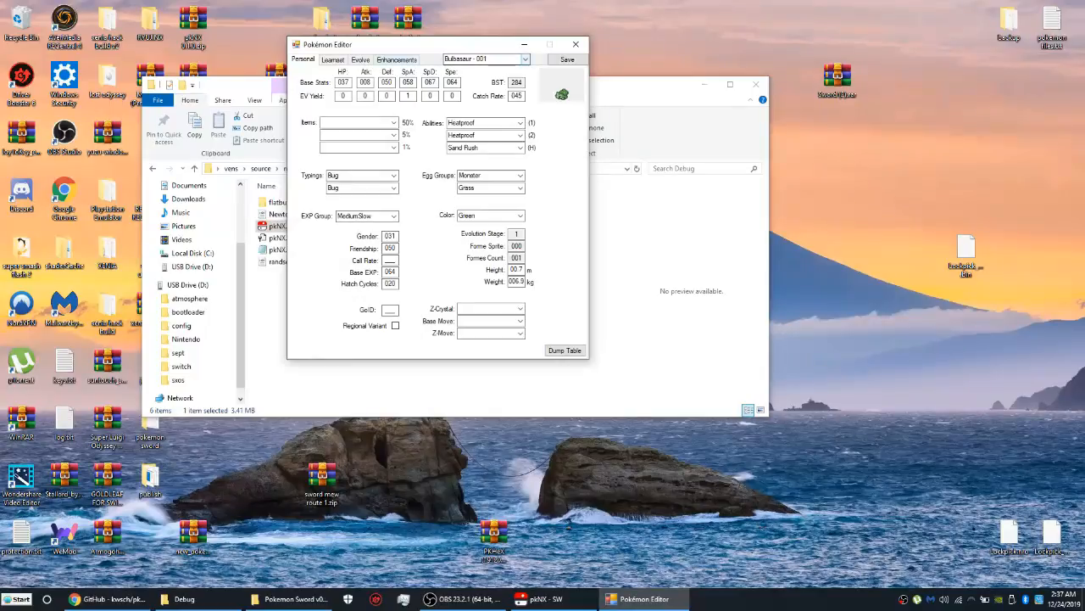
{"action": "left_click", "coordinate": [397, 59]}
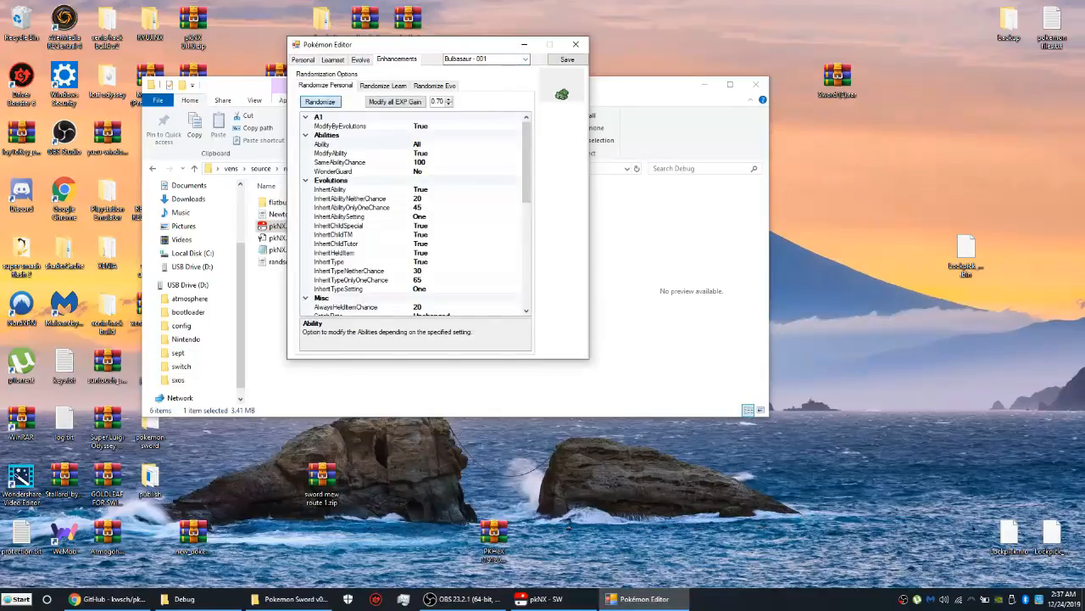
Randomize the Pokémon data, continue past the error and check another species now showing Psychic type
{"action": "left_click", "coordinate": [319, 102]}
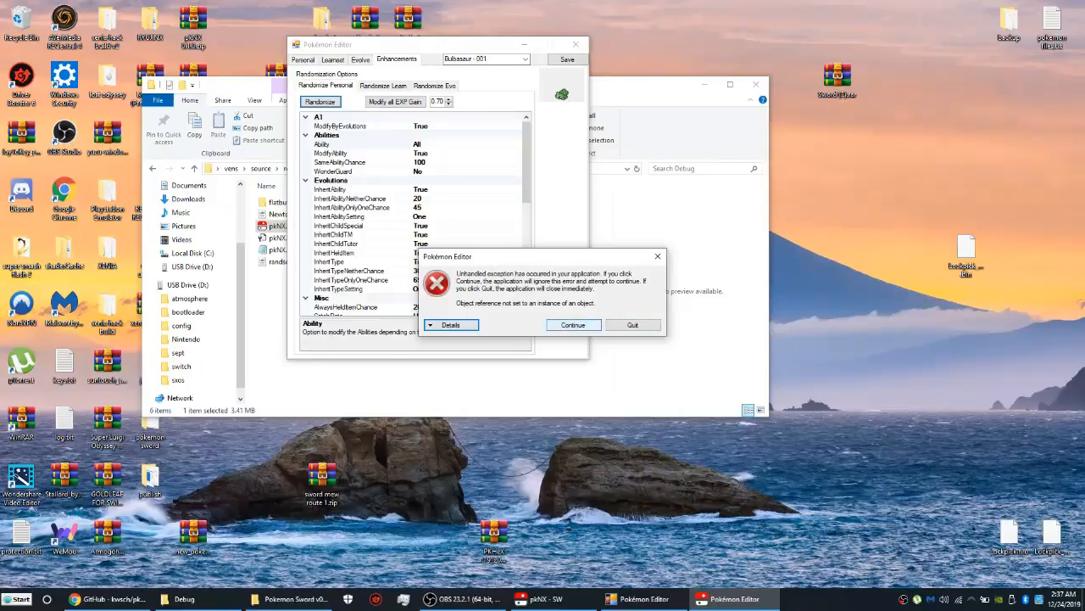
{"action": "left_click", "coordinate": [573, 325]}
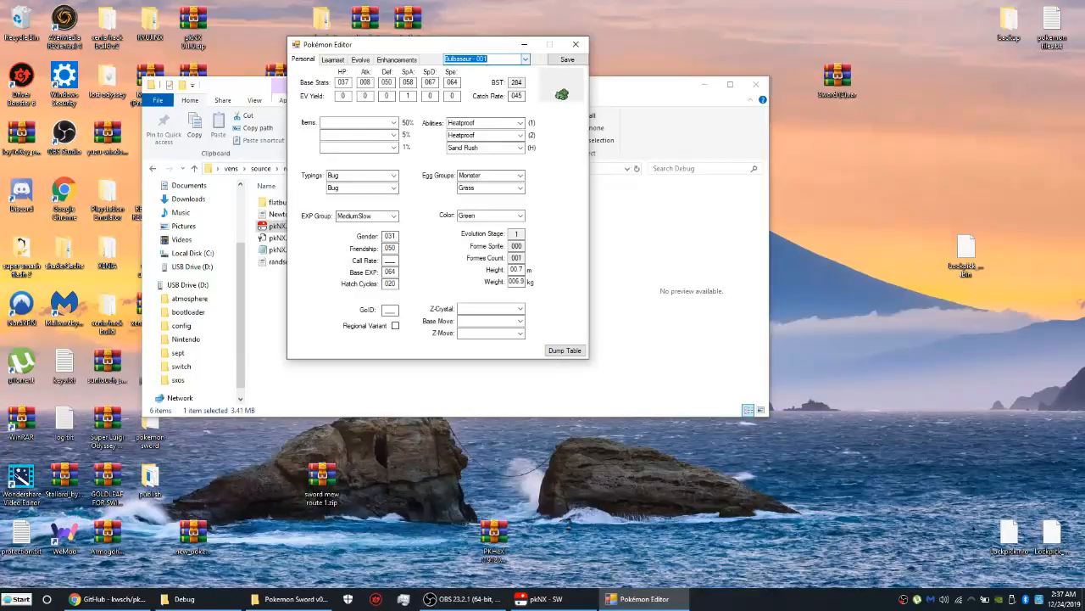
{"action": "left_click", "coordinate": [525, 57]}
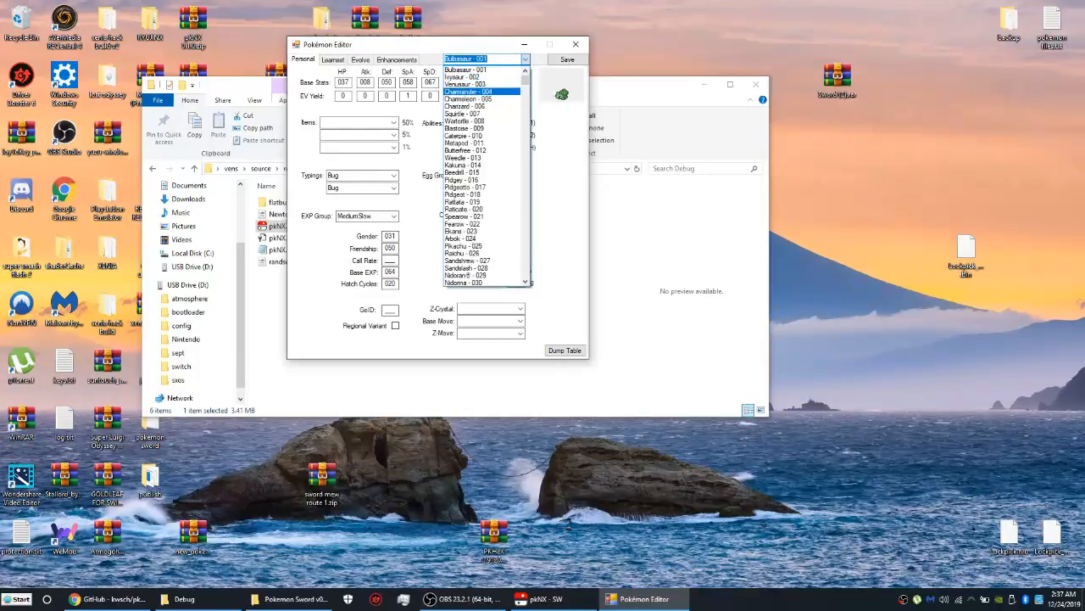
{"action": "left_click", "coordinate": [465, 91]}
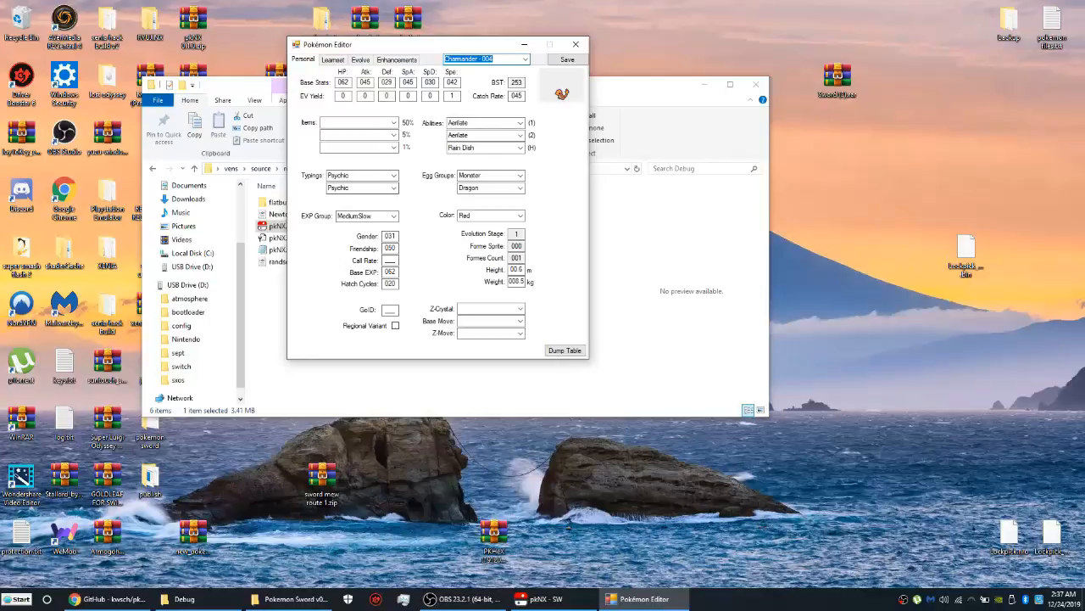
{"action": "mouse_move", "coordinate": [577, 44]}
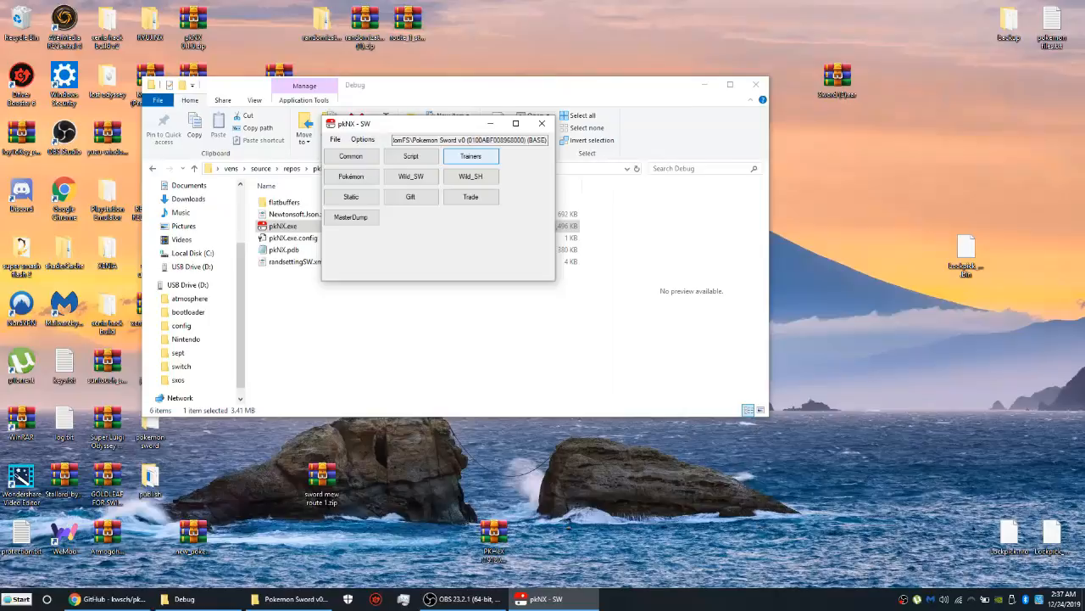
Inspect two trainers' classes and teams from the Trainer Editor's dropdown list
{"action": "left_click", "coordinate": [471, 156]}
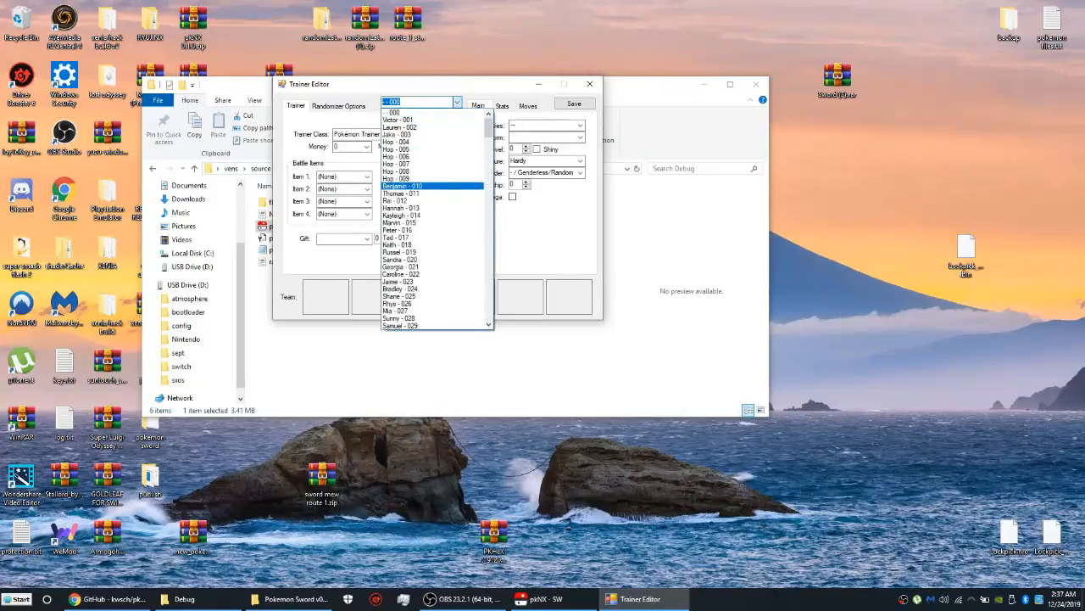
{"action": "left_click", "coordinate": [400, 194]}
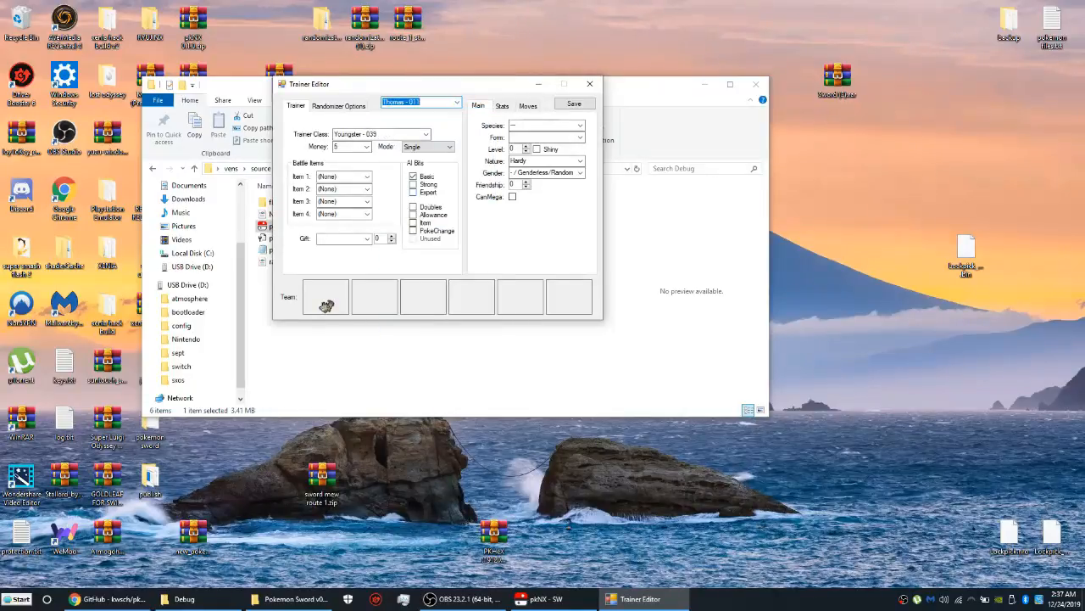
{"action": "left_click", "coordinate": [456, 102]}
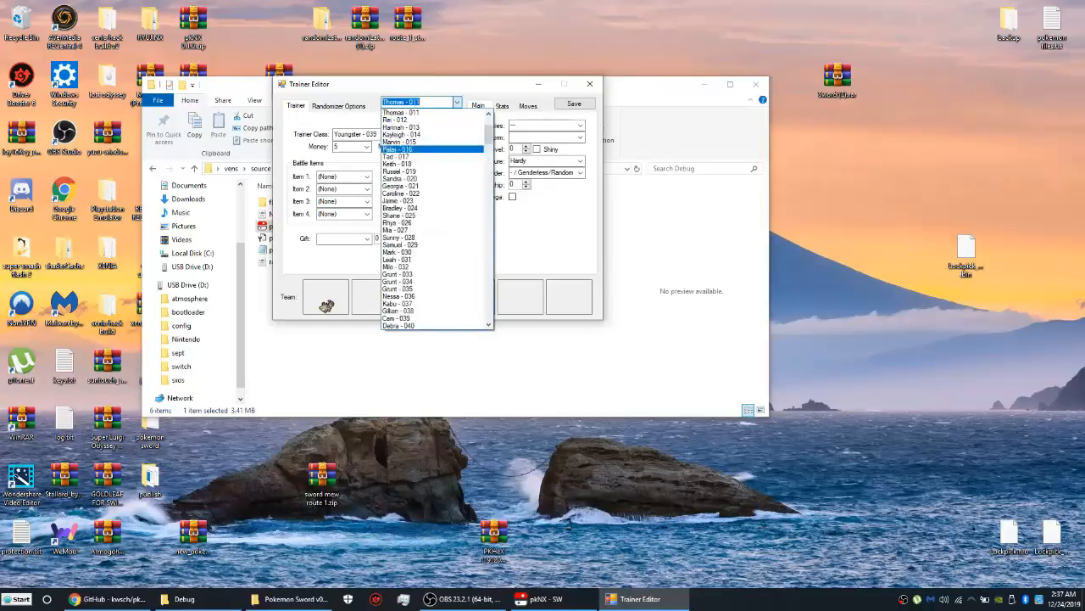
{"action": "left_click", "coordinate": [397, 260]}
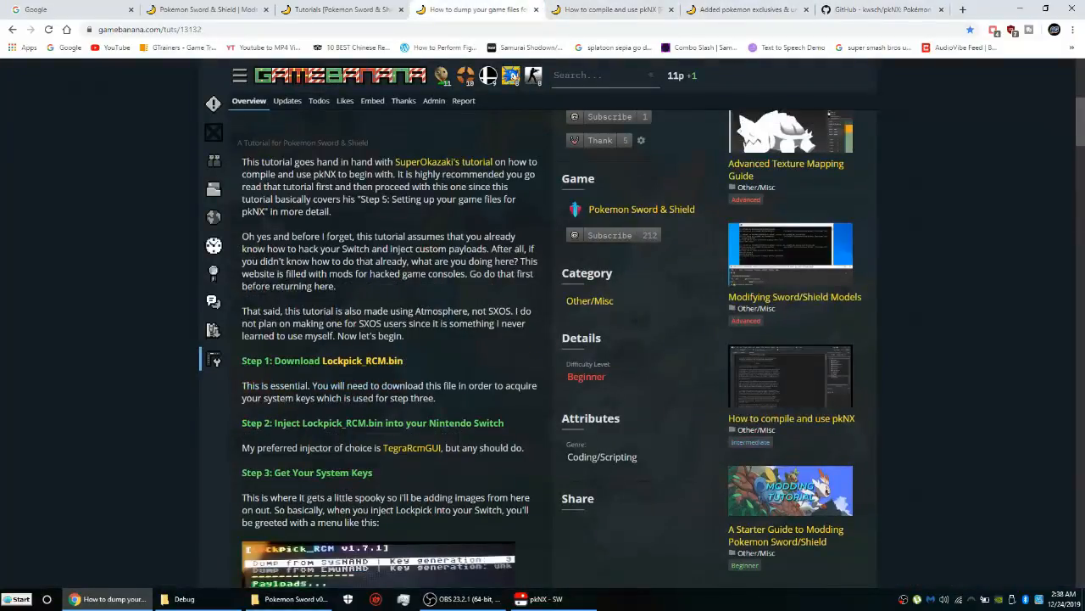
Review the dumping tutorial, then read through GameBanana's 'How to compile and use pkNX' tutorial
{"action": "scroll", "scroll_direction": "up", "scroll_amount": 3}
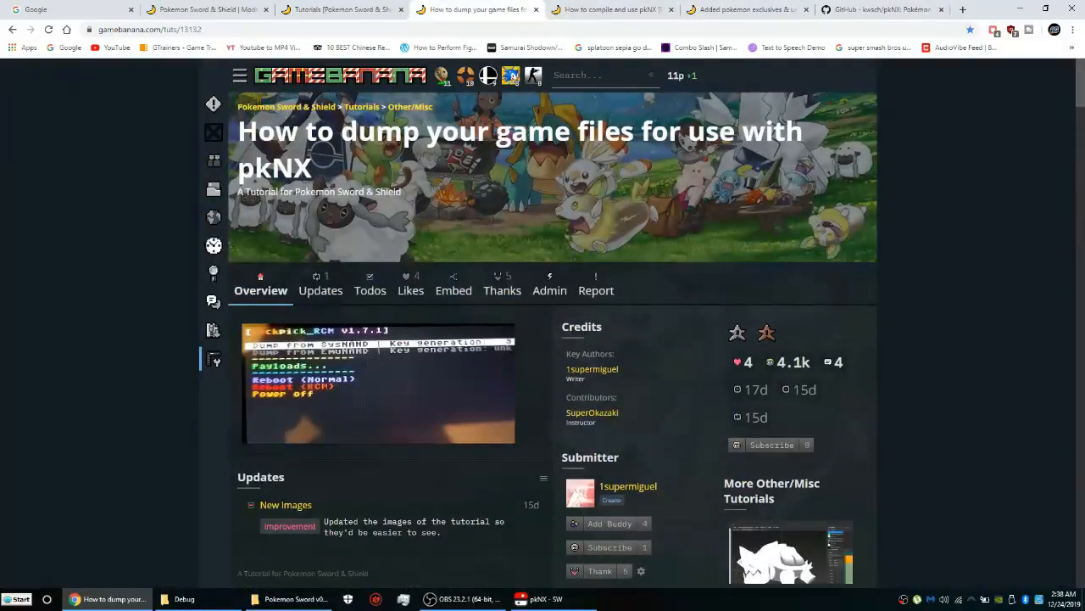
{"action": "left_click", "coordinate": [594, 10]}
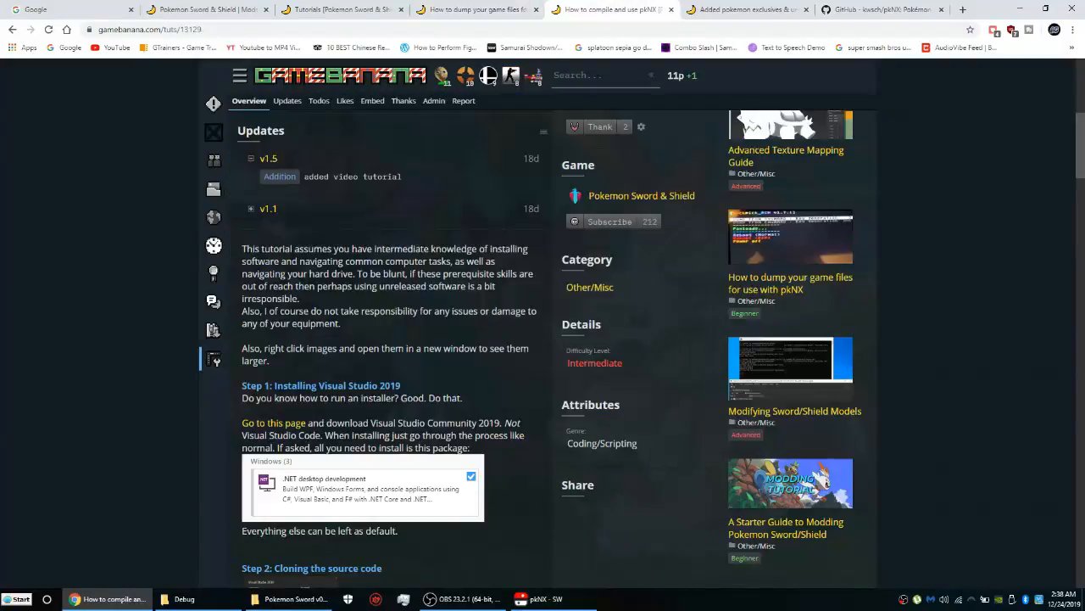
{"action": "scroll", "scroll_direction": "up", "scroll_amount": 3}
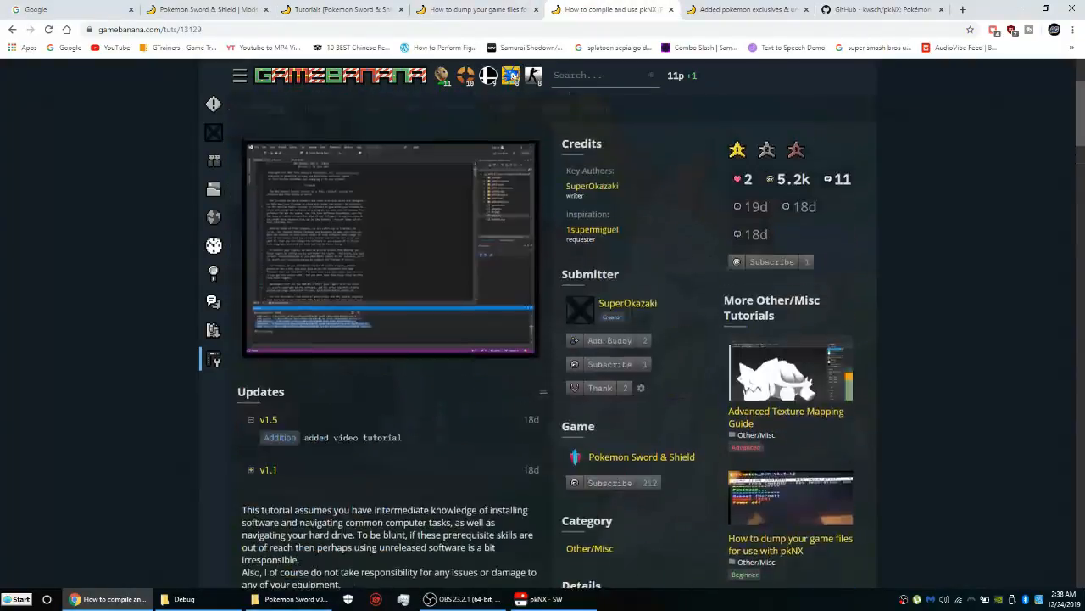
{"action": "scroll", "scroll_direction": "up", "scroll_amount": 3}
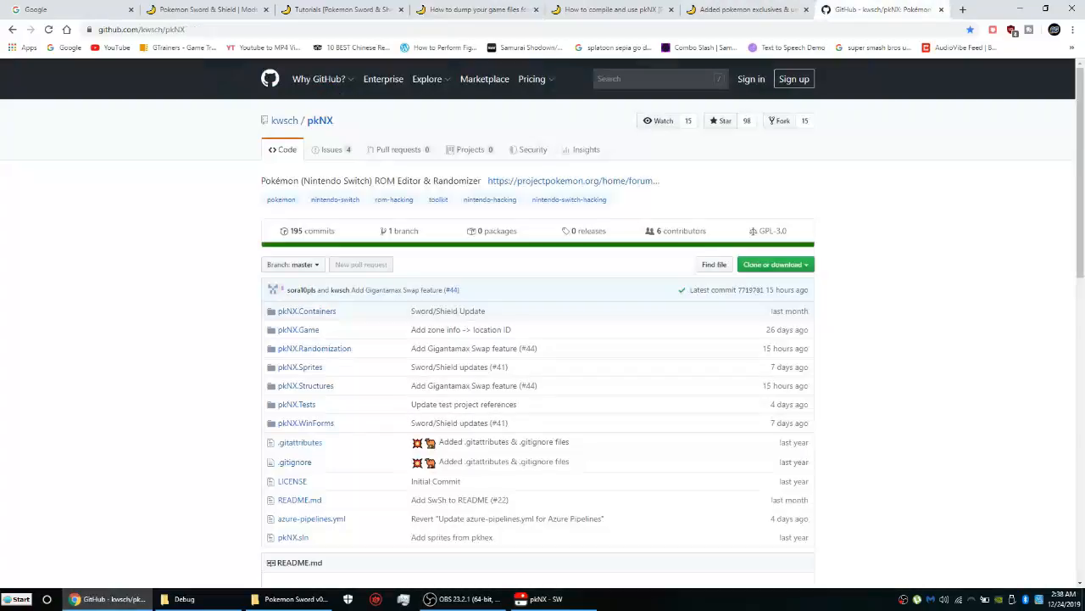
Scroll the kwsch/pkNX GitHub repository between its folder list and README heading
{"action": "scroll", "scroll_direction": "down", "scroll_amount": 3}
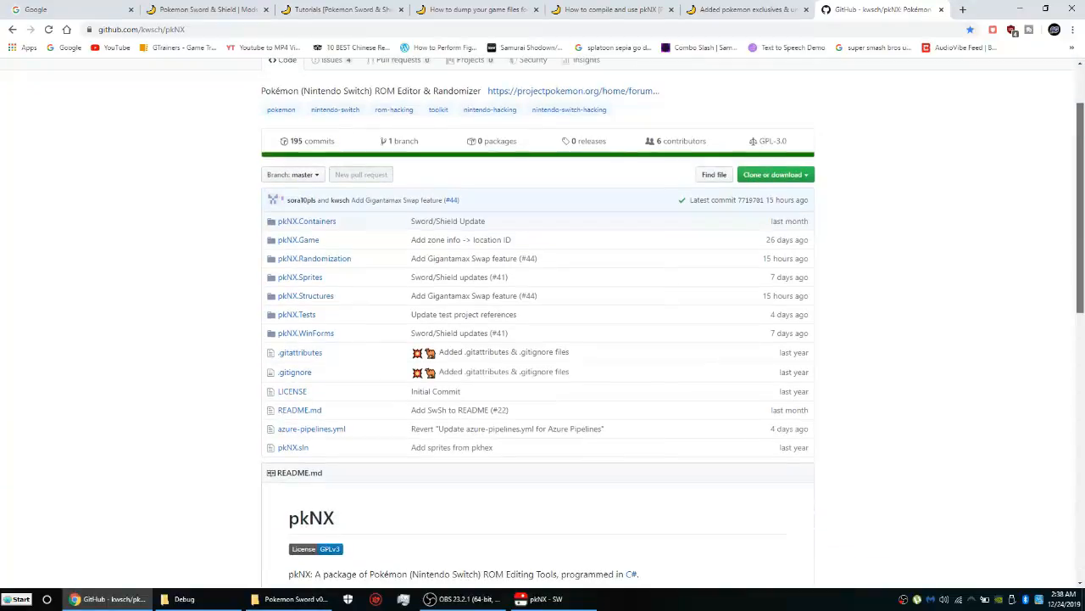
{"action": "scroll", "scroll_direction": "up", "scroll_amount": 3}
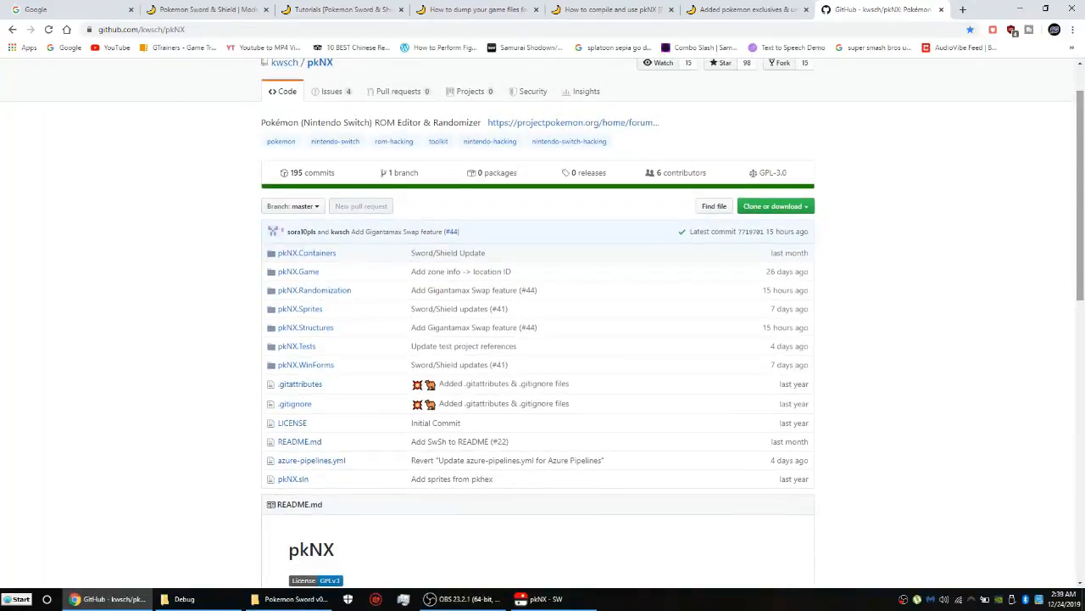